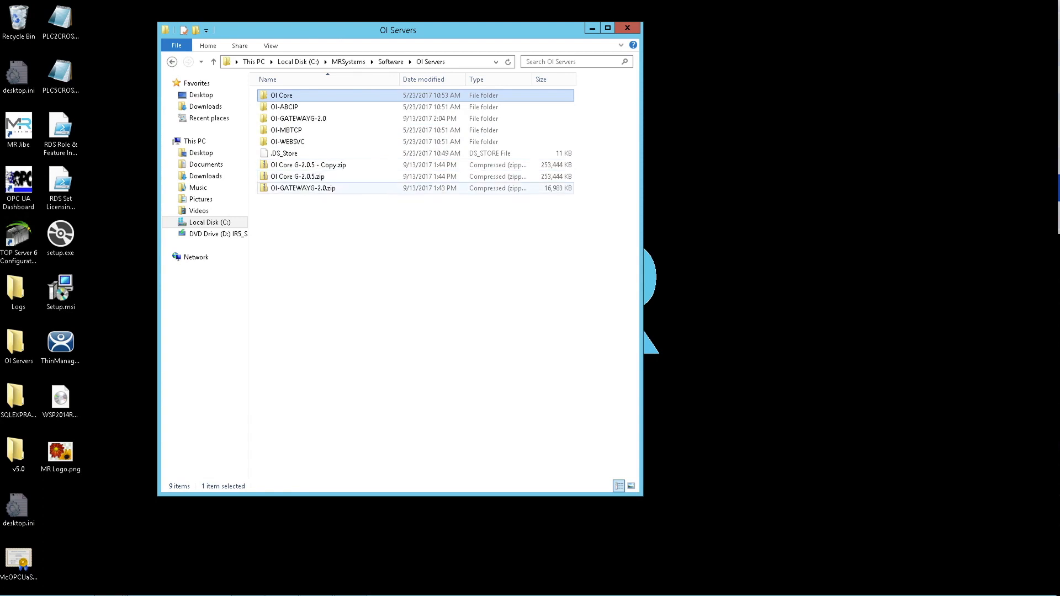
# Review the OI-GATEWAYG-2.0 and OI Core G-2.0.5 zip packages, then return to the management console.
pyautogui.click(301, 188)
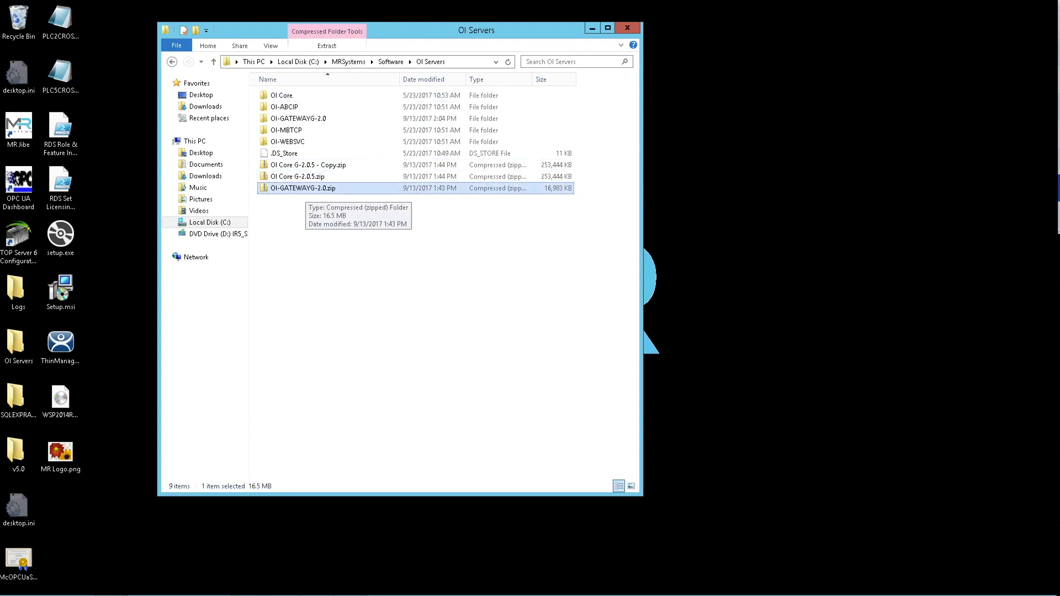
pyautogui.click(308, 165)
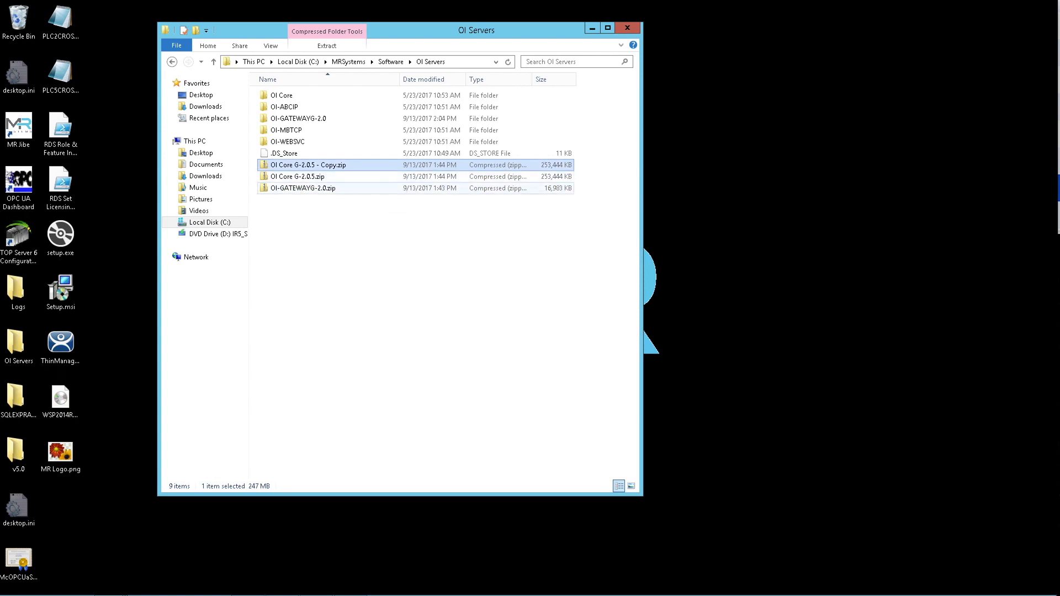
pyautogui.click(300, 187)
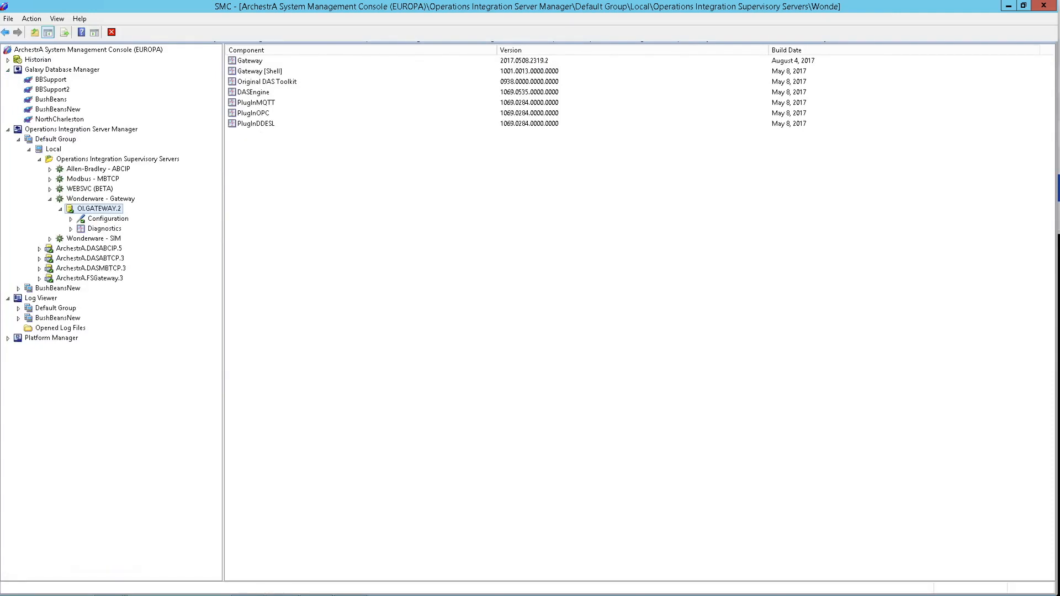
# Navigate to Wonderware - Gateway under Supervisory Servers and show the OPC node's parameters.
pyautogui.click(80, 130)
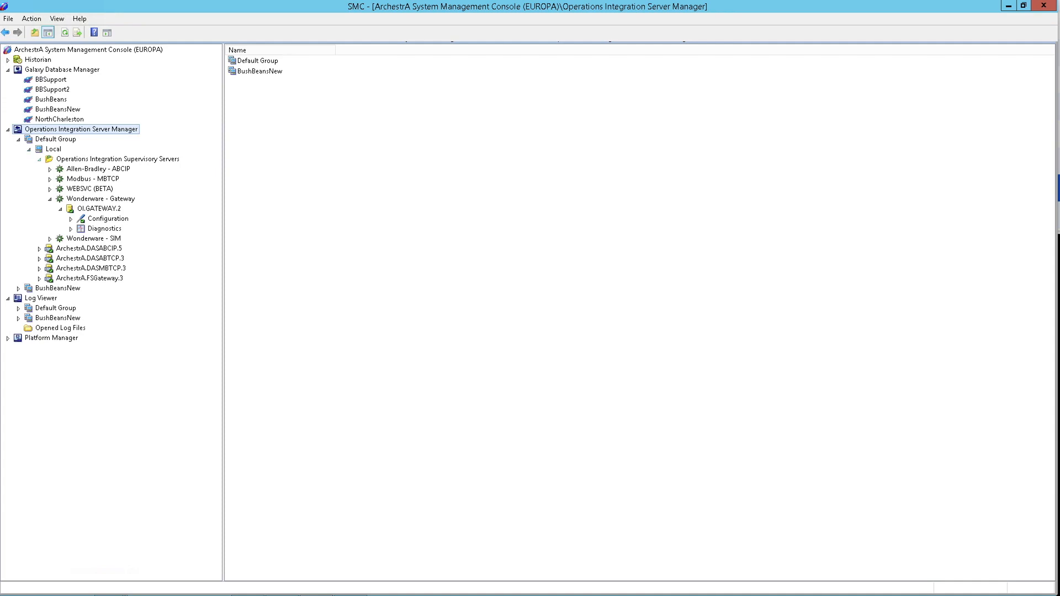
pyautogui.click(117, 159)
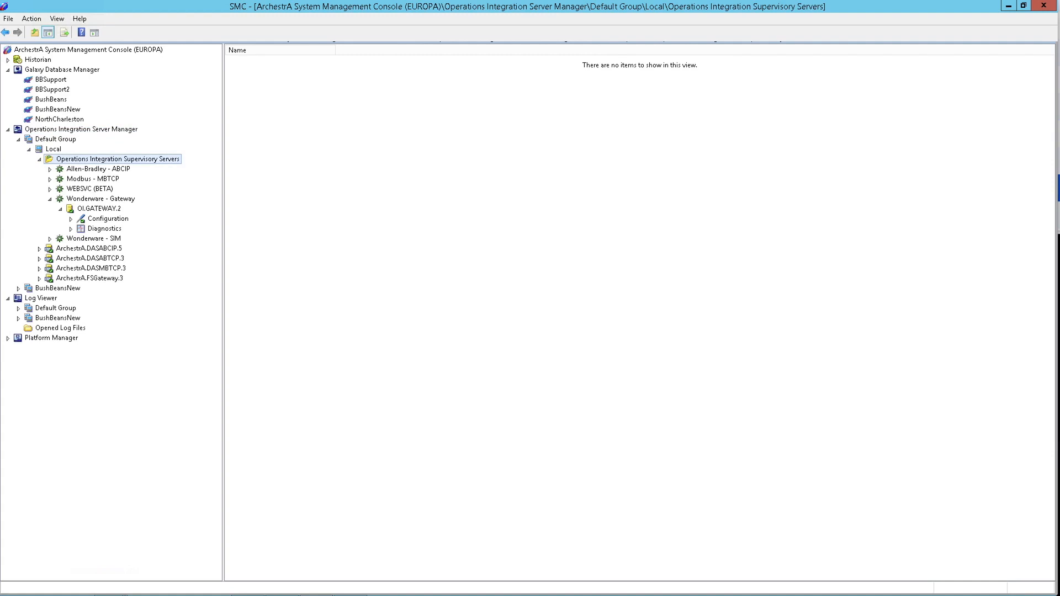
pyautogui.click(99, 199)
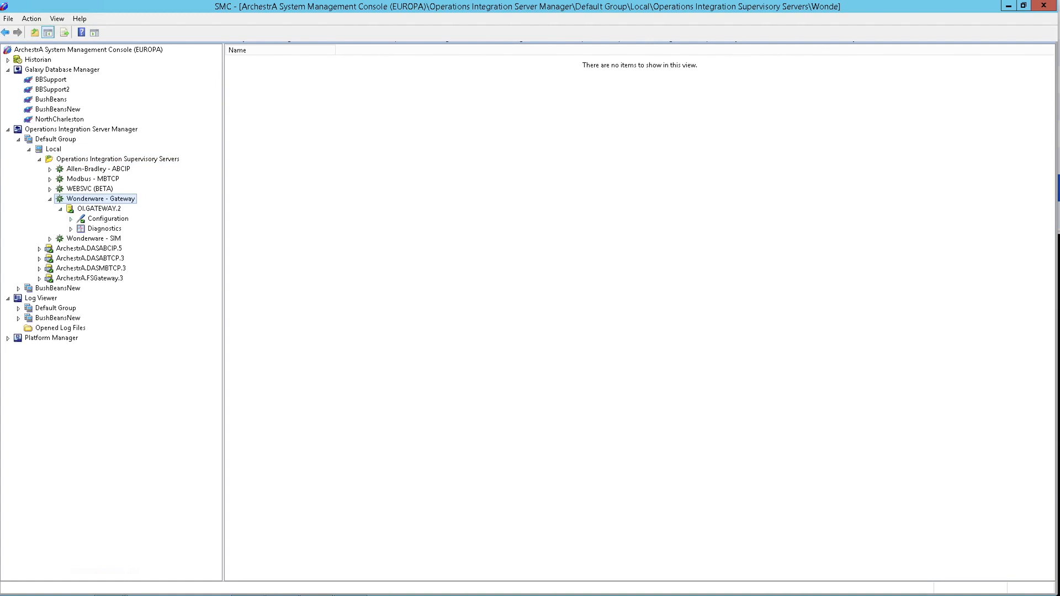
pyautogui.click(72, 219)
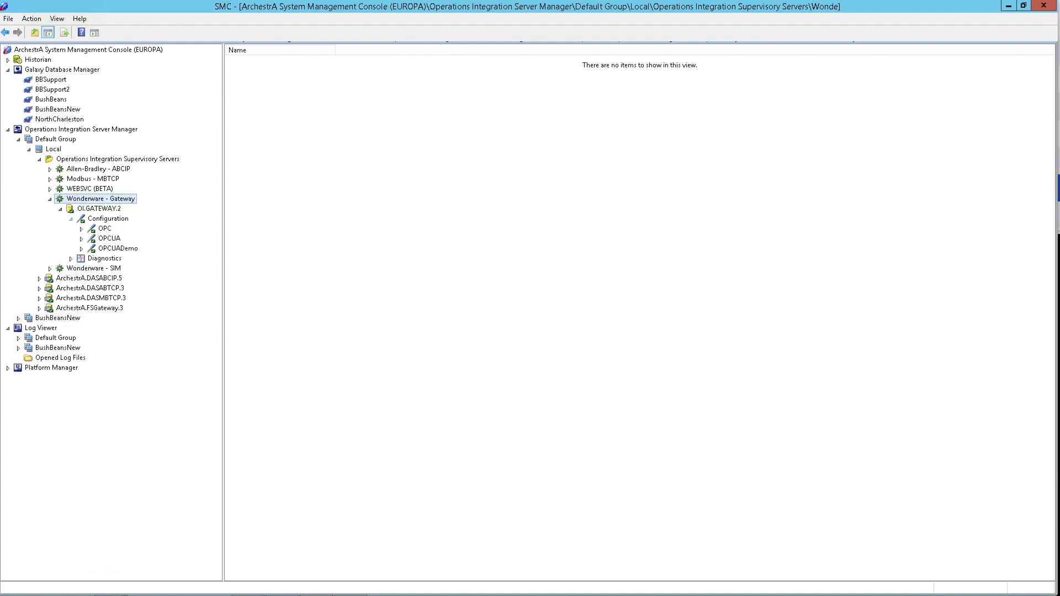
pyautogui.click(104, 228)
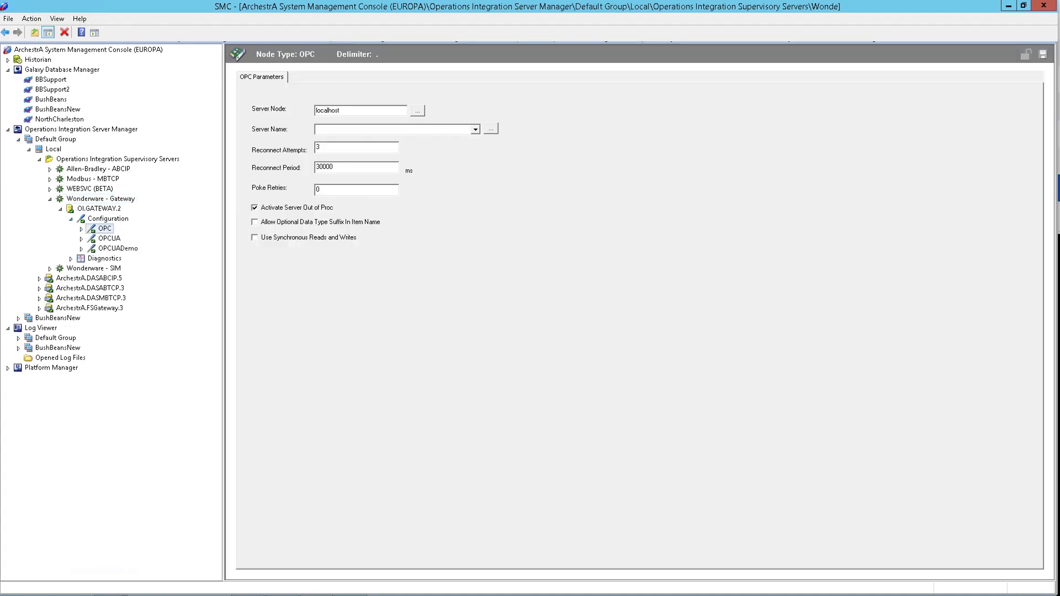
# Set the OPCUA node's server endpoint to opc.tcp://opcua.123mc.com:4840/, review advanced security, and save.
pyautogui.click(108, 238)
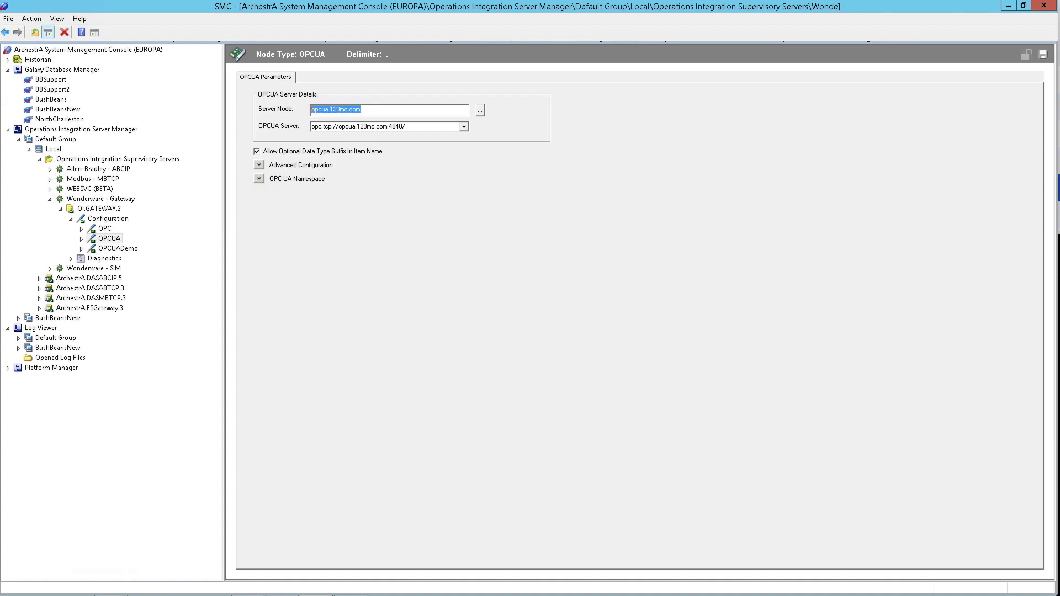
pyautogui.click(463, 126)
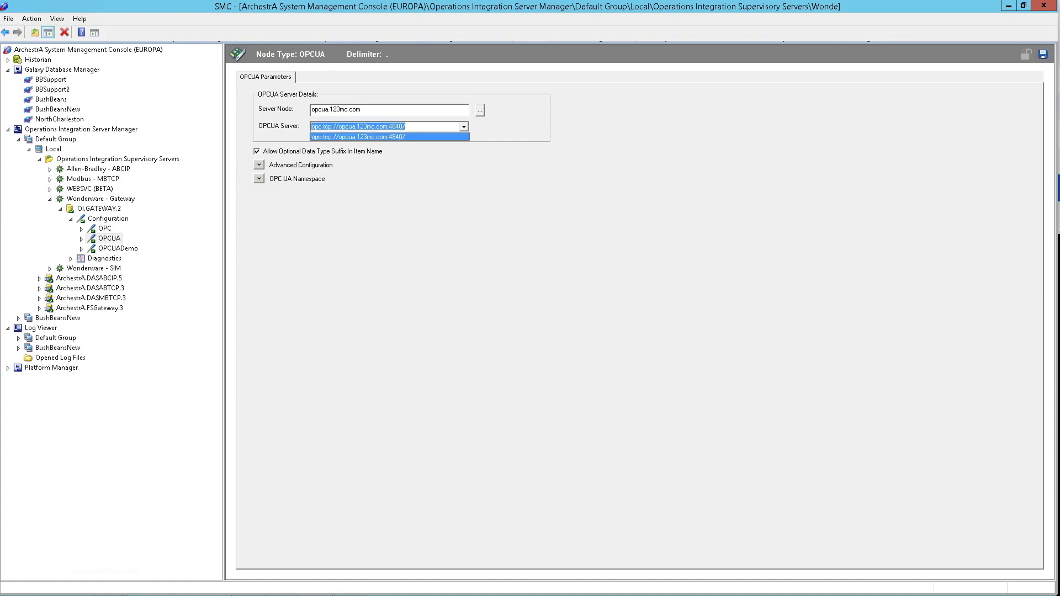
pyautogui.click(384, 136)
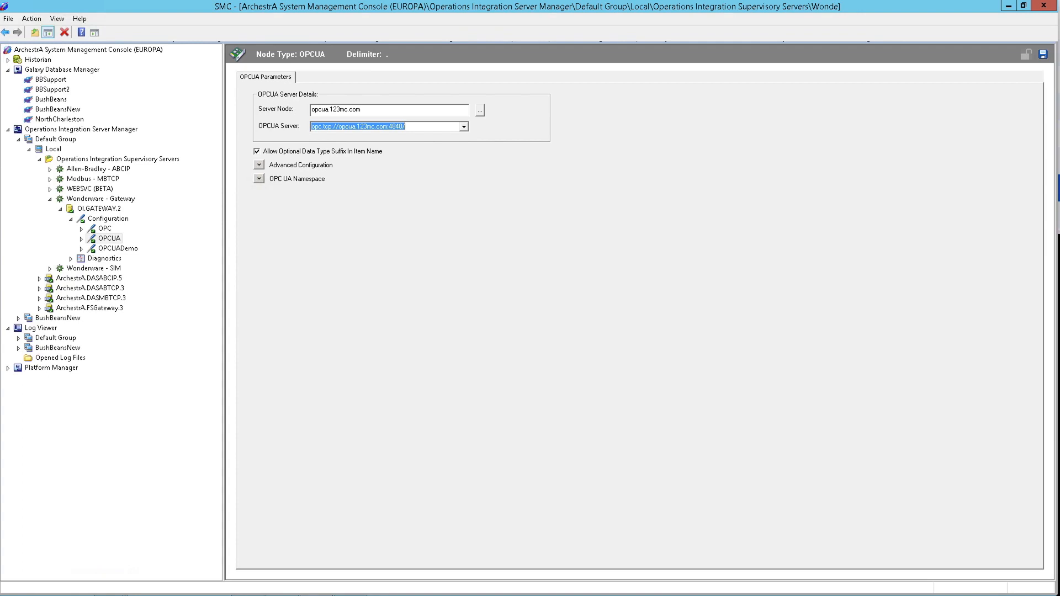
pyautogui.click(258, 164)
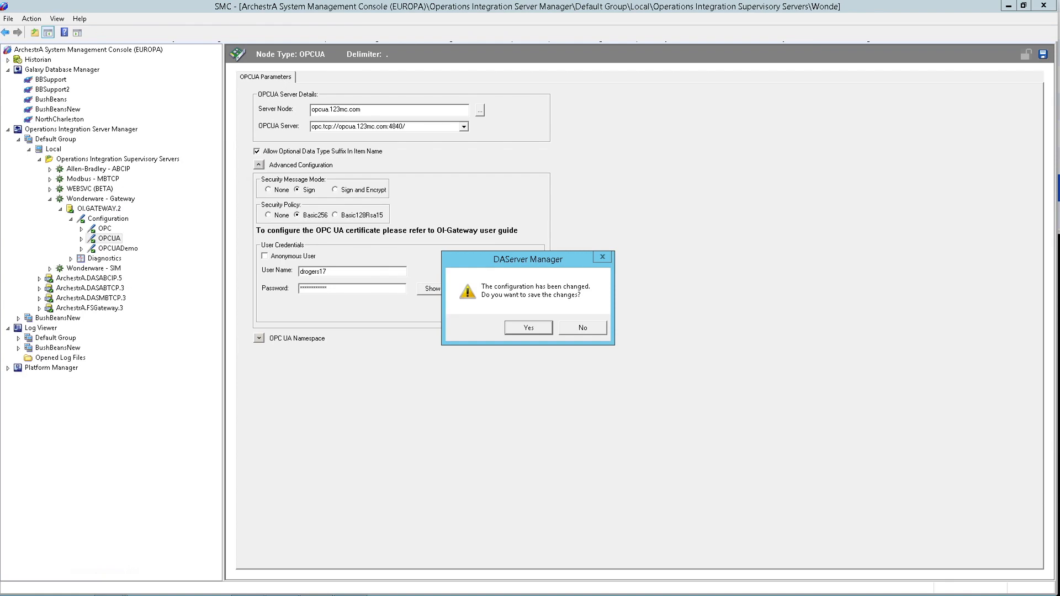
pyautogui.click(583, 327)
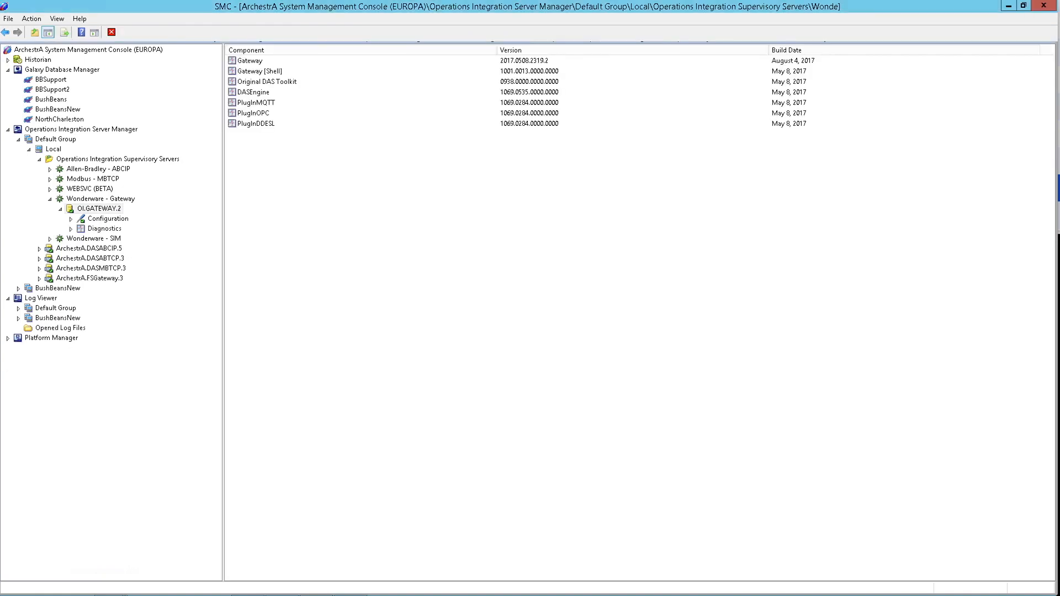
# Deactivate the OI.GATEWAY.2 server and confirm the deactivation.
pyautogui.rightClick(98, 207)
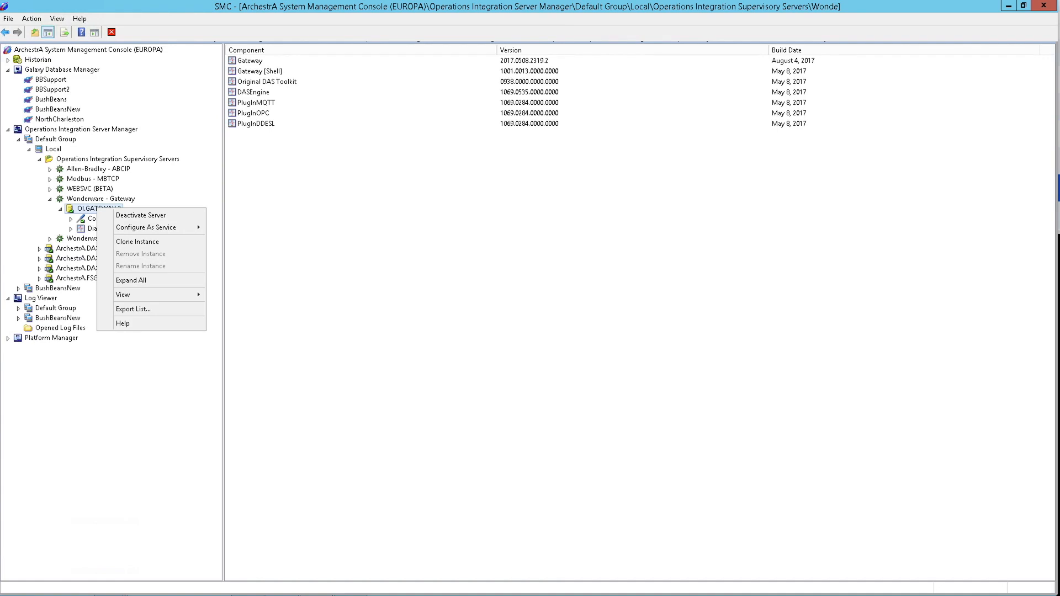
pyautogui.moveTo(141, 214)
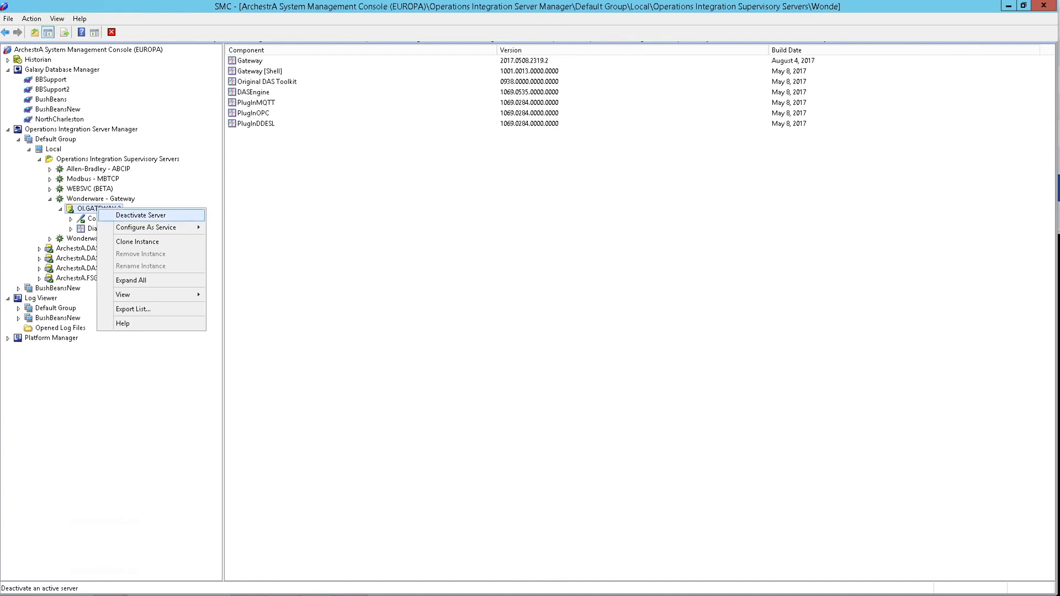
pyautogui.click(150, 214)
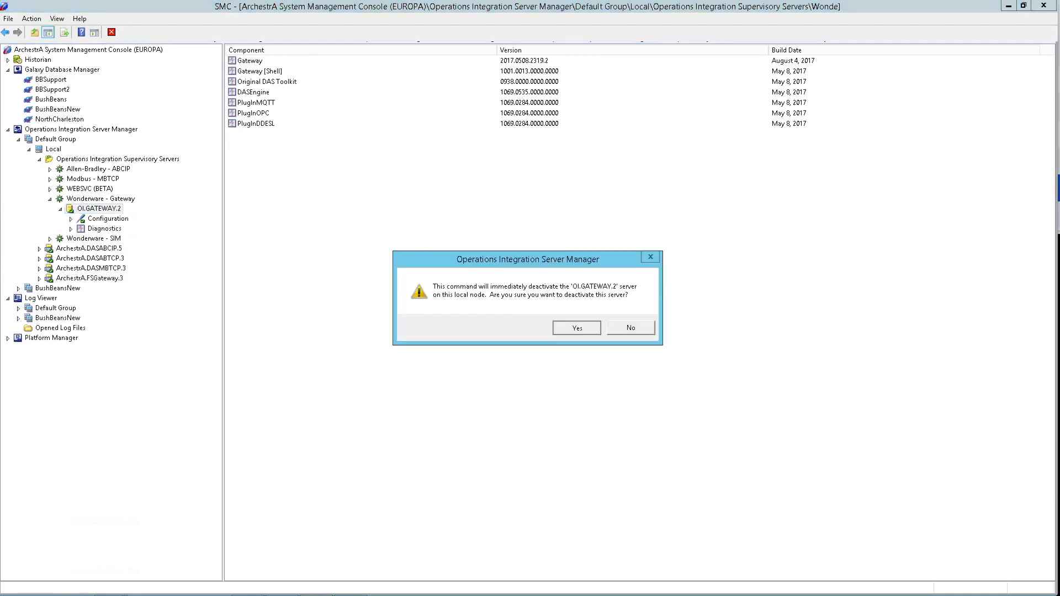
pyautogui.click(576, 327)
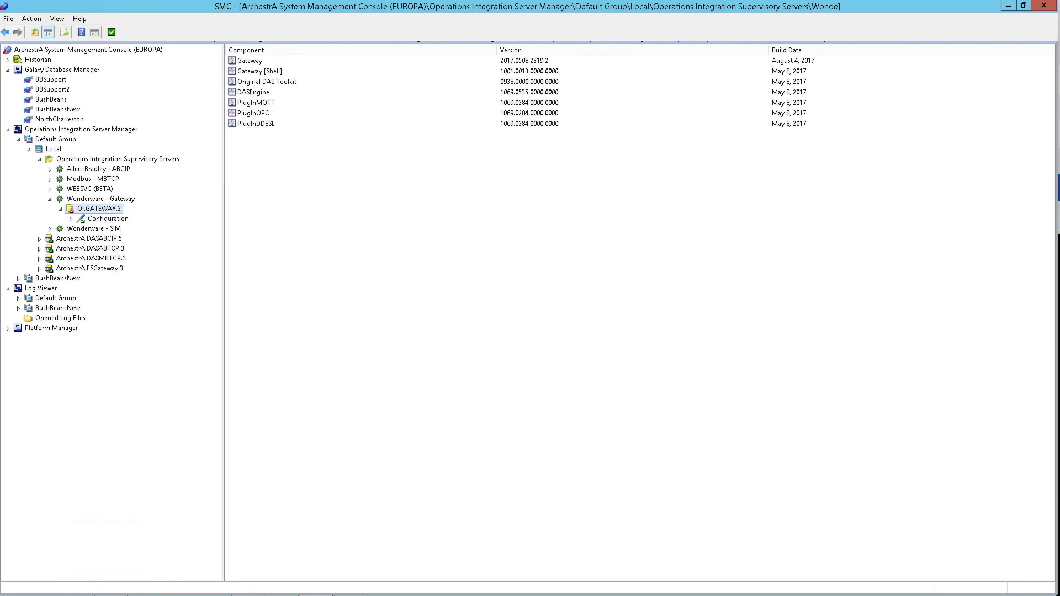
pyautogui.click(98, 208)
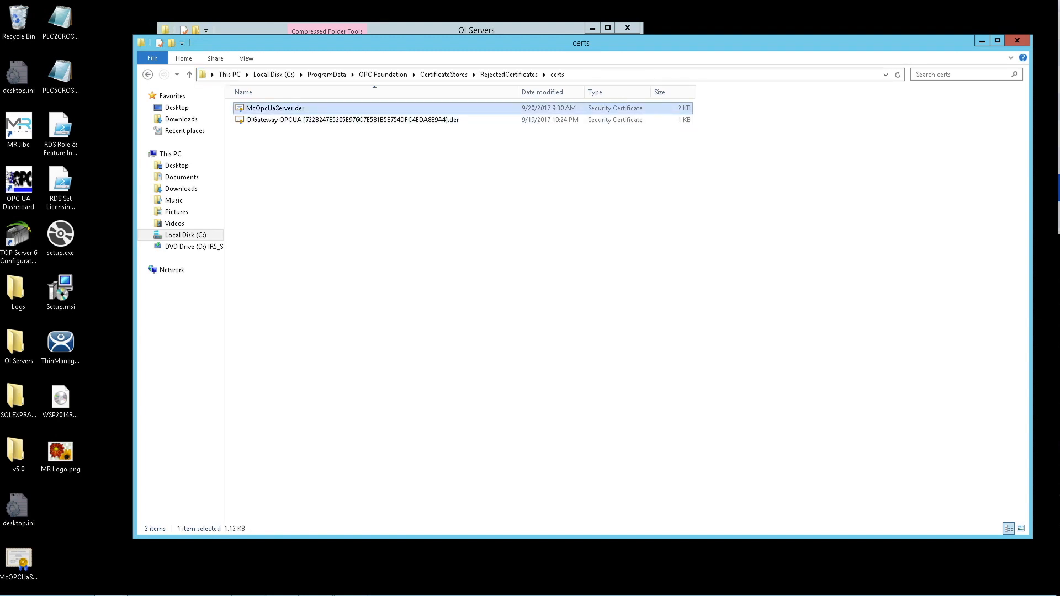
pyautogui.moveTo(337, 120)
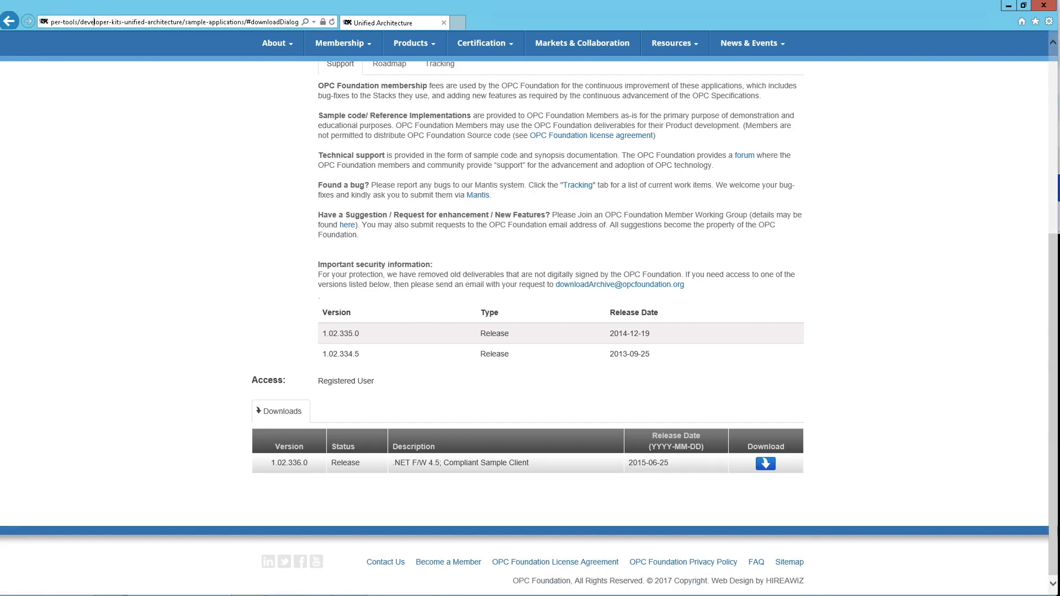
# Review the Unified Architecture sample applications page down to its Downloads table.
pyautogui.click(165, 21)
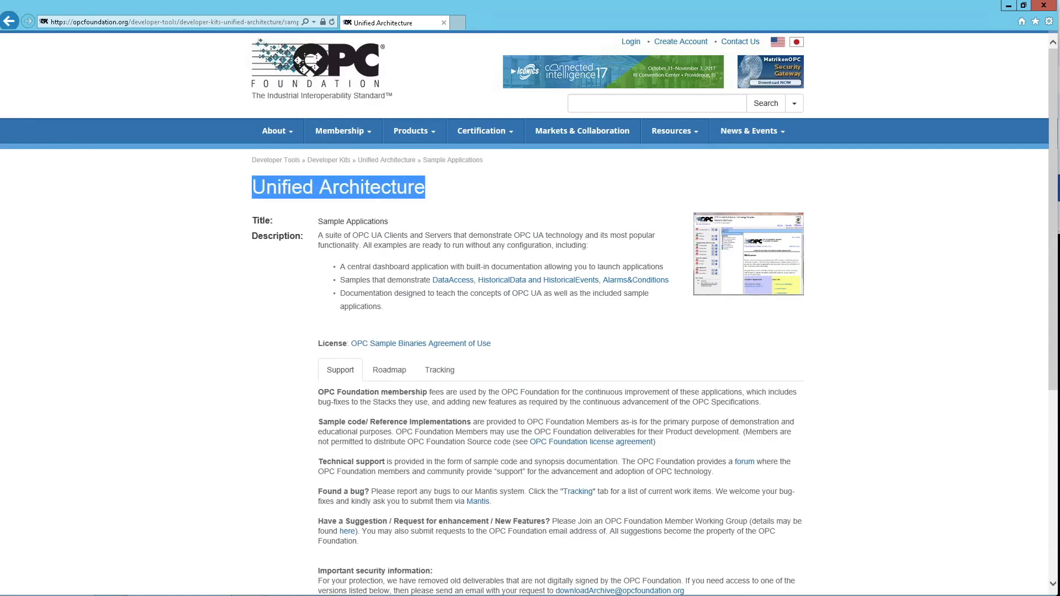
pyautogui.scroll(-3)
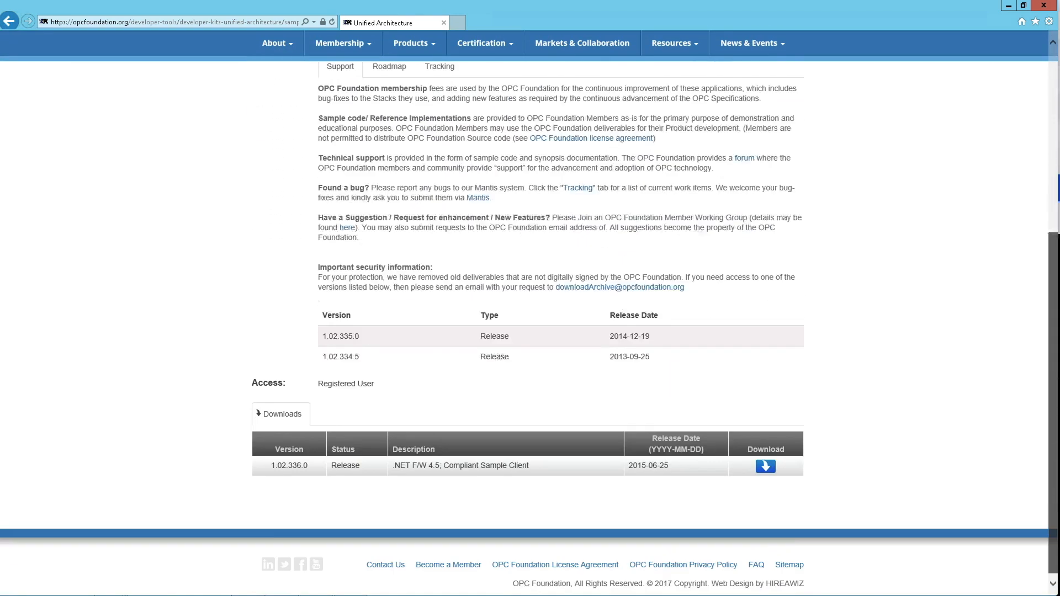
pyautogui.scroll(-3)
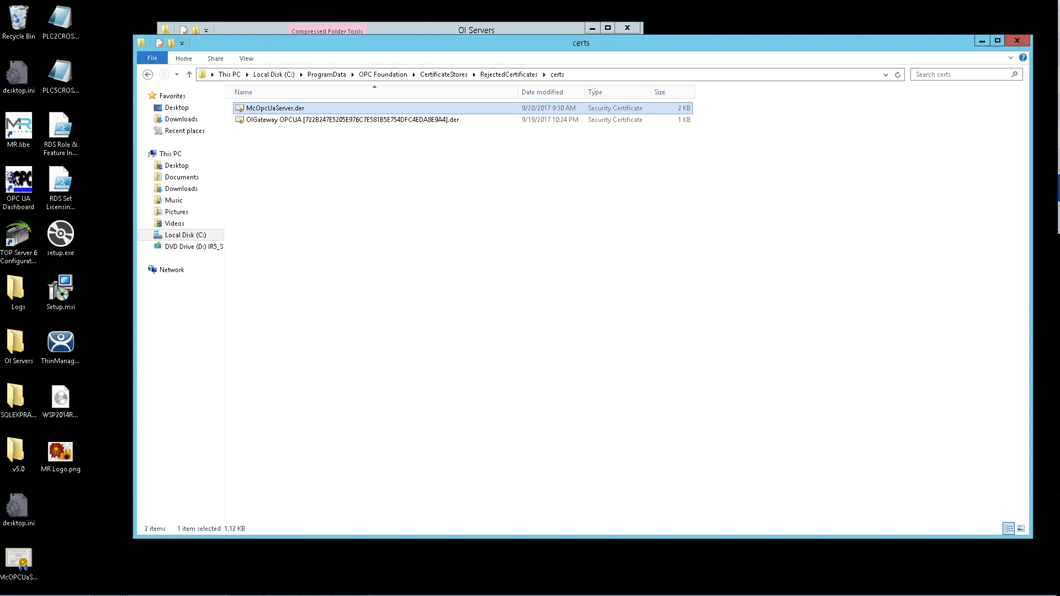
# Launch the OPC UA Sample Applications Dashboard from its desktop icon.
pyautogui.click(59, 232)
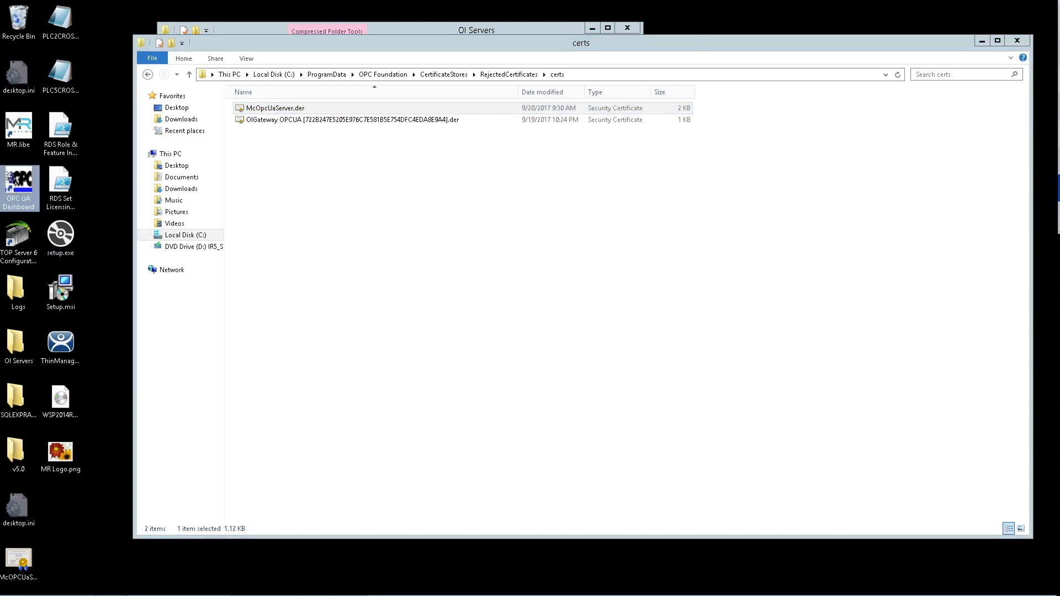
pyautogui.moveTo(17, 182)
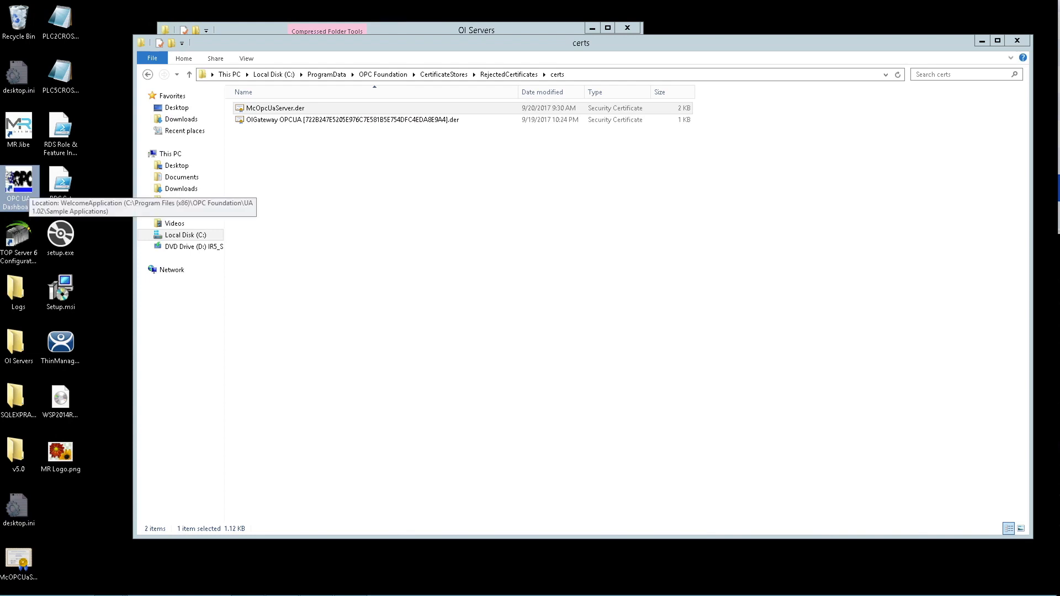
pyautogui.doubleClick(18, 179)
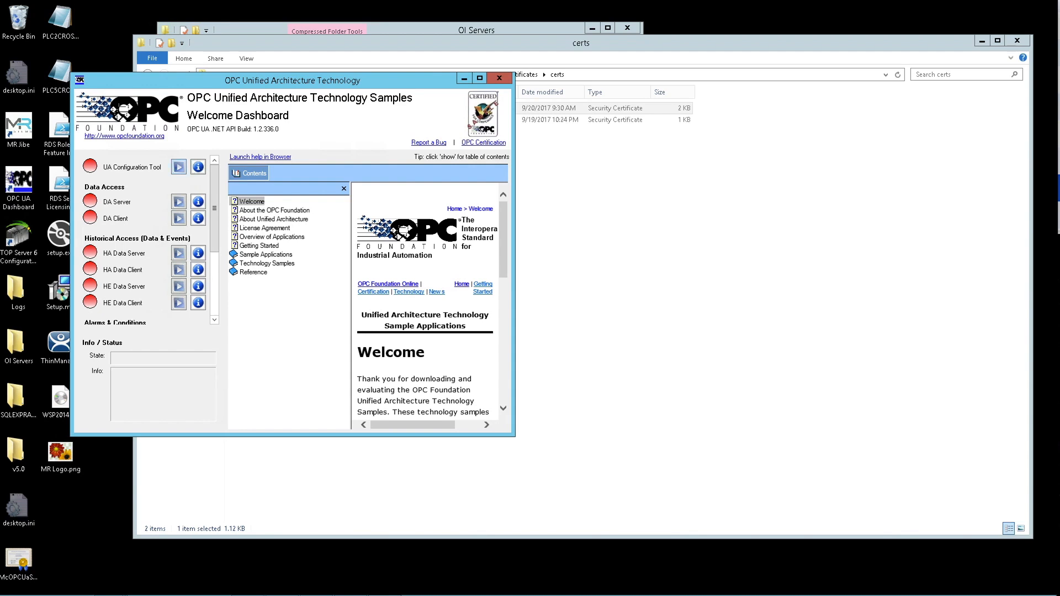
# Run the UA Configuration Tool from the Dashboard.
pyautogui.click(178, 167)
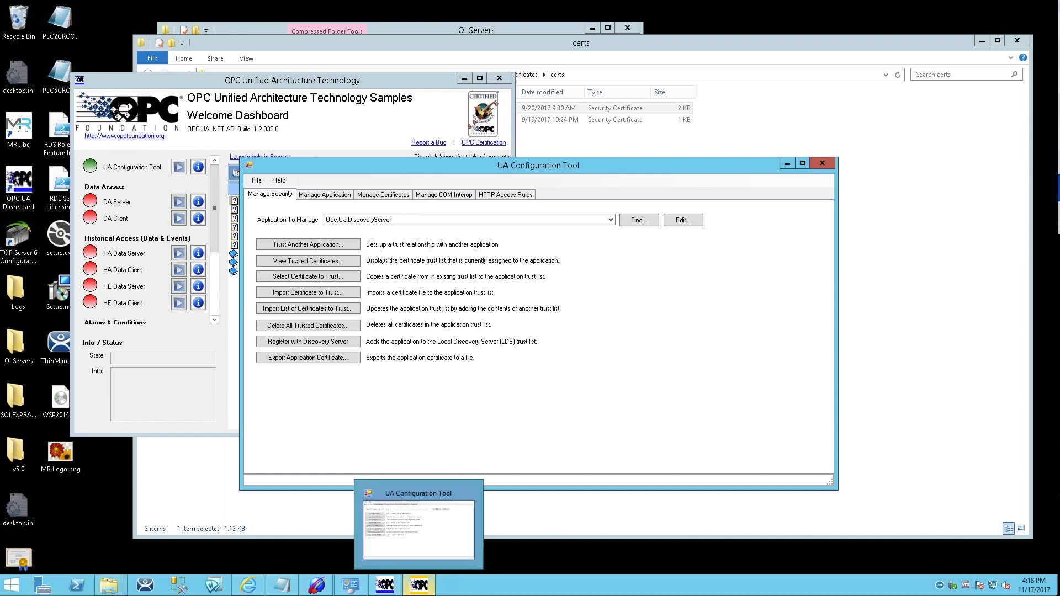
# Set the certificate store to Directory type at the MachineDefault path and start importing a certificate.
pyautogui.click(382, 195)
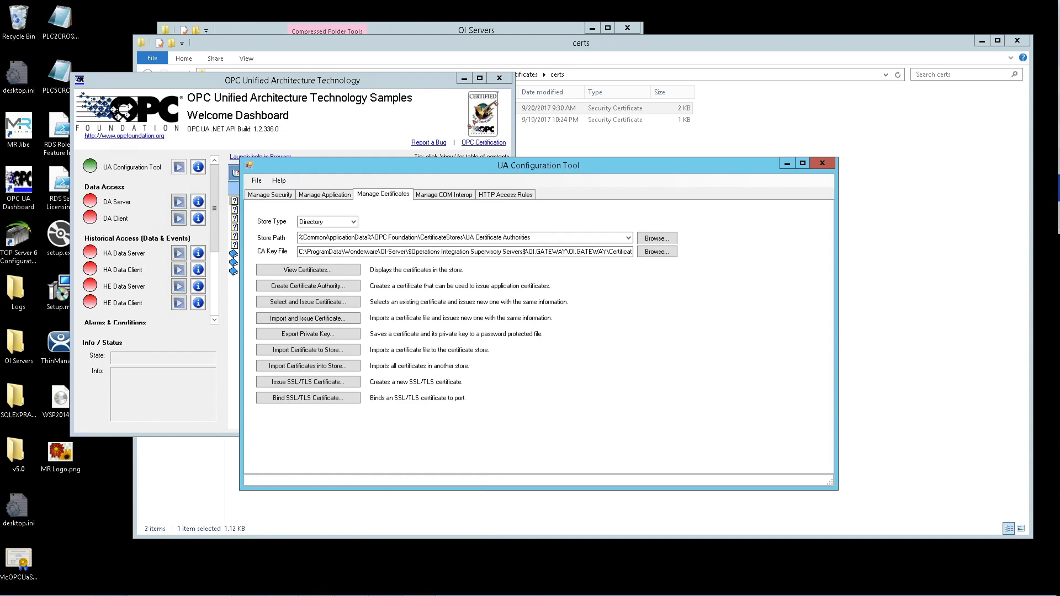
pyautogui.click(351, 220)
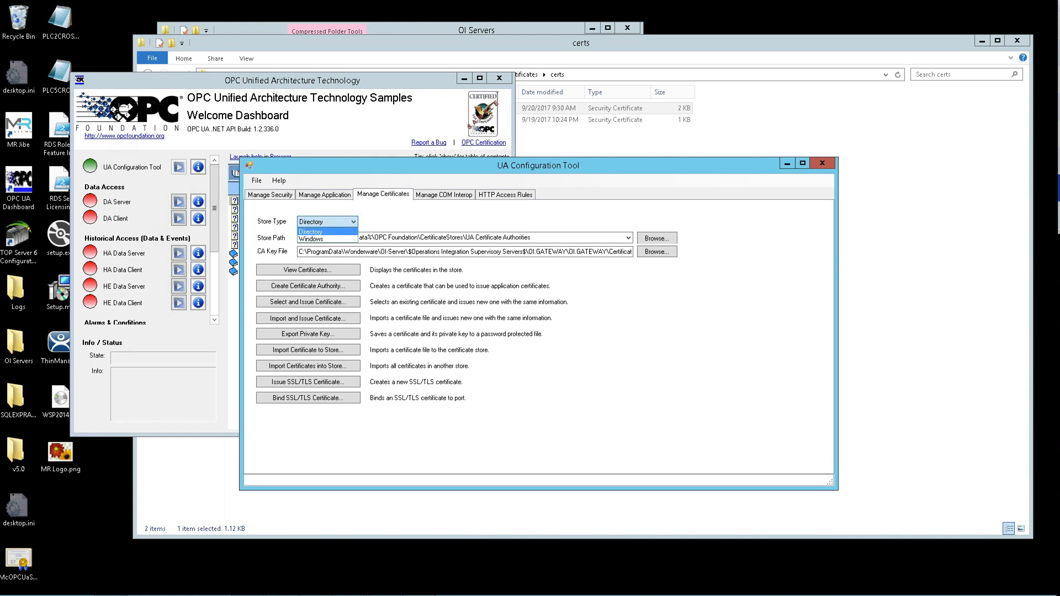
pyautogui.click(310, 232)
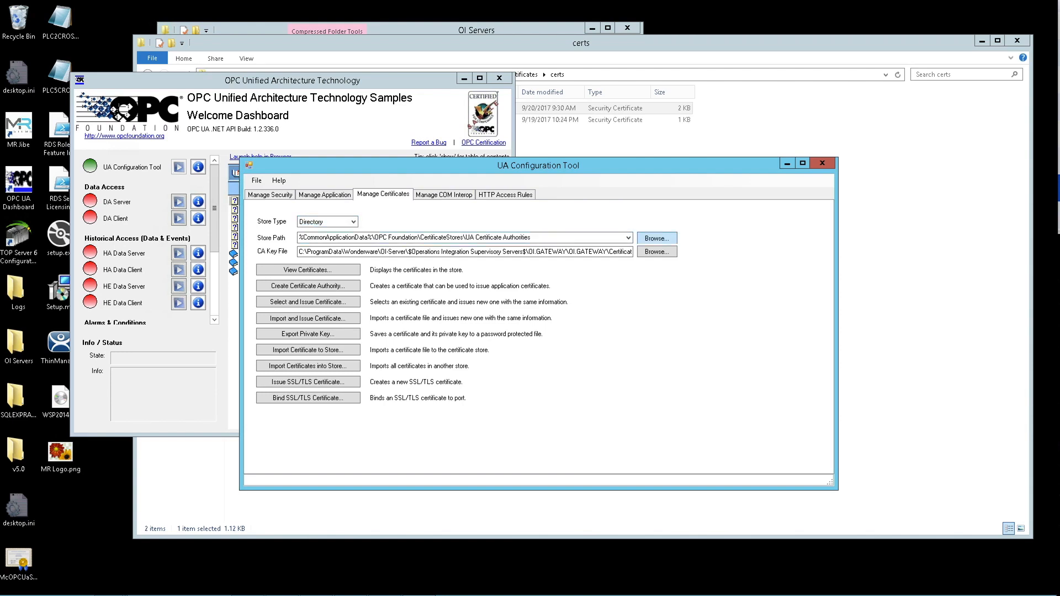
pyautogui.click(628, 239)
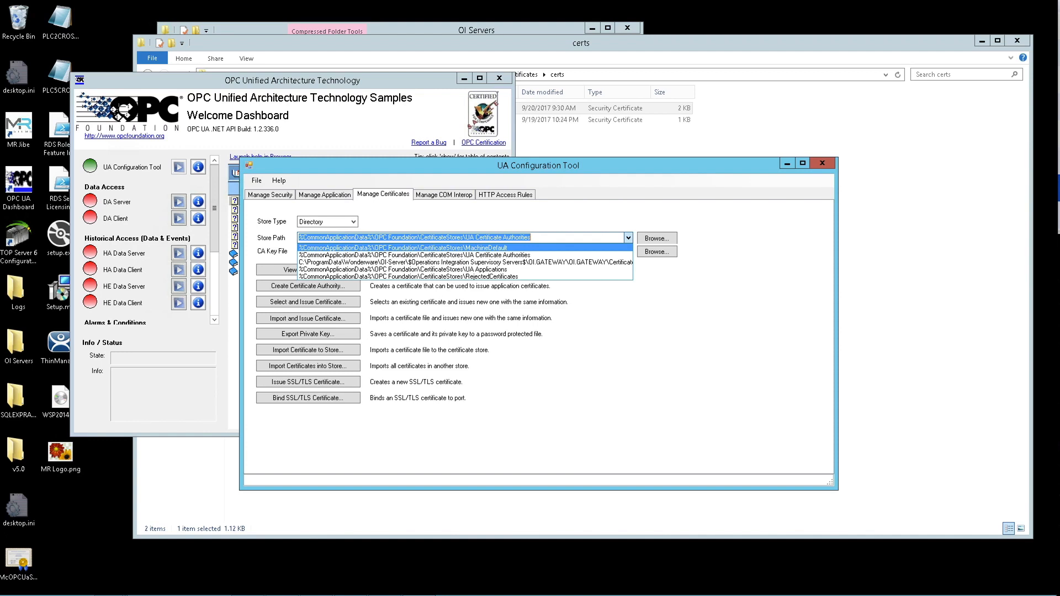
pyautogui.click(408, 247)
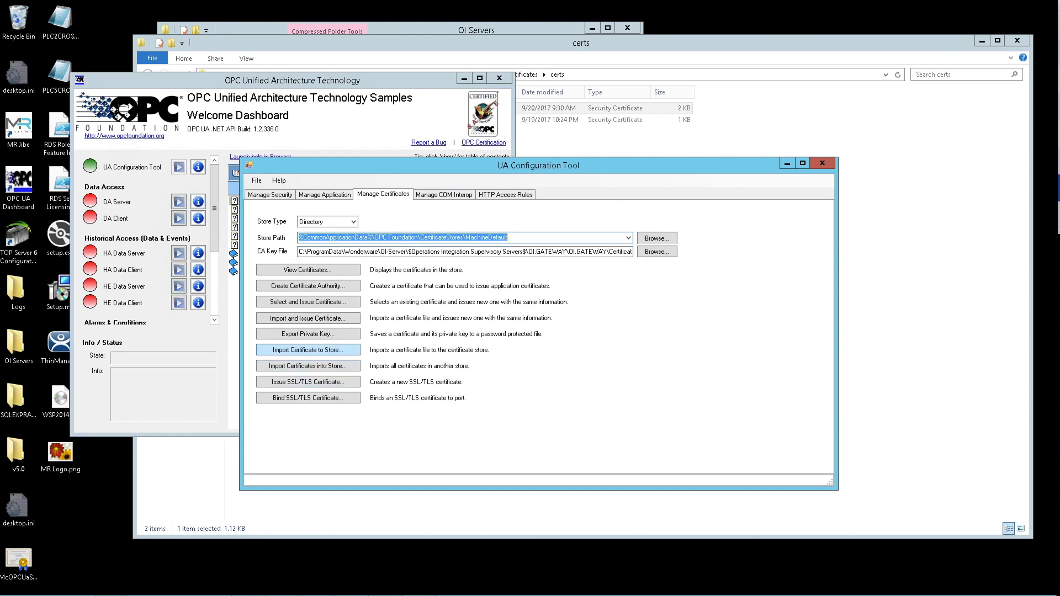
pyautogui.click(307, 349)
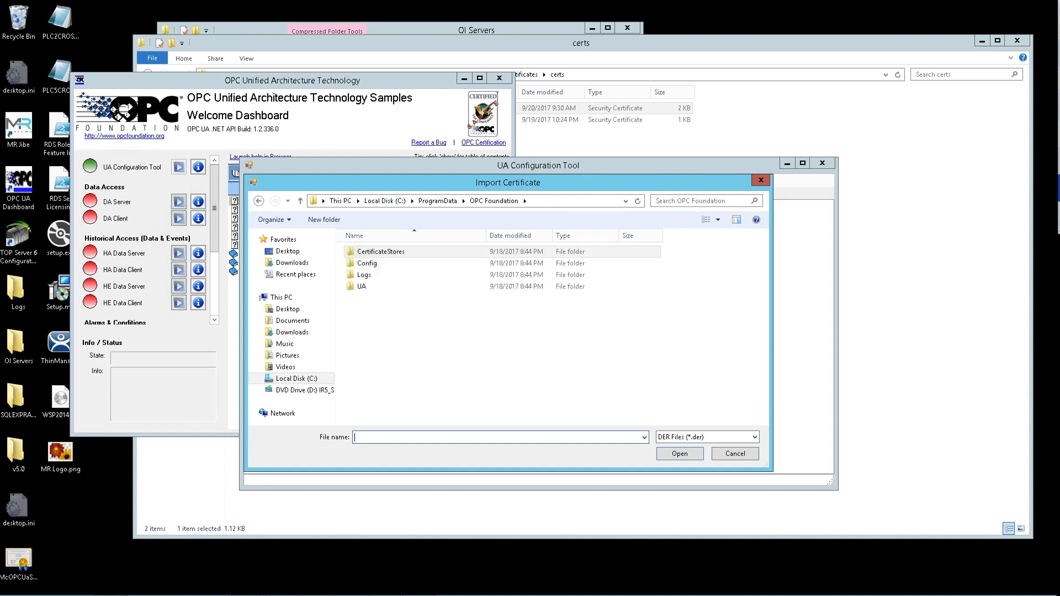
# Import ualdscert.der from UA\Discovery\pki\own into the store and accept it as trusted.
pyautogui.doubleClick(361, 286)
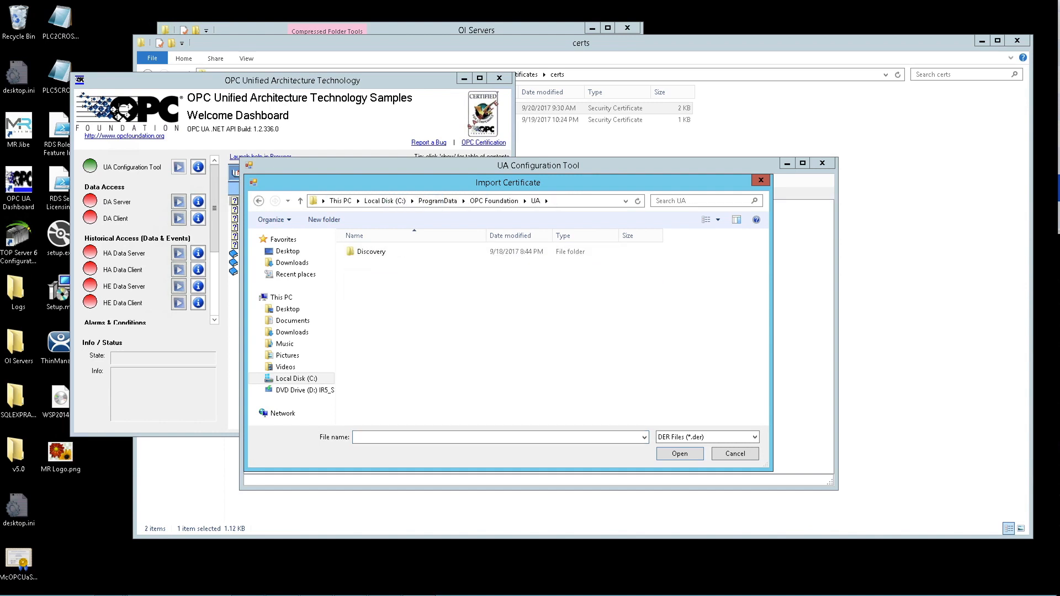
pyautogui.doubleClick(371, 252)
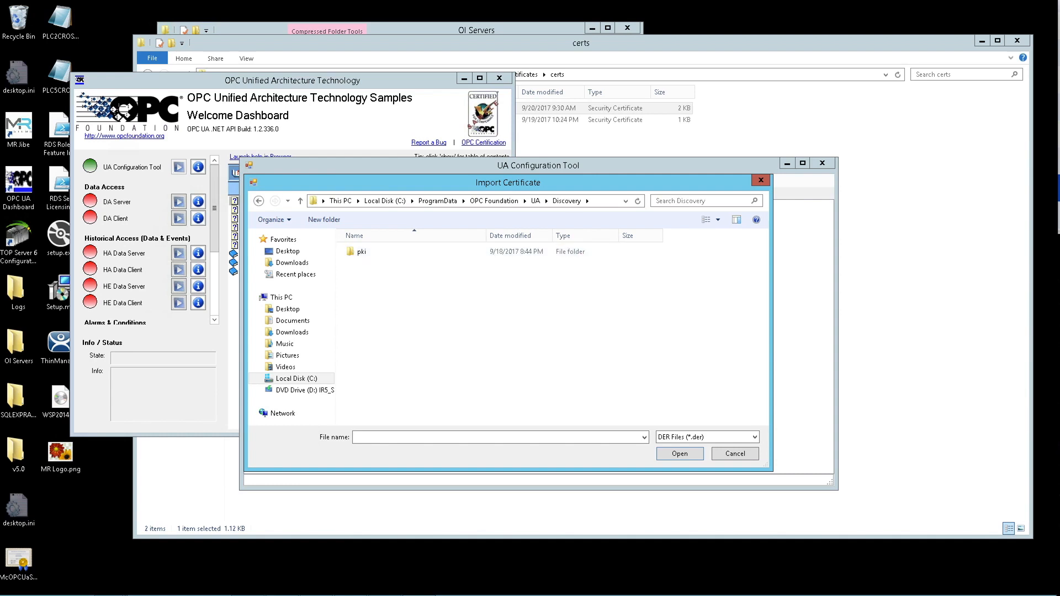
pyautogui.doubleClick(361, 252)
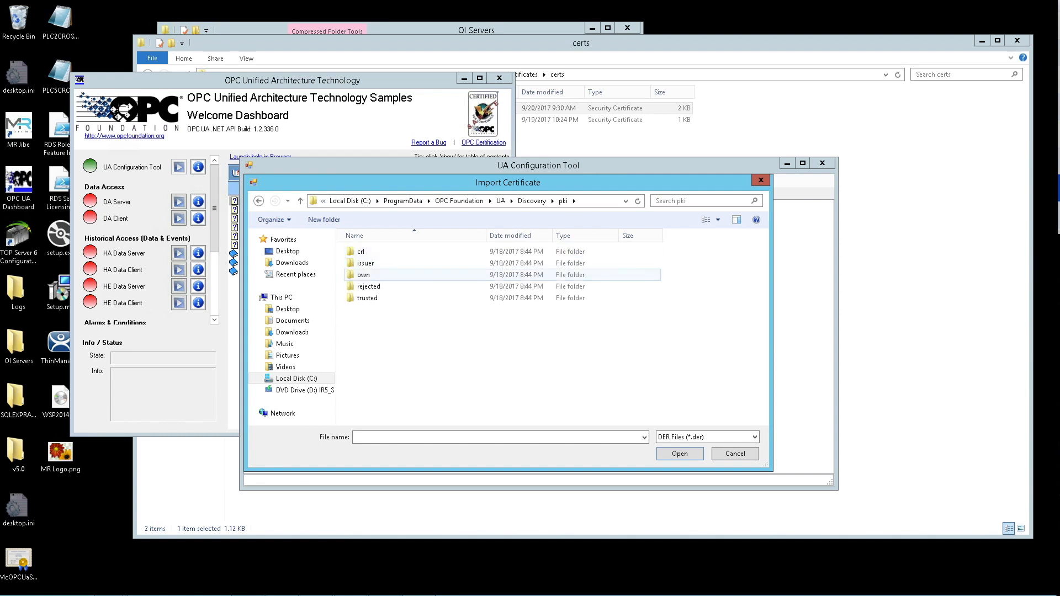
pyautogui.doubleClick(359, 274)
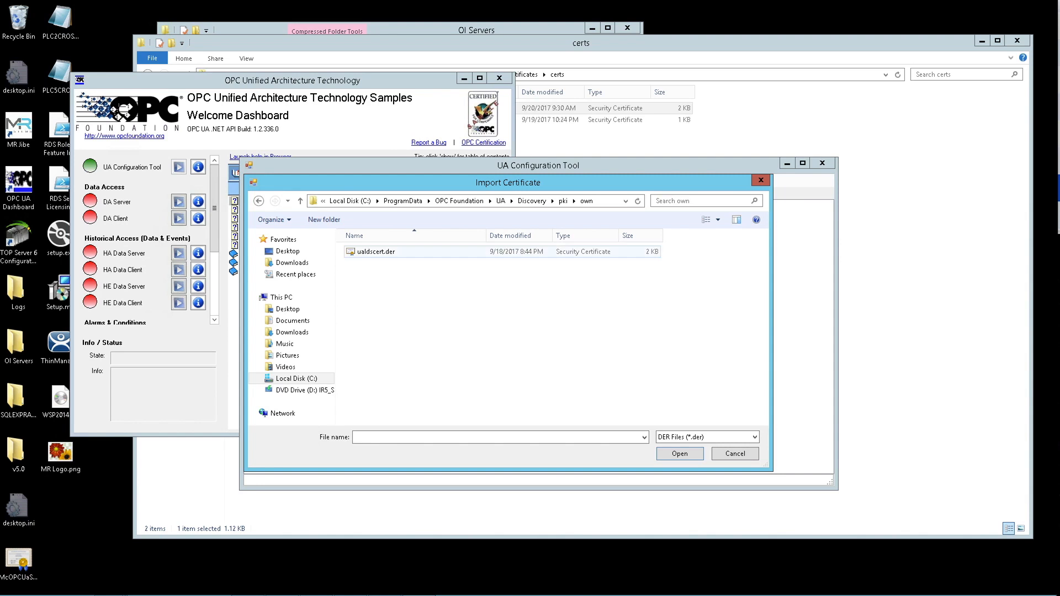
pyautogui.click(376, 252)
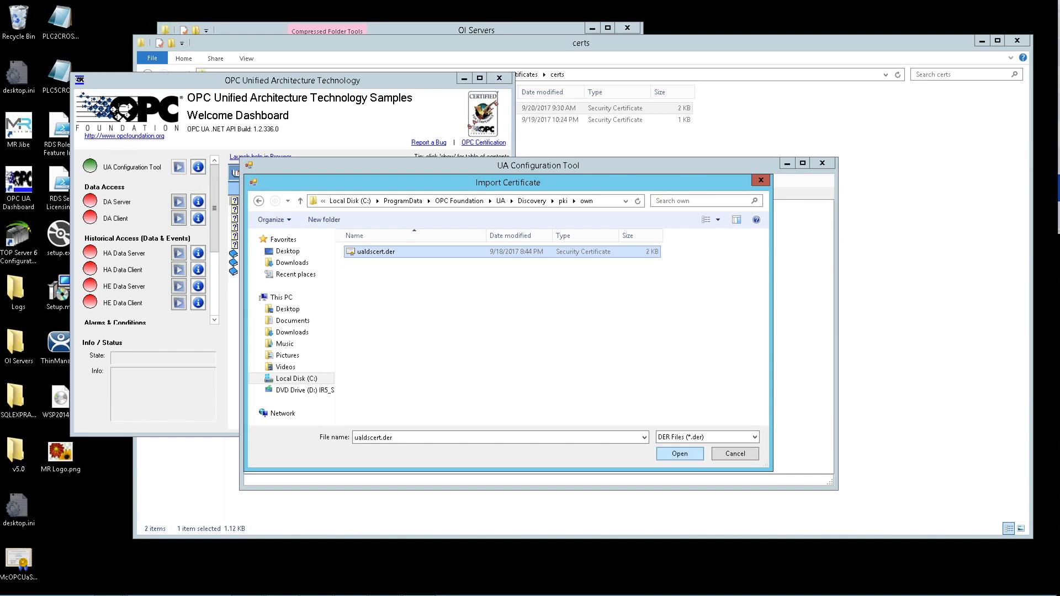
pyautogui.click(680, 454)
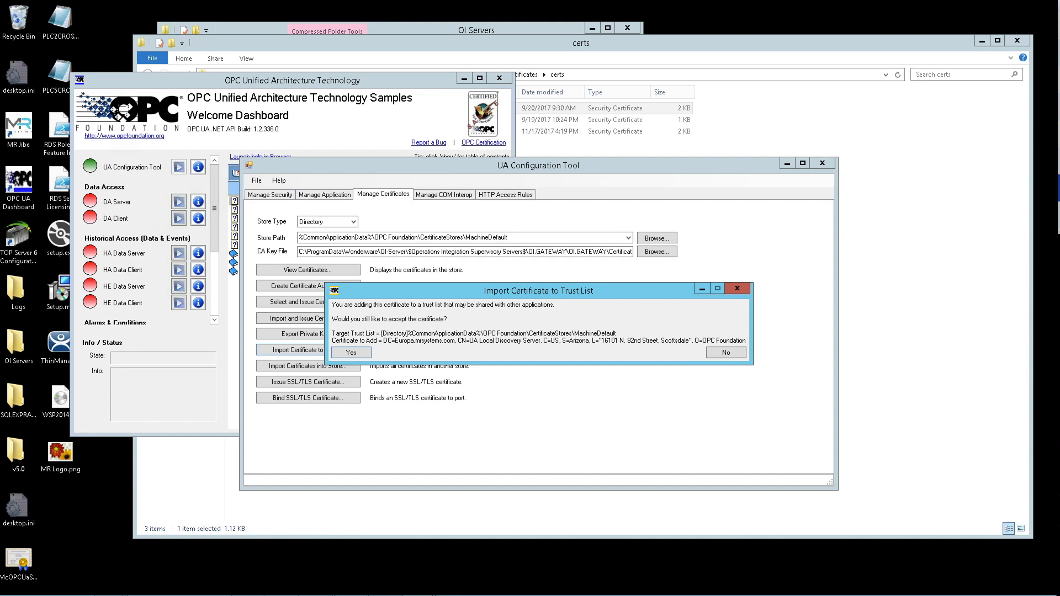
pyautogui.click(351, 352)
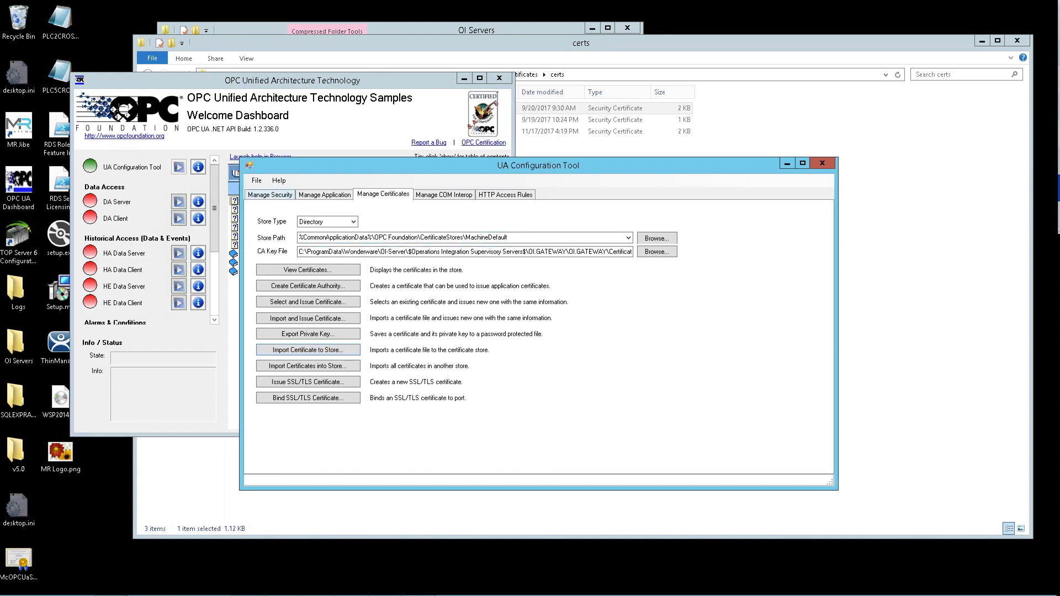
pyautogui.click(268, 194)
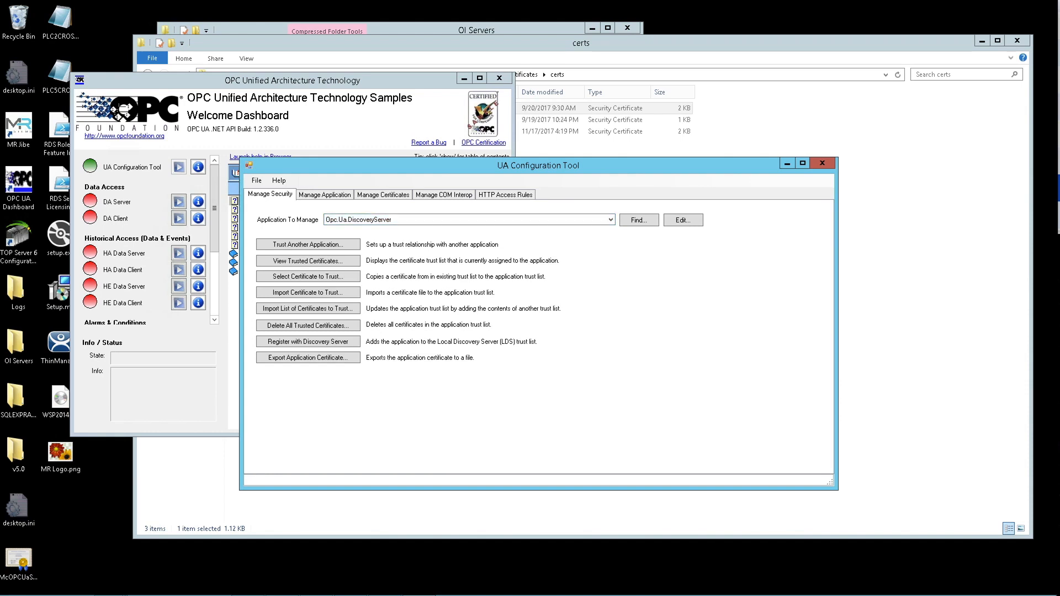
# View the trusted certificates held in the MachineDefault store.
pyautogui.click(683, 220)
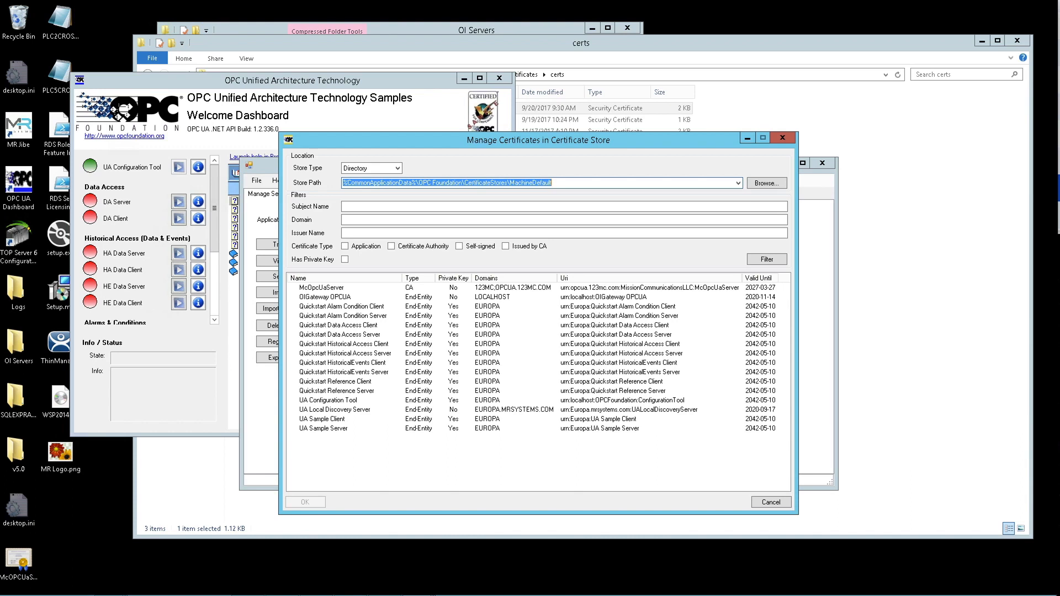
# Cancel the certificate store listing to return to security management.
pyautogui.click(335, 410)
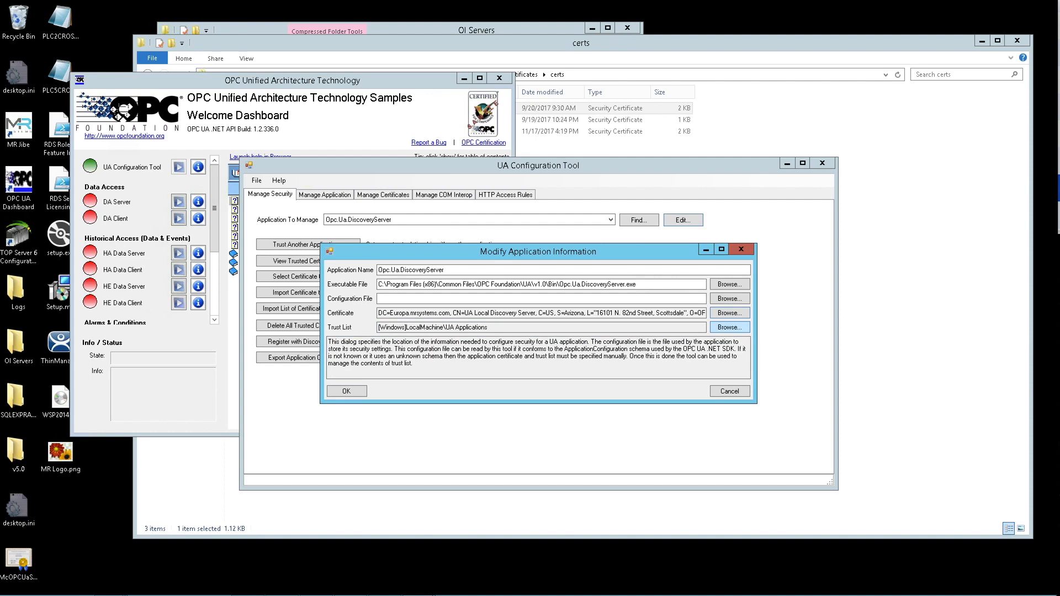
# Confirm the Windows LocalMachine\UA Applications trust list and save Opc.Ua.DiscoveryServer's settings, overwriting the file.
pyautogui.click(728, 327)
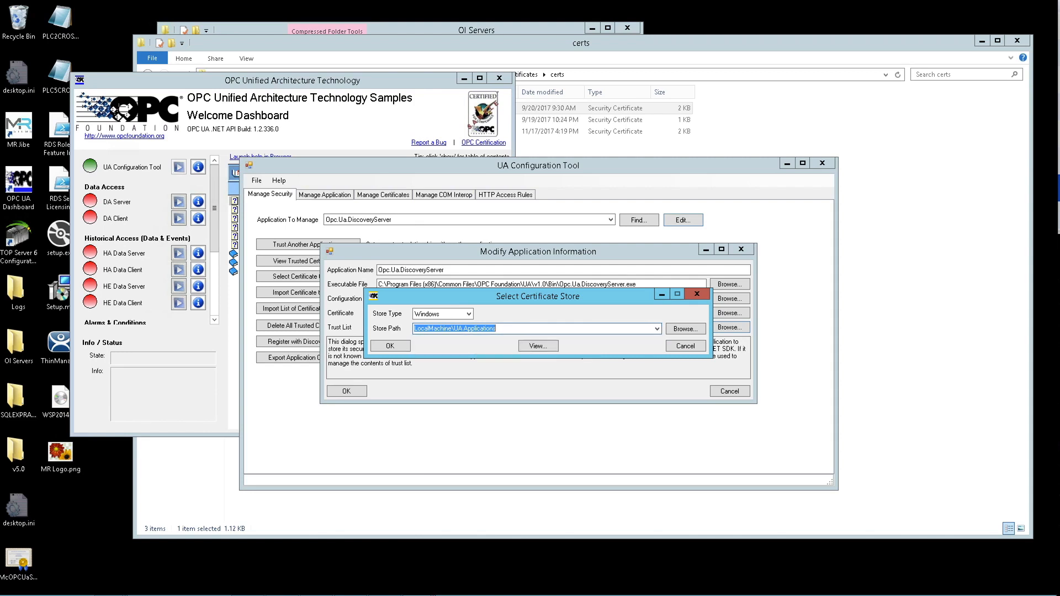
pyautogui.click(390, 346)
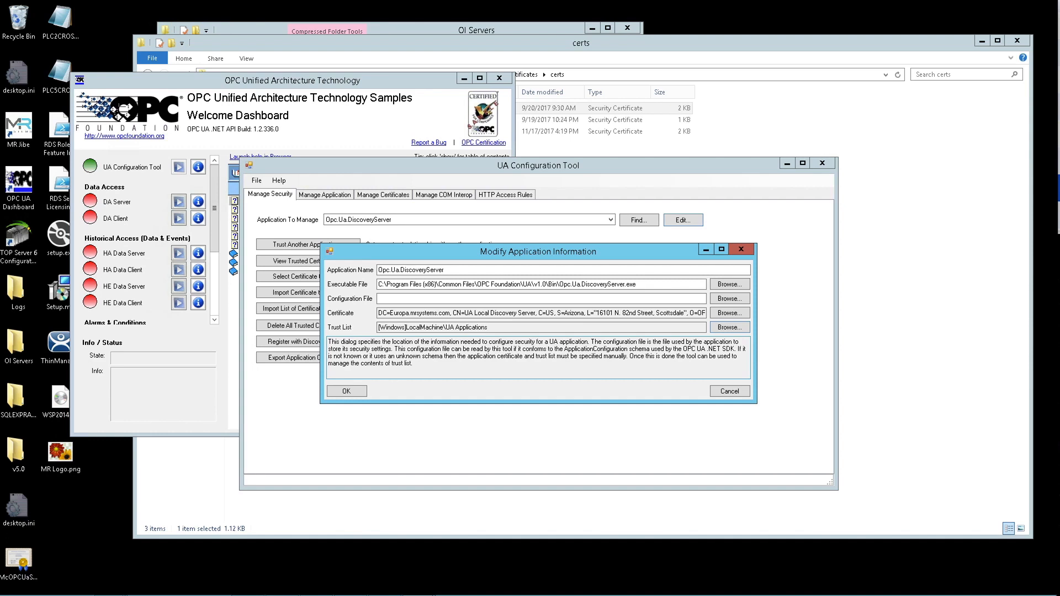
pyautogui.click(347, 391)
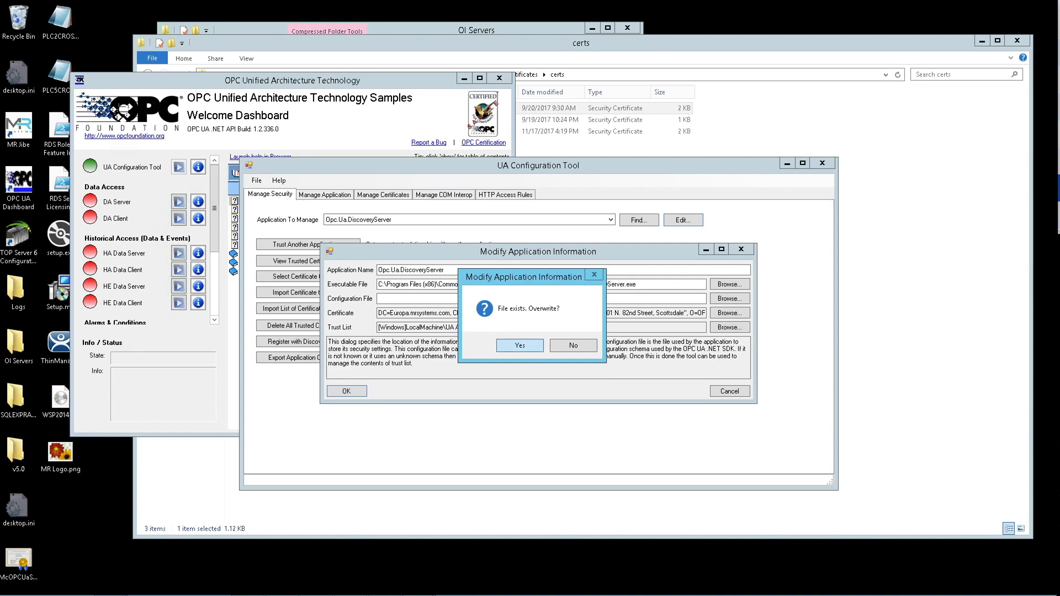
pyautogui.click(518, 346)
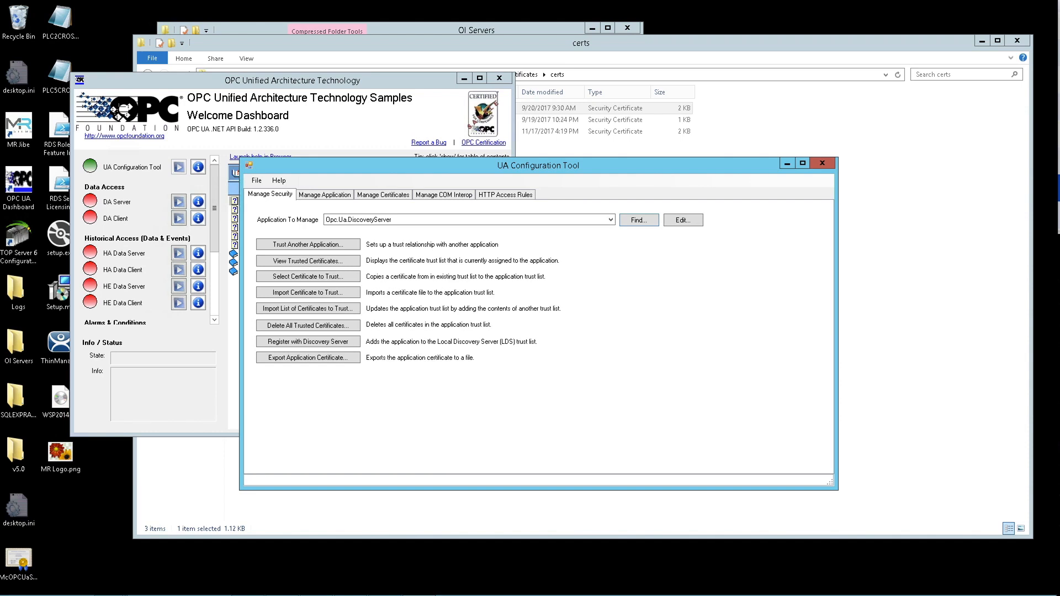
# In Manage Certificates, set Store Type Windows and Store Path LocalMachine\UA Applications.
pyautogui.click(382, 194)
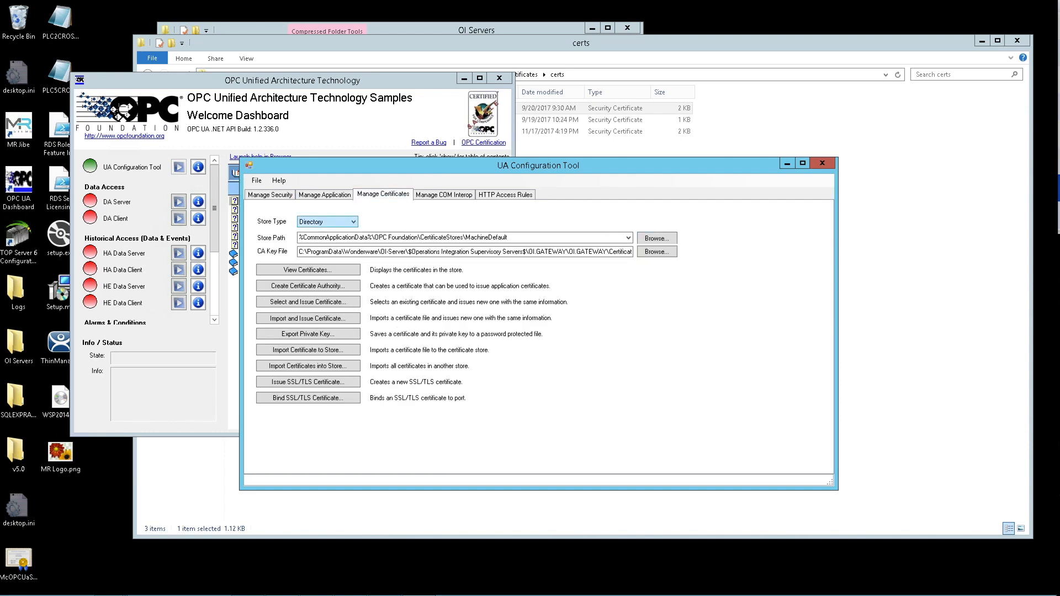
pyautogui.click(354, 221)
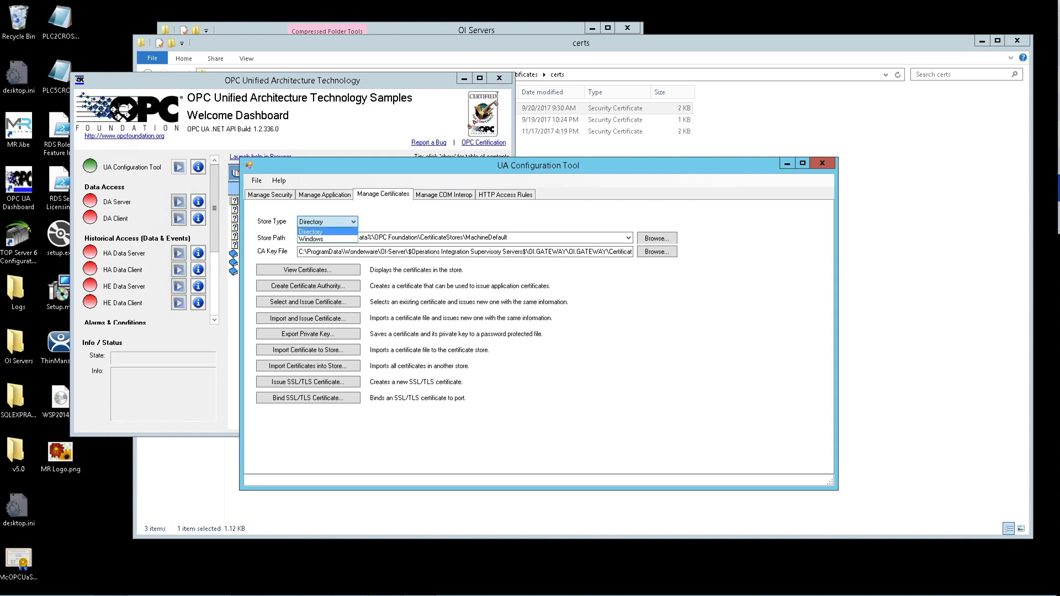
pyautogui.click(311, 239)
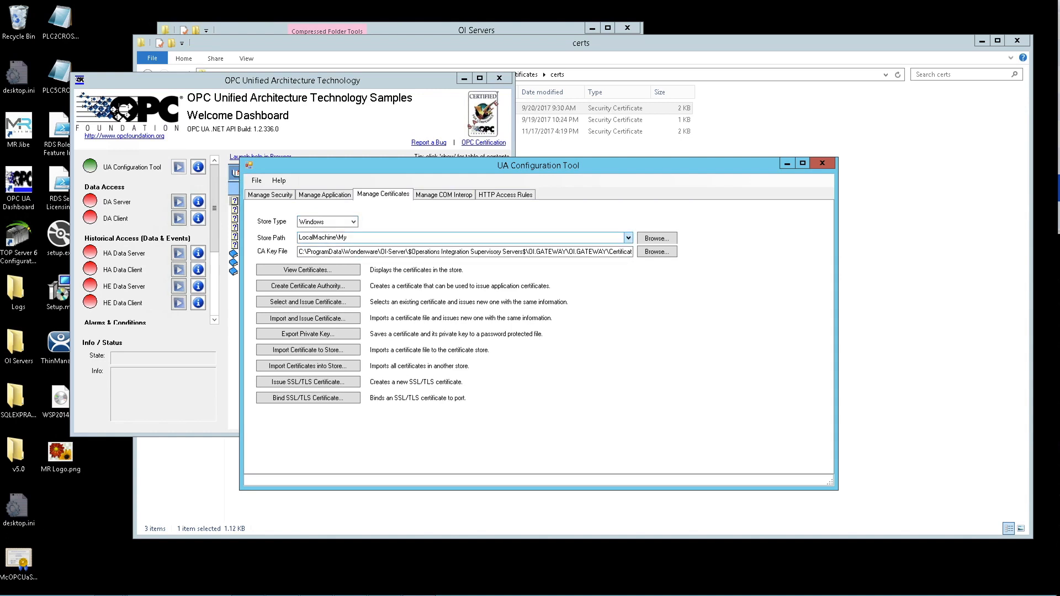
pyautogui.click(626, 237)
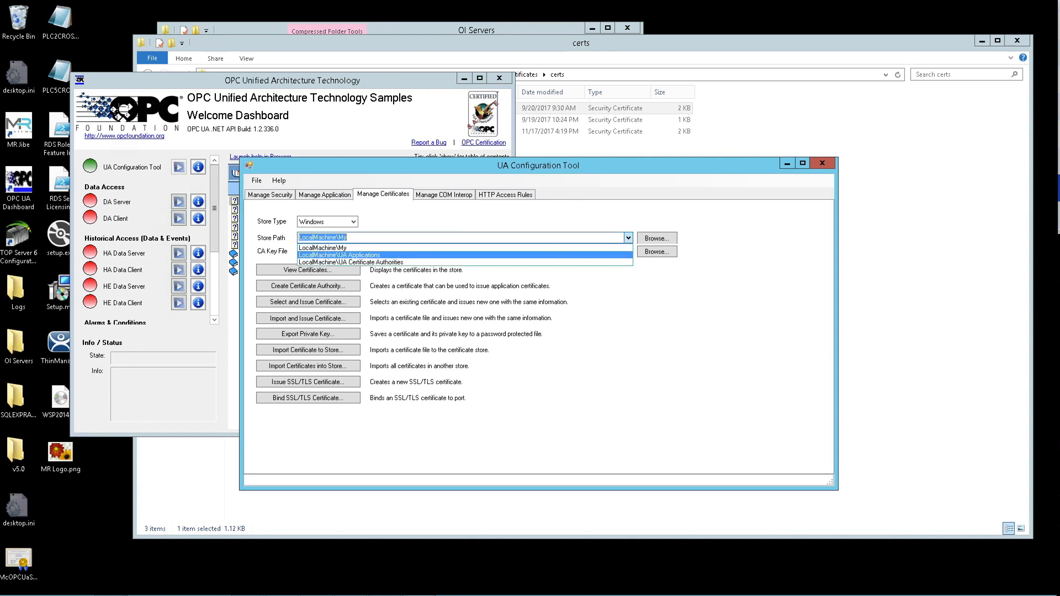
pyautogui.click(339, 254)
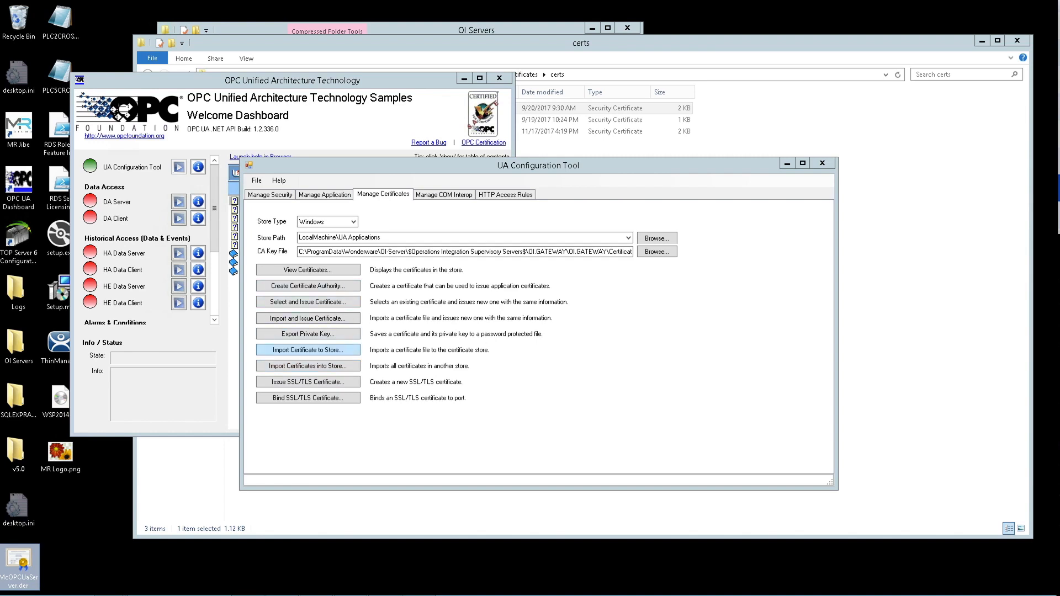
# Import McOPCUaServer.der from the Desktop into the store and accept it into the trust list.
pyautogui.click(307, 349)
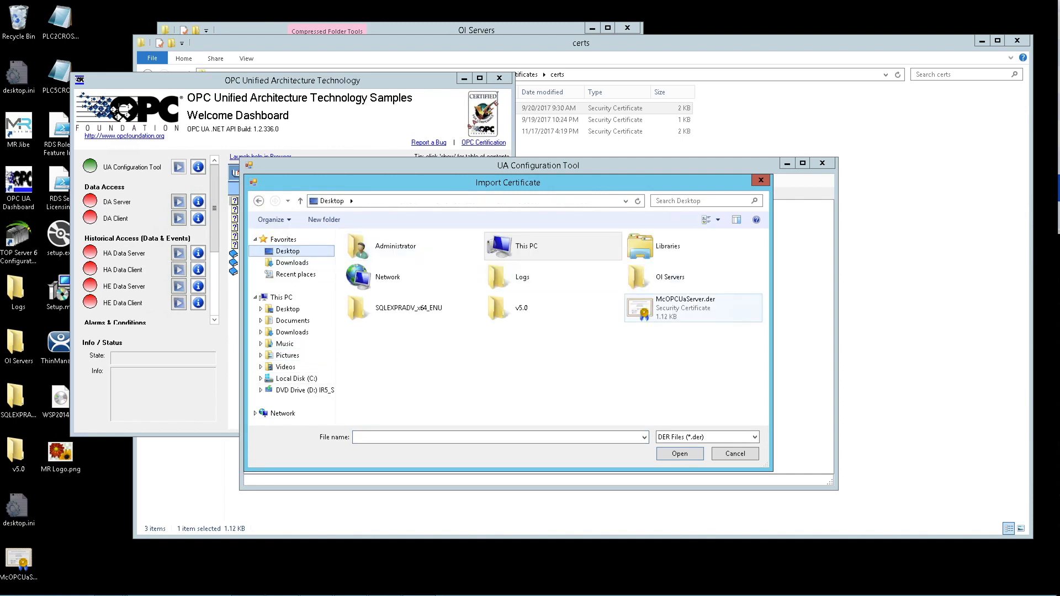
pyautogui.click(685, 307)
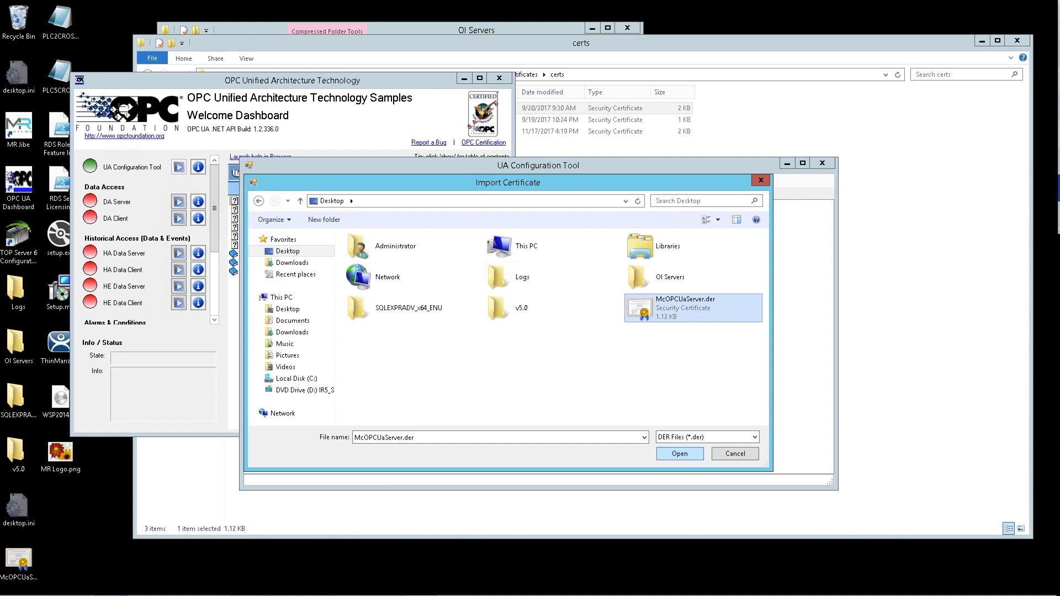
pyautogui.click(680, 452)
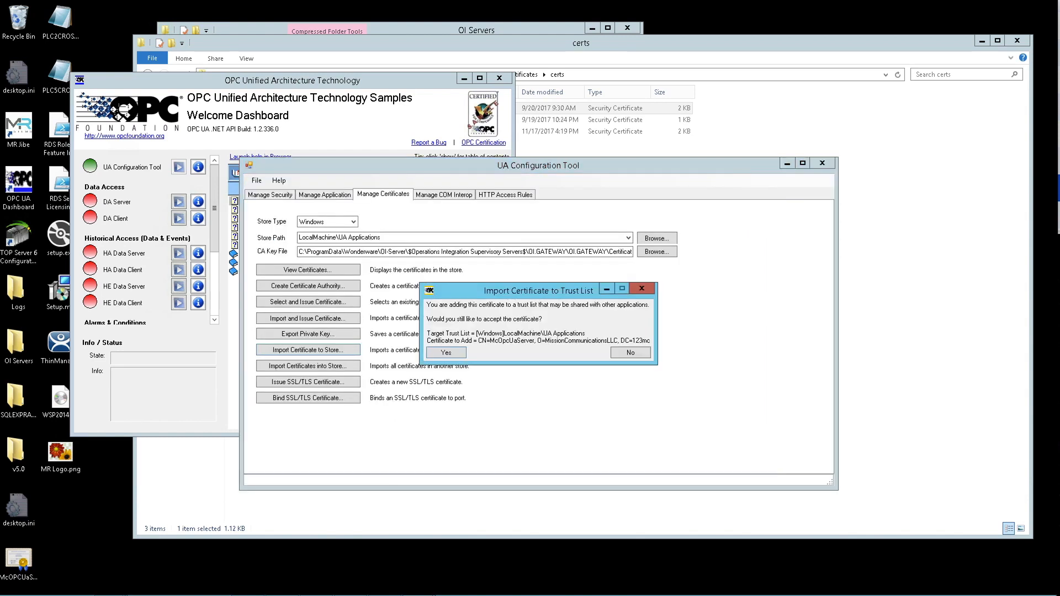
pyautogui.click(446, 352)
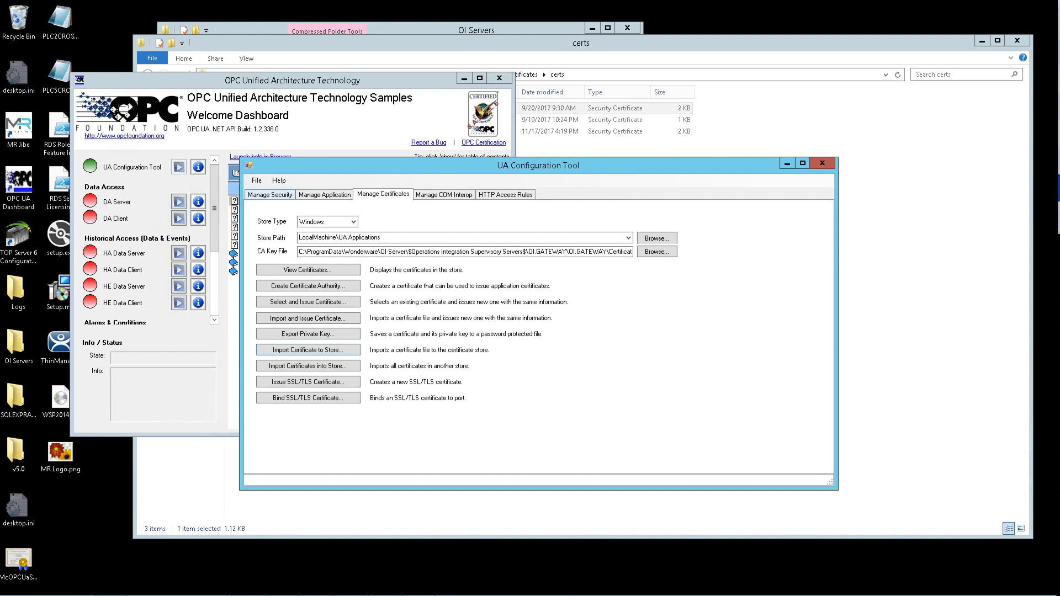
# In Manage Security, keep Opc.Ua.DiscoveryServer as the application and start selecting a certificate to trust.
pyautogui.click(269, 194)
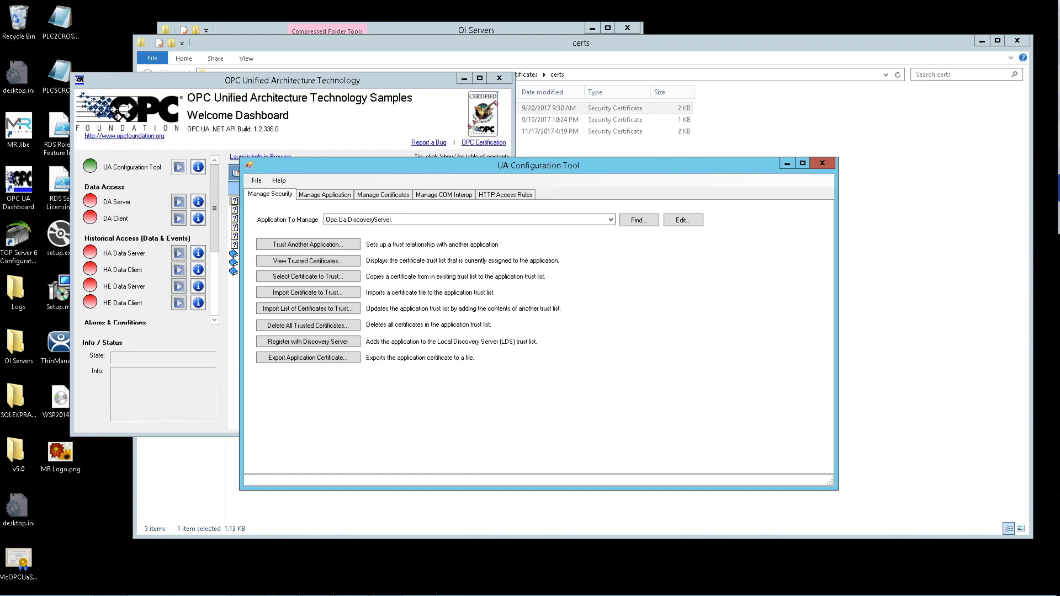
pyautogui.click(607, 220)
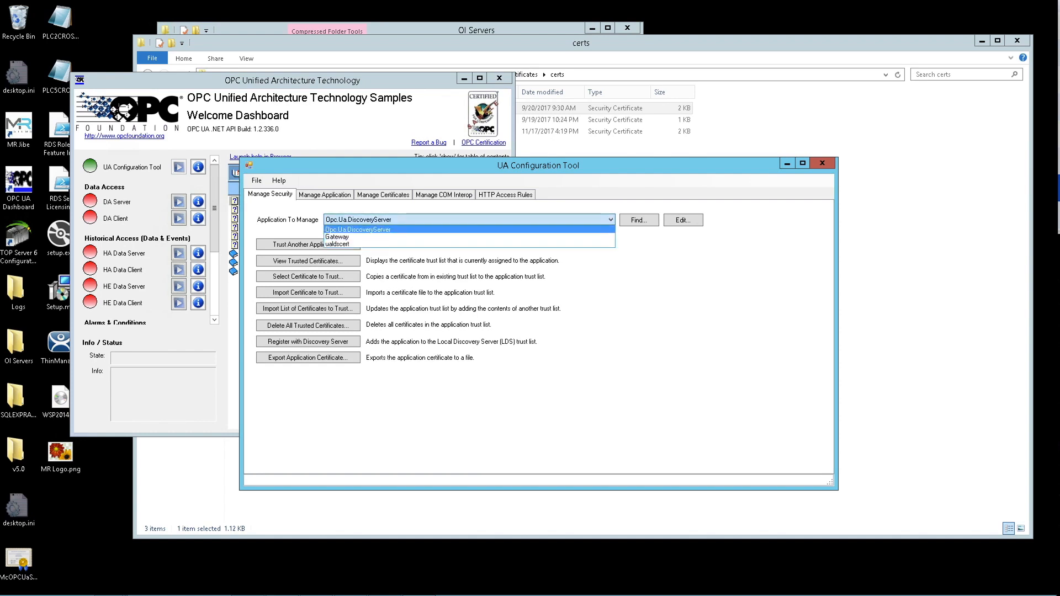
pyautogui.click(358, 230)
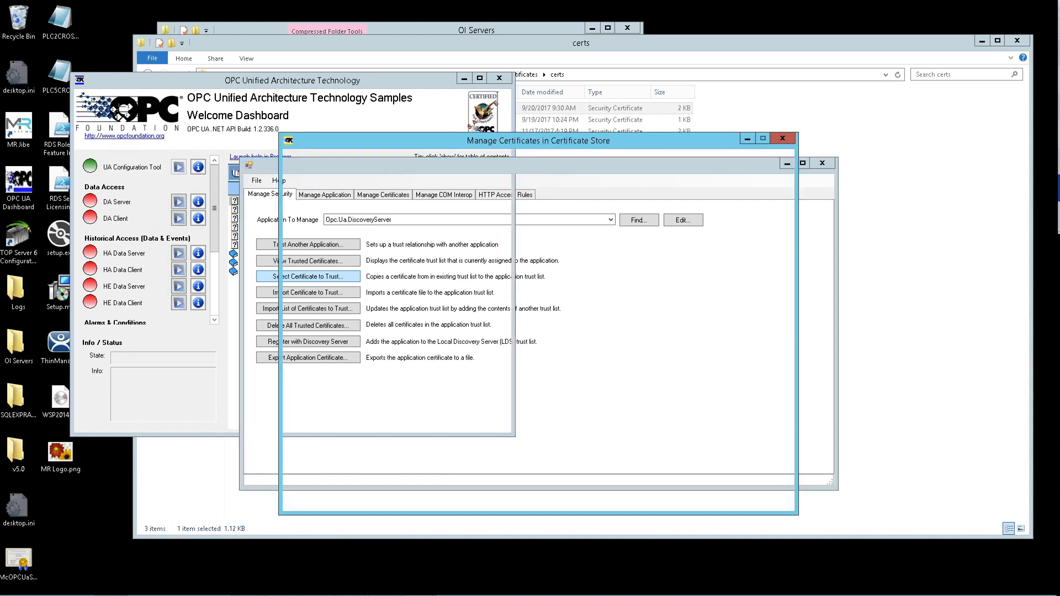
pyautogui.click(307, 276)
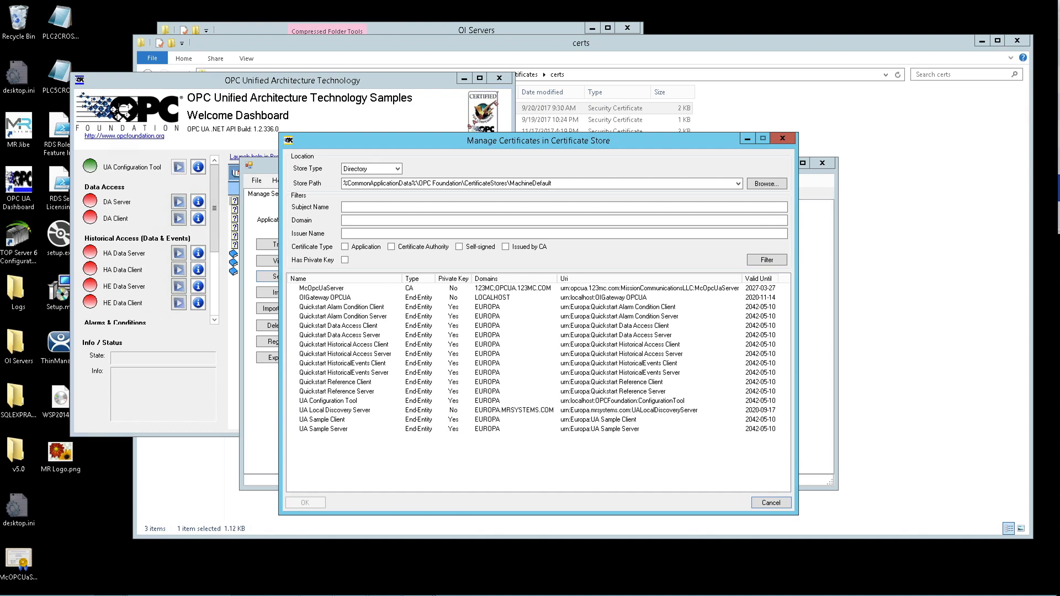
# Select McOpcUaServer from the Windows LocalMachine\UA Applications store and confirm it as trusted.
pyautogui.click(322, 287)
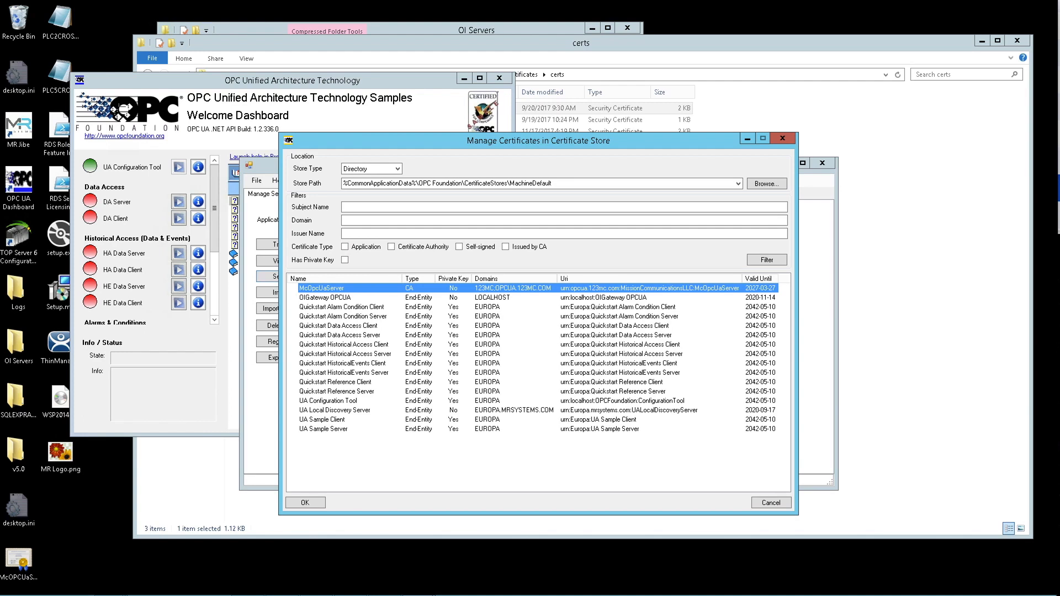
pyautogui.click(395, 168)
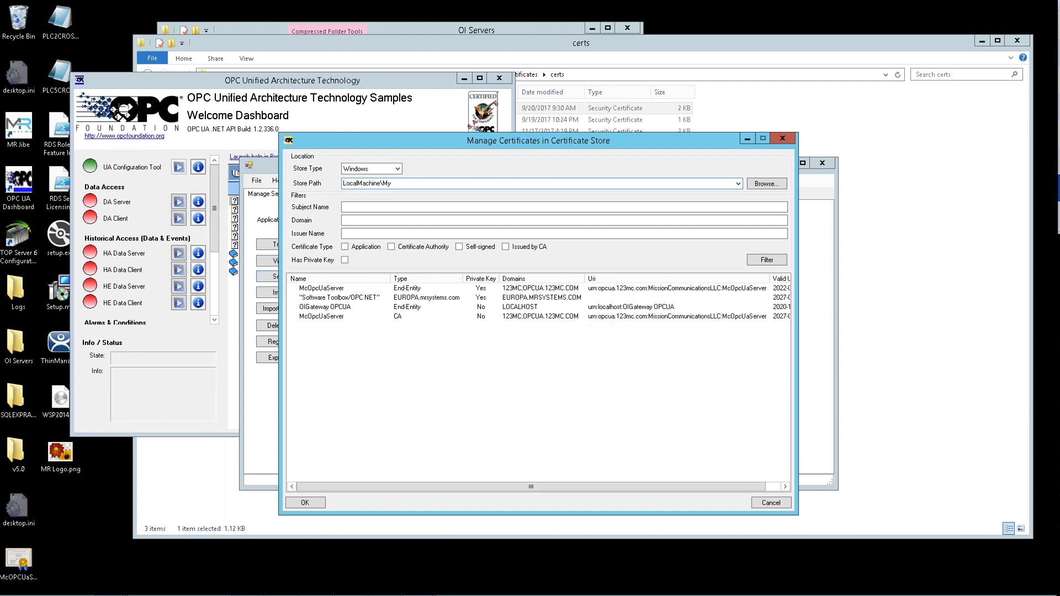
pyautogui.click(735, 184)
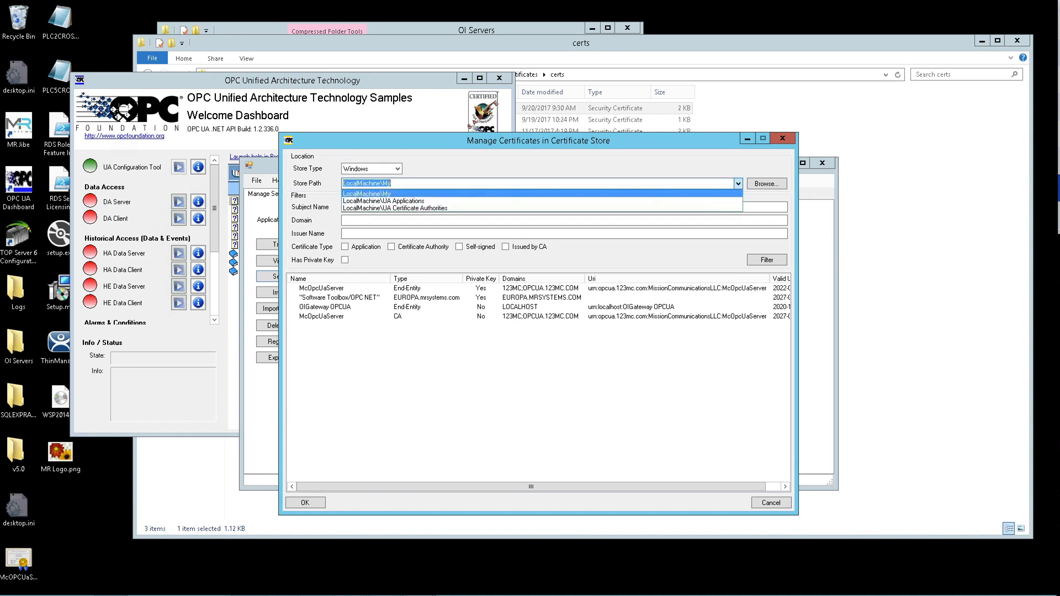
pyautogui.click(383, 200)
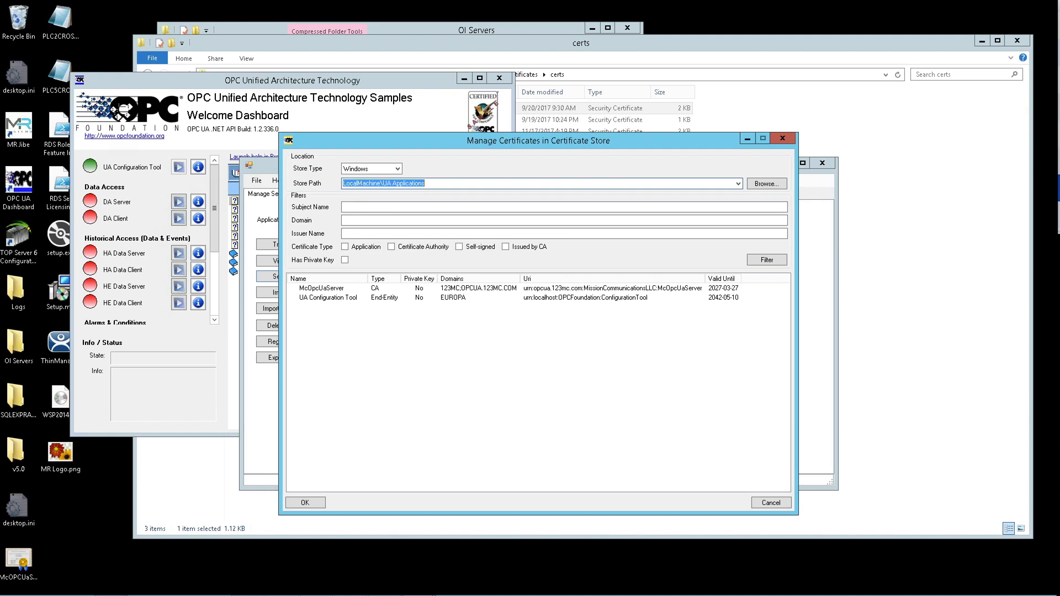
pyautogui.click(322, 288)
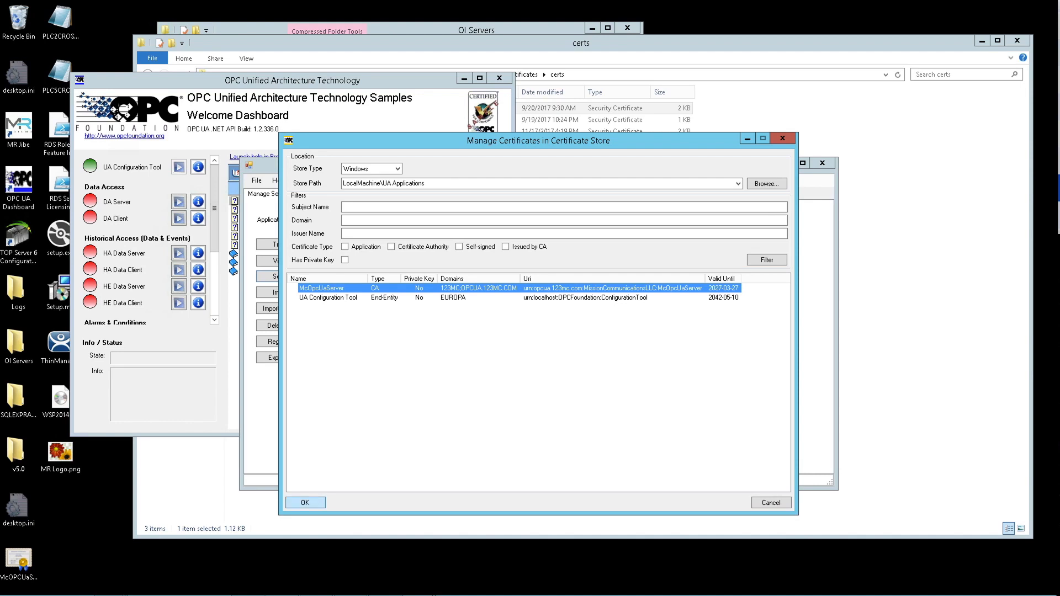
pyautogui.click(305, 503)
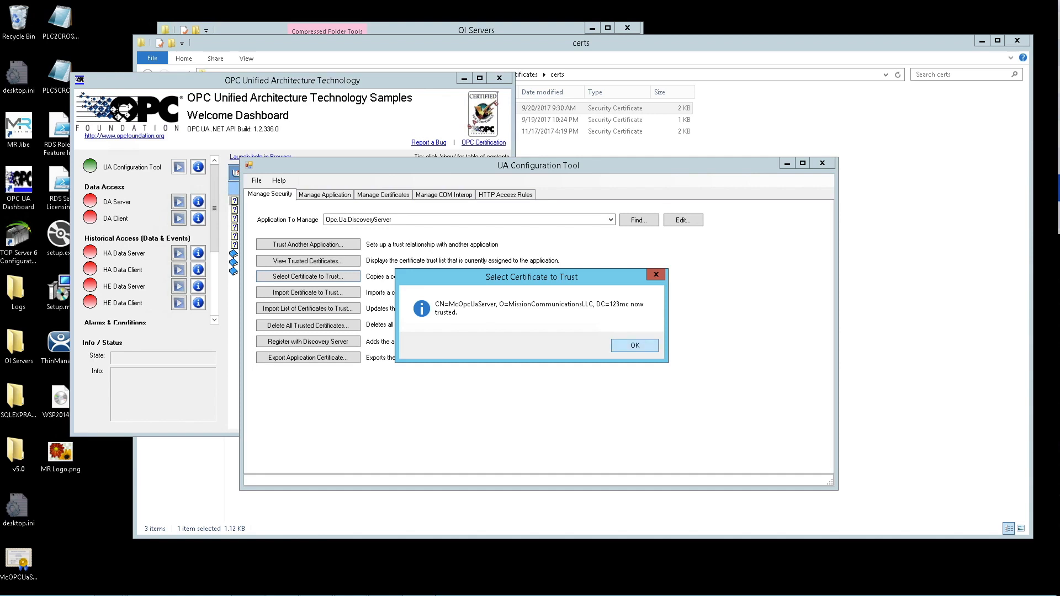
pyautogui.click(635, 346)
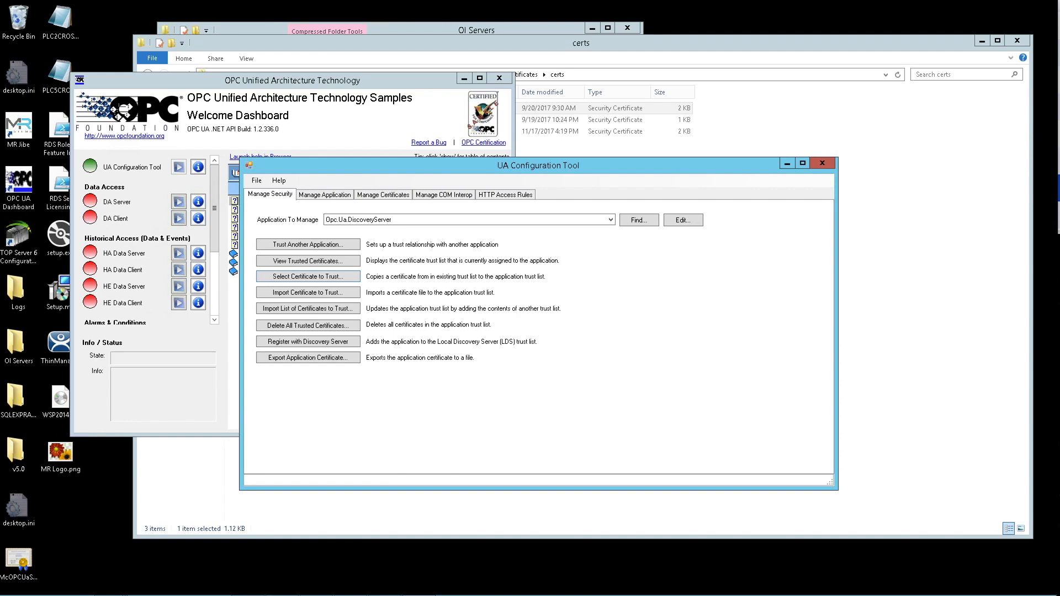
pyautogui.moveTo(821, 162)
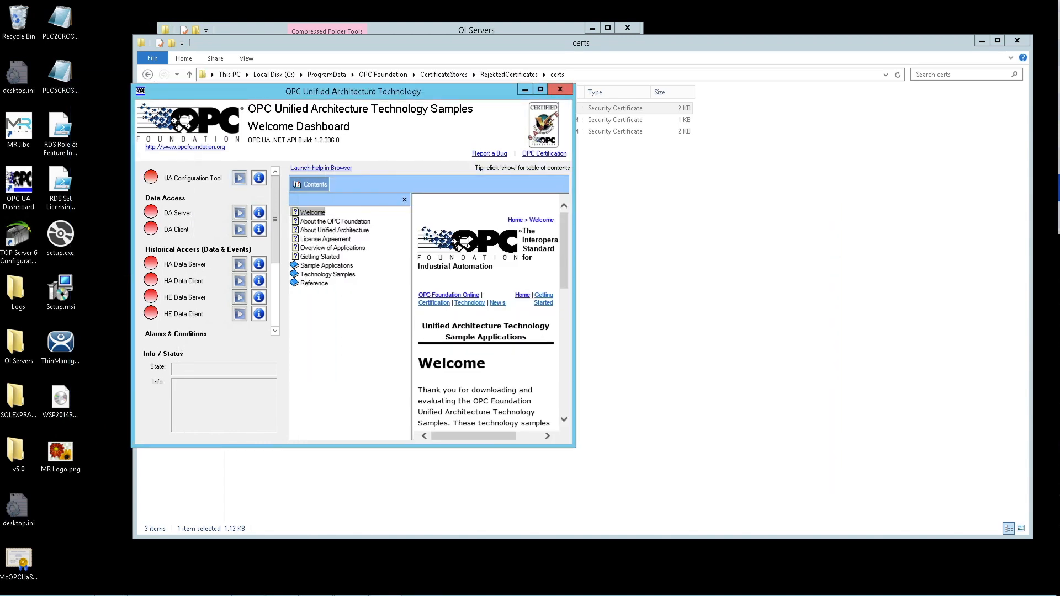
# Close the OPC UA samples dashboard with Yes and the remaining window to return to the SMC log.
pyautogui.click(560, 89)
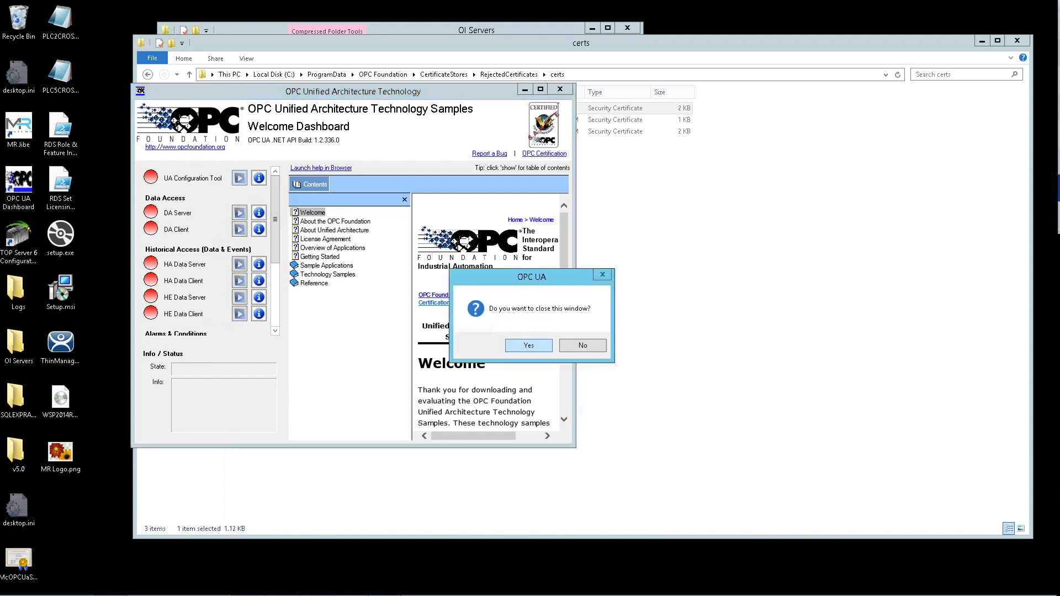
pyautogui.click(528, 344)
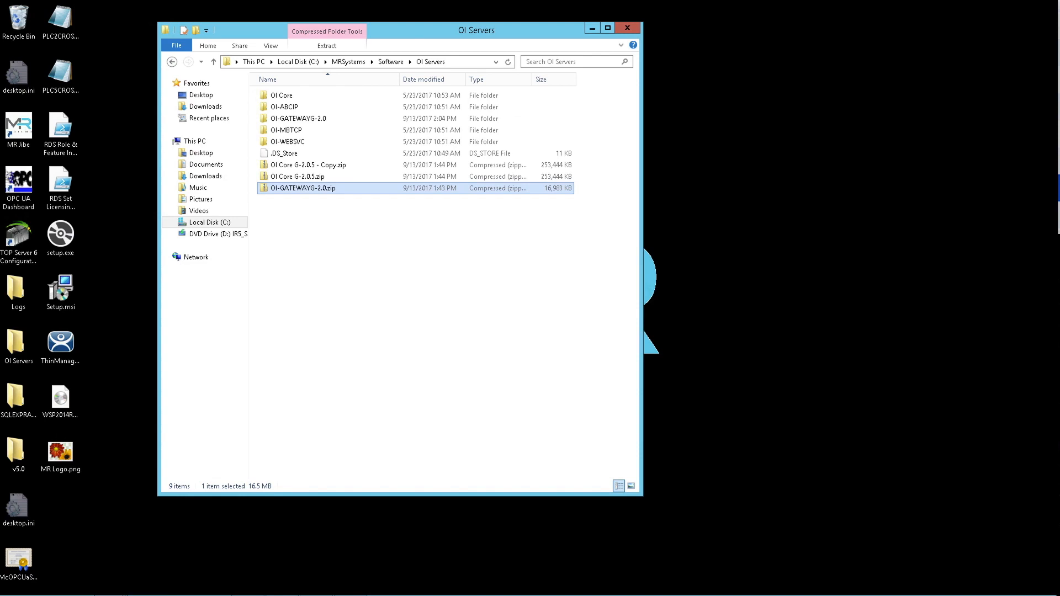
pyautogui.click(628, 27)
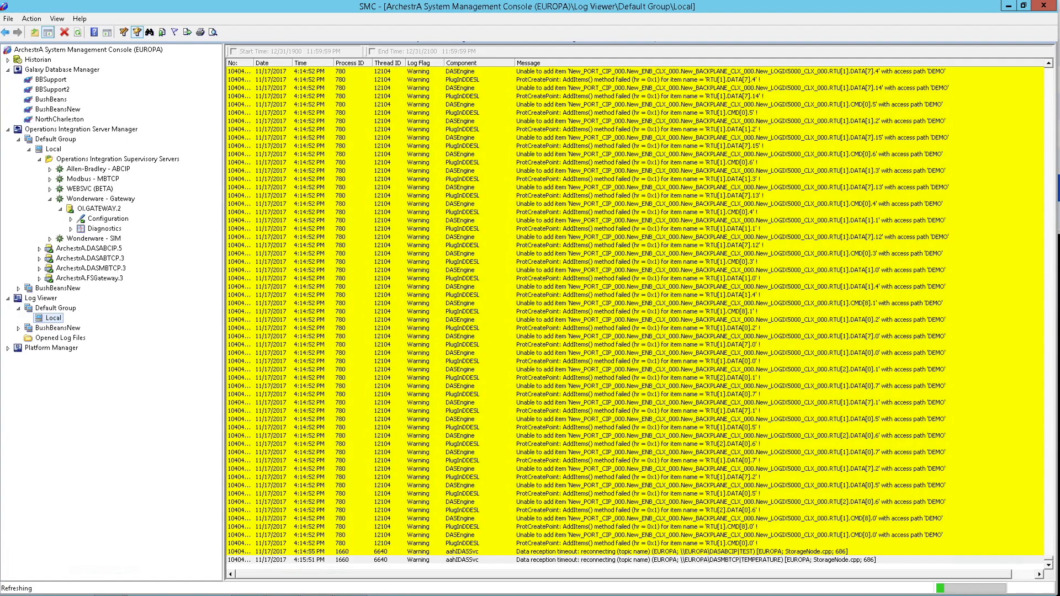
pyautogui.click(104, 217)
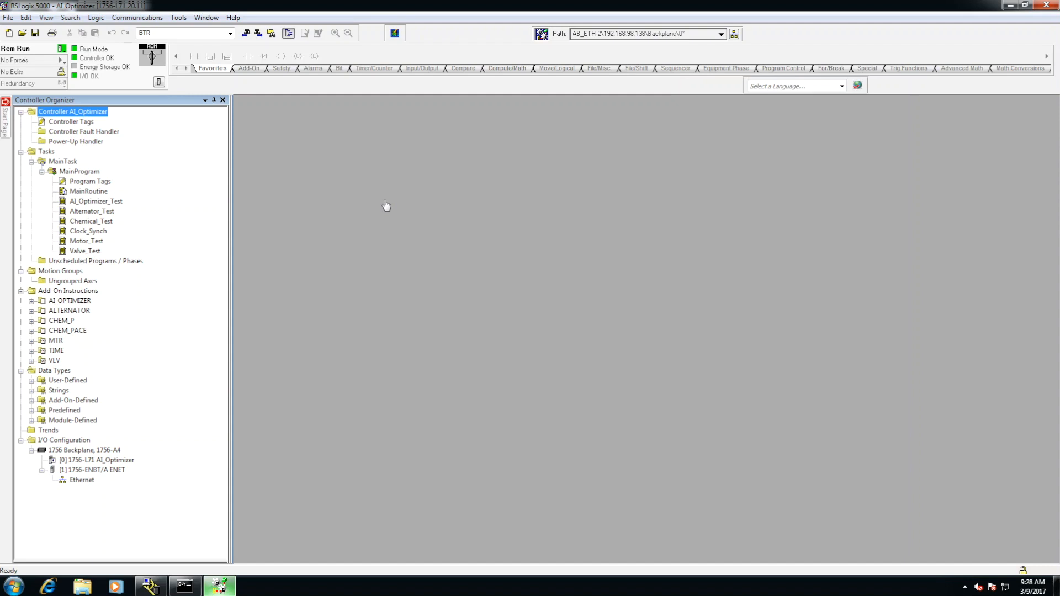
pyautogui.moveTo(340, 166)
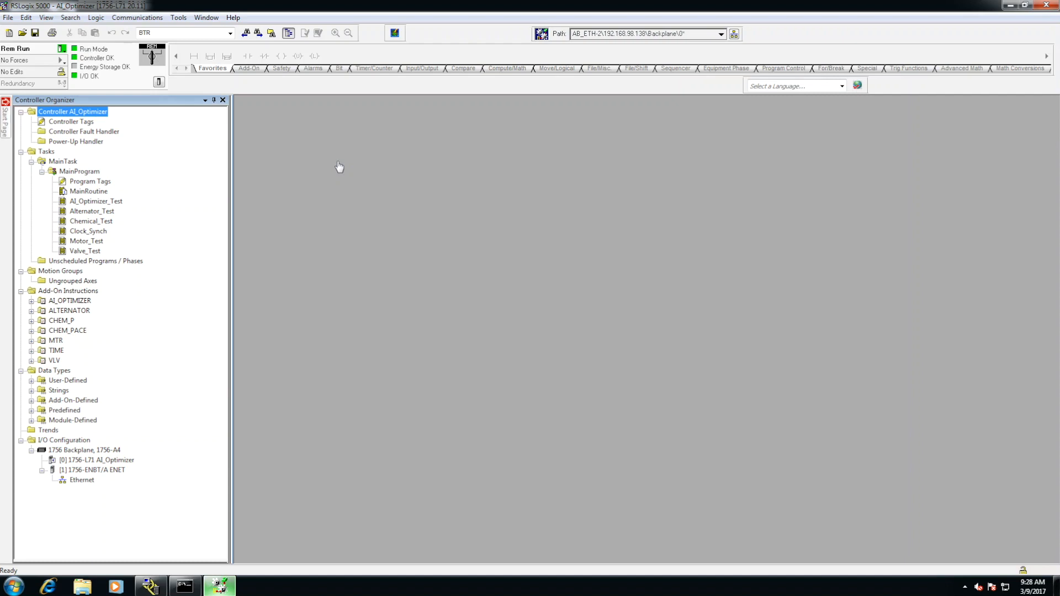
pyautogui.moveTo(256, 148)
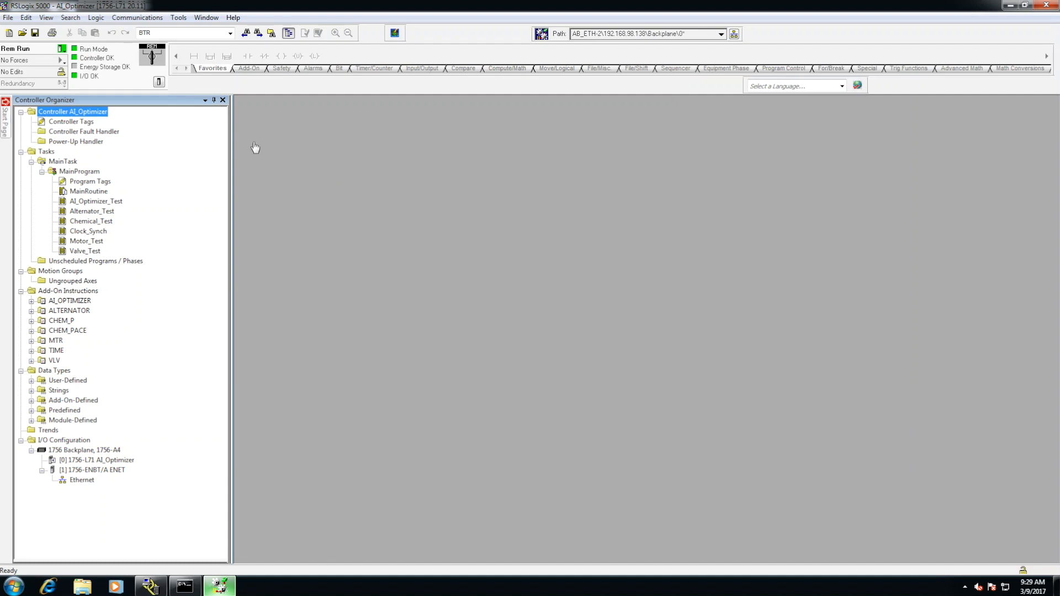
pyautogui.moveTo(131, 119)
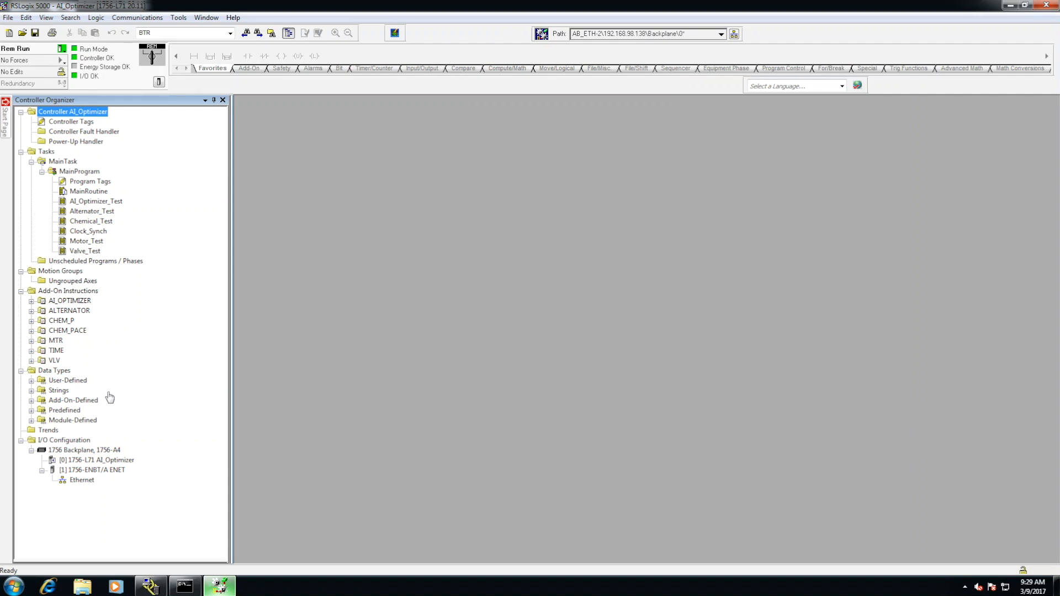
pyautogui.moveTo(75, 116)
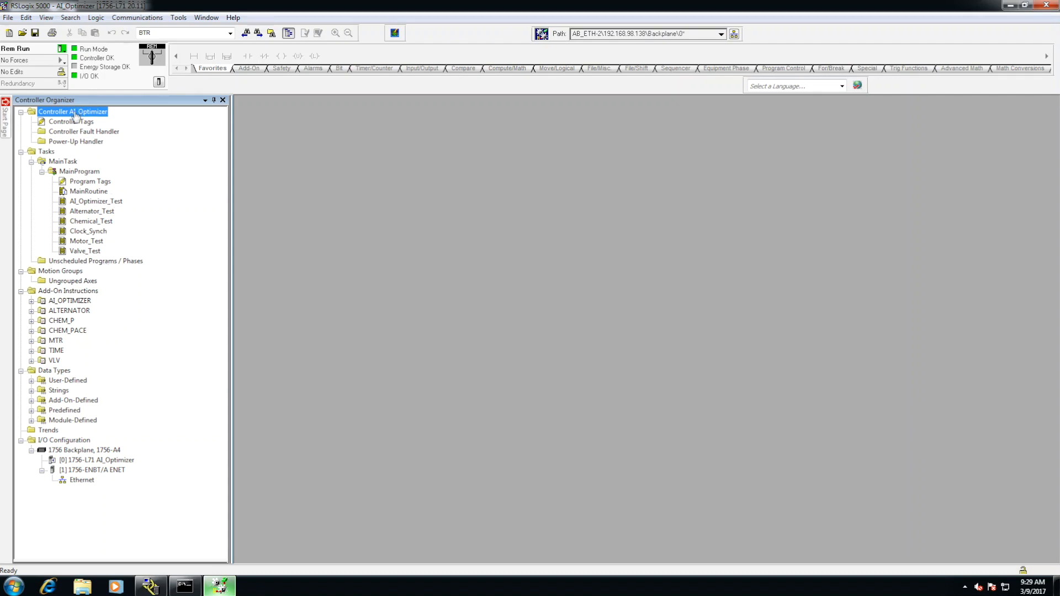
# From AI_Optimizer's Controller Properties Nonvolatile Memory, switch to Remote Program and bring up Load / Store.
pyautogui.rightClick(72, 112)
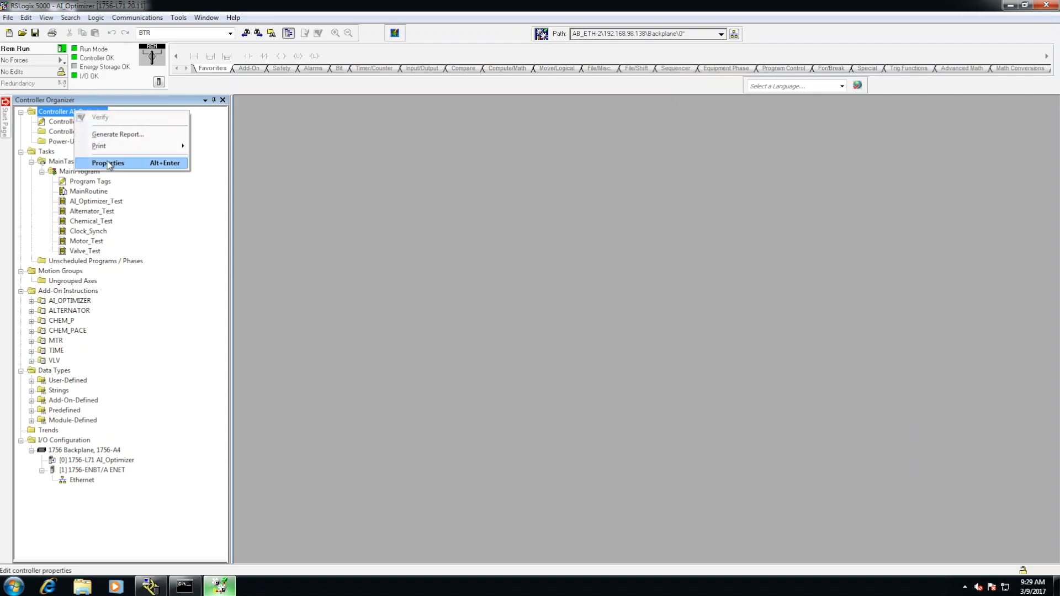
pyautogui.click(106, 163)
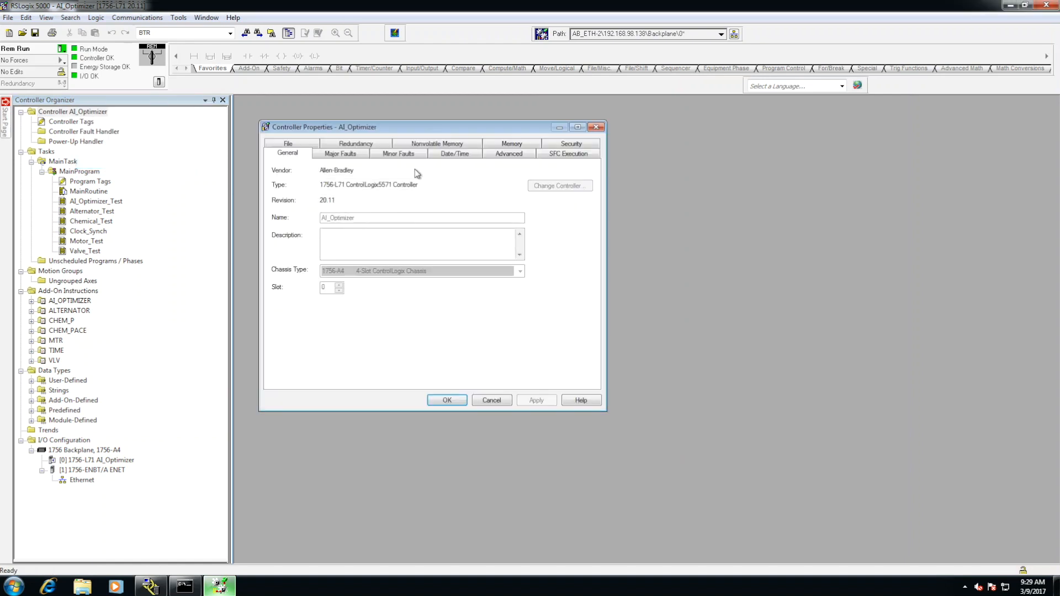
pyautogui.moveTo(448, 149)
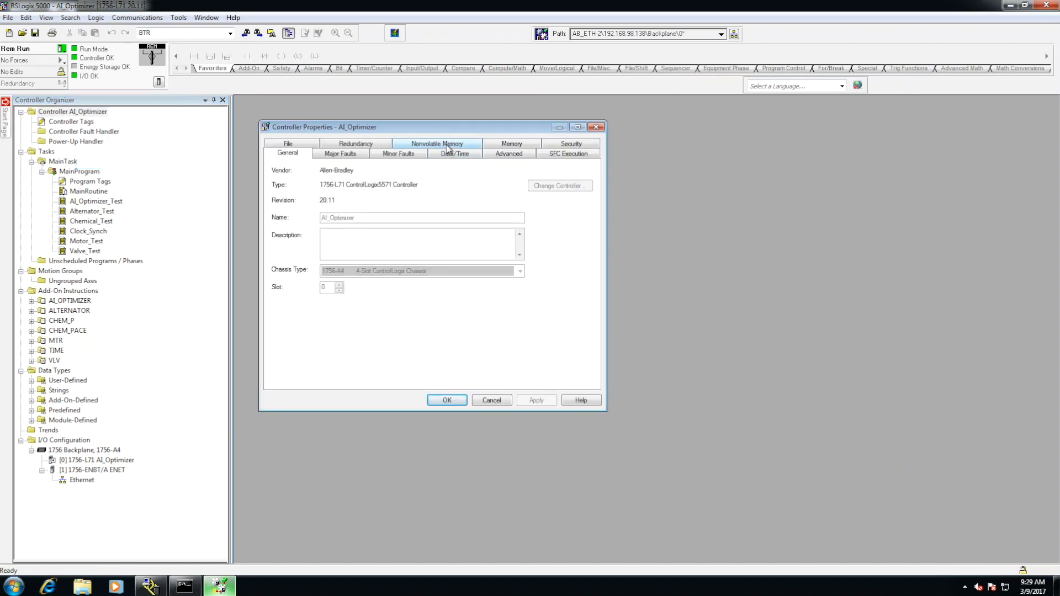
pyautogui.click(435, 143)
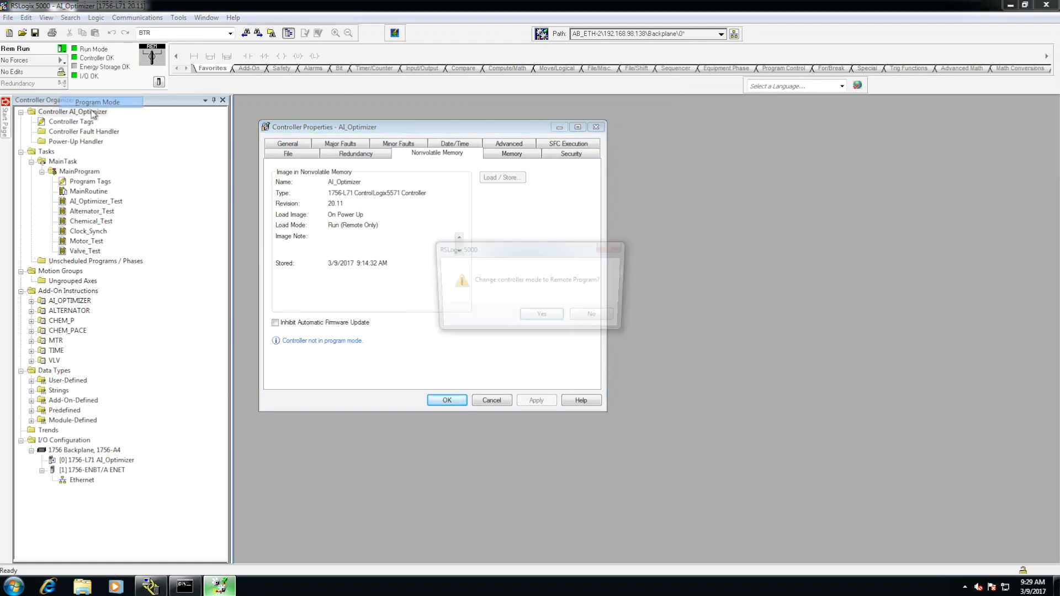
pyautogui.click(541, 314)
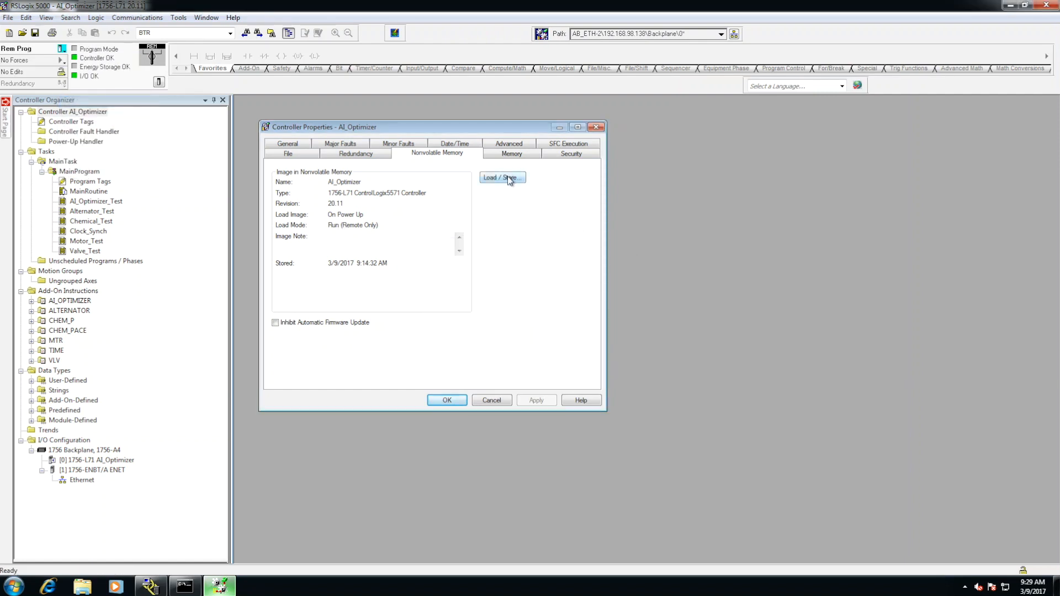
pyautogui.moveTo(415, 225)
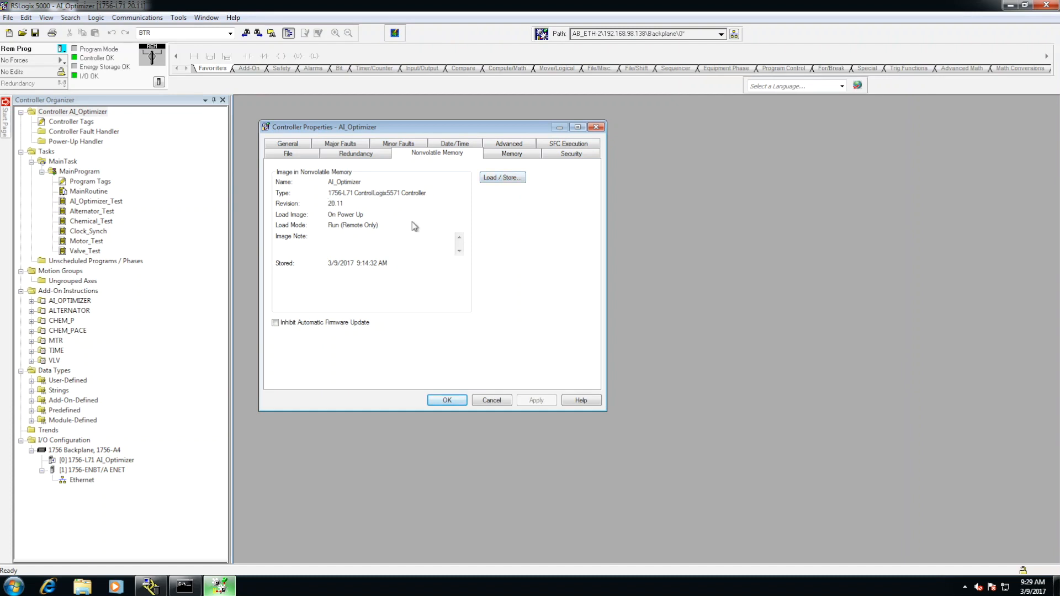
pyautogui.click(502, 177)
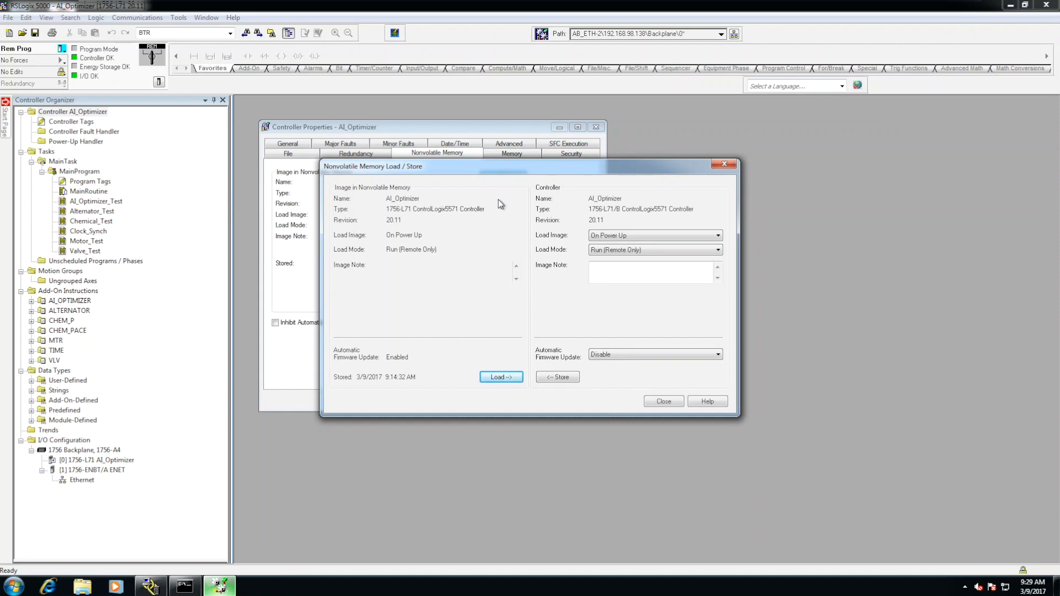
pyautogui.moveTo(535, 307)
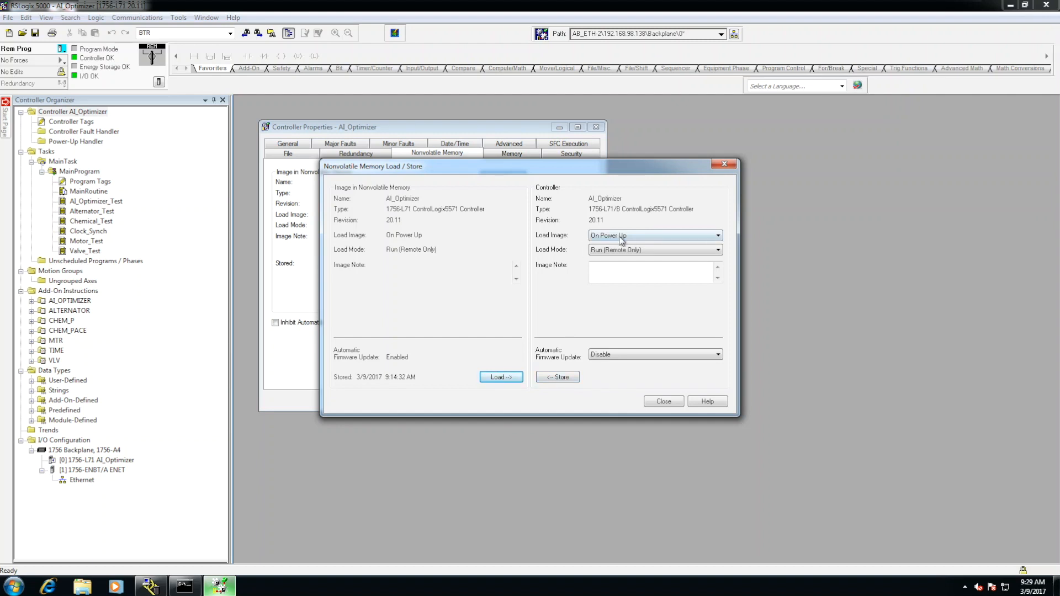
pyautogui.moveTo(664, 241)
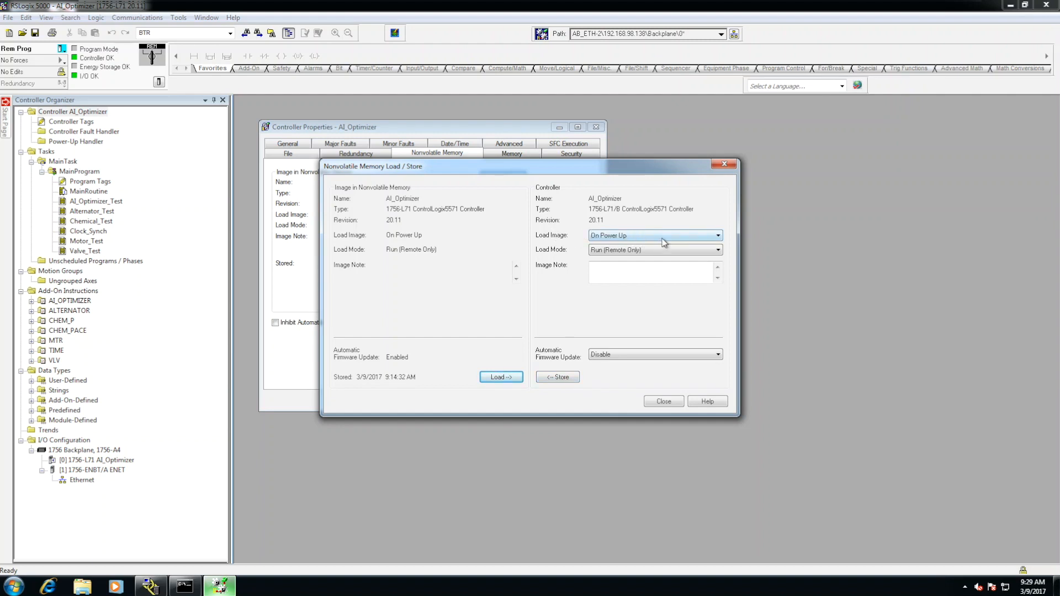
# Keep Load Mode Run Remote Only and set Automatic Firmware Update to Enable and Store Files to Image.
pyautogui.click(717, 236)
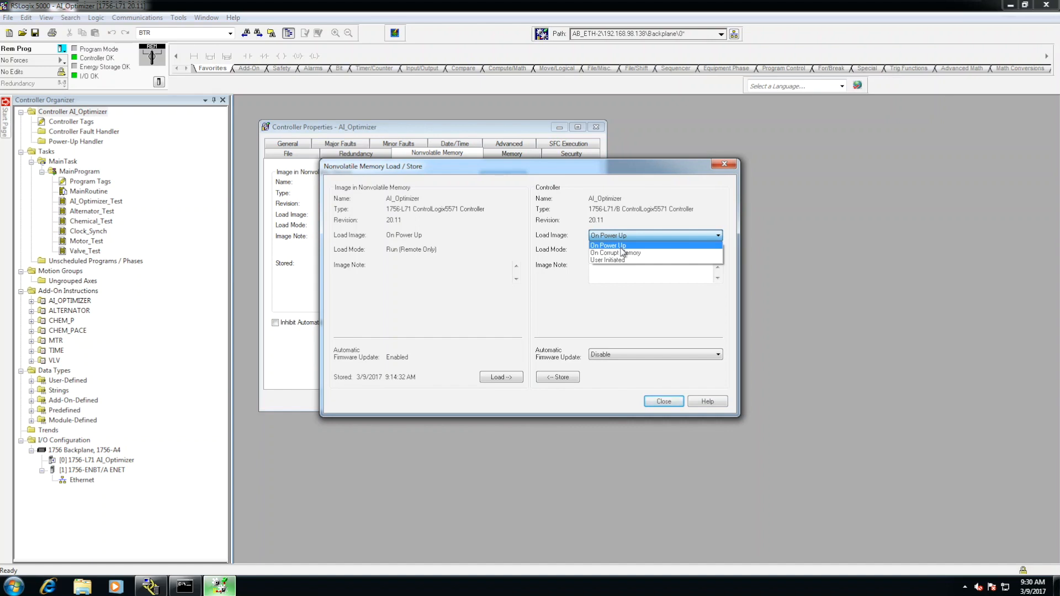
pyautogui.moveTo(623, 253)
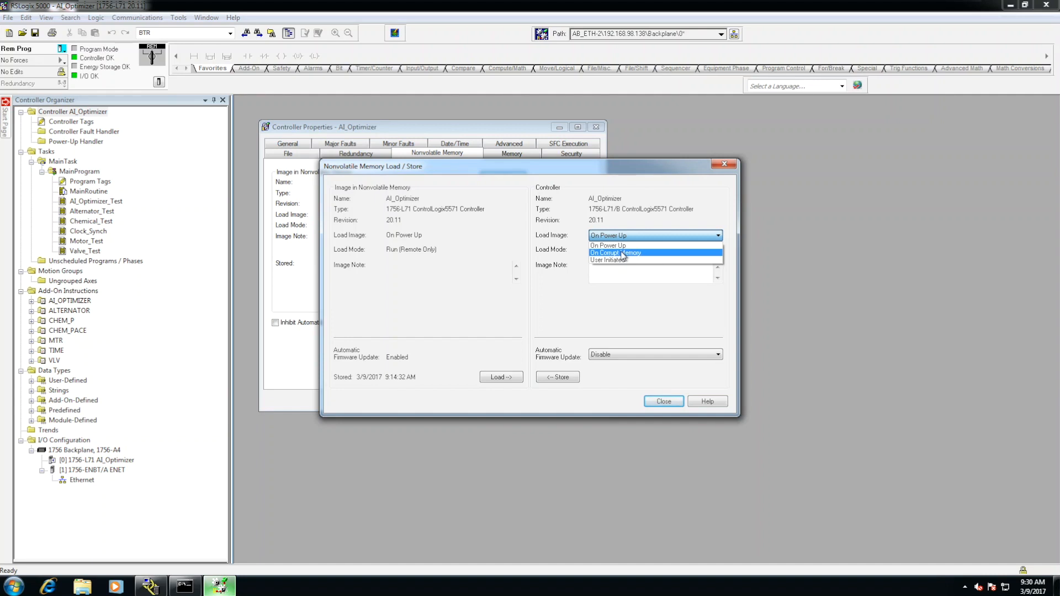
pyautogui.moveTo(626, 263)
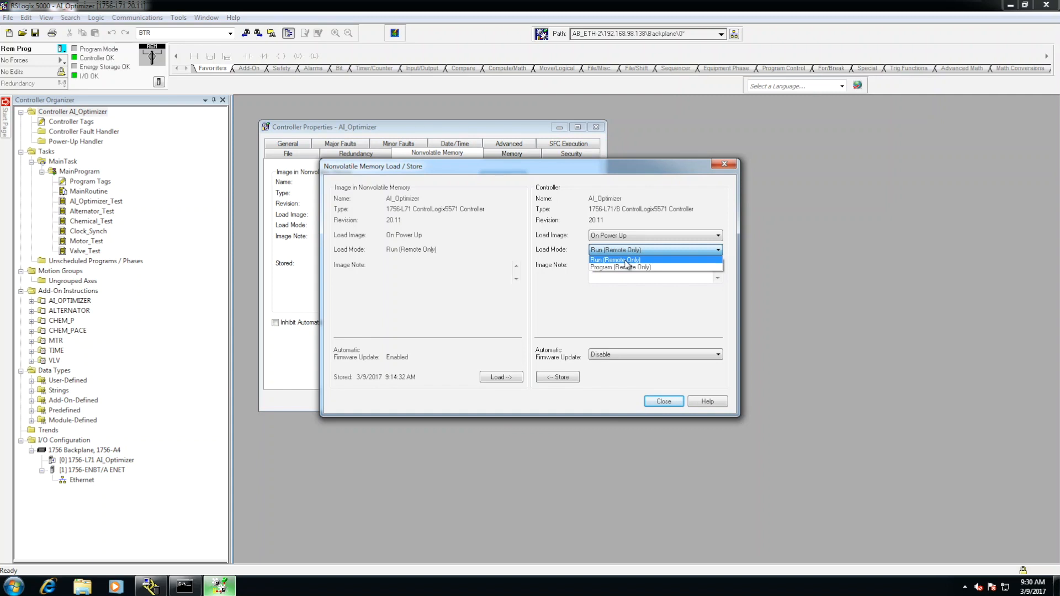
pyautogui.click(615, 259)
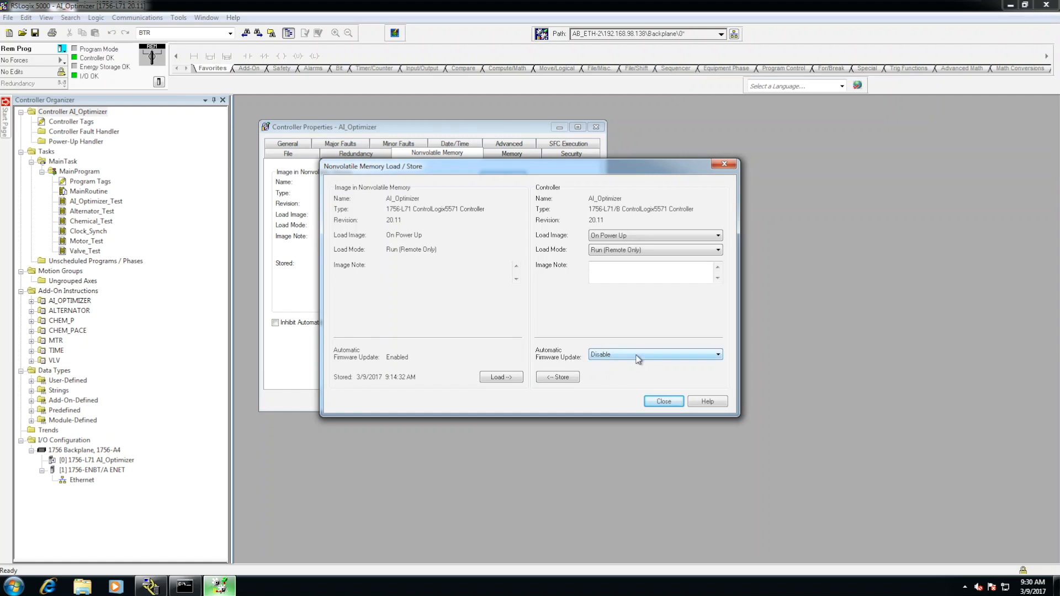
pyautogui.click(718, 355)
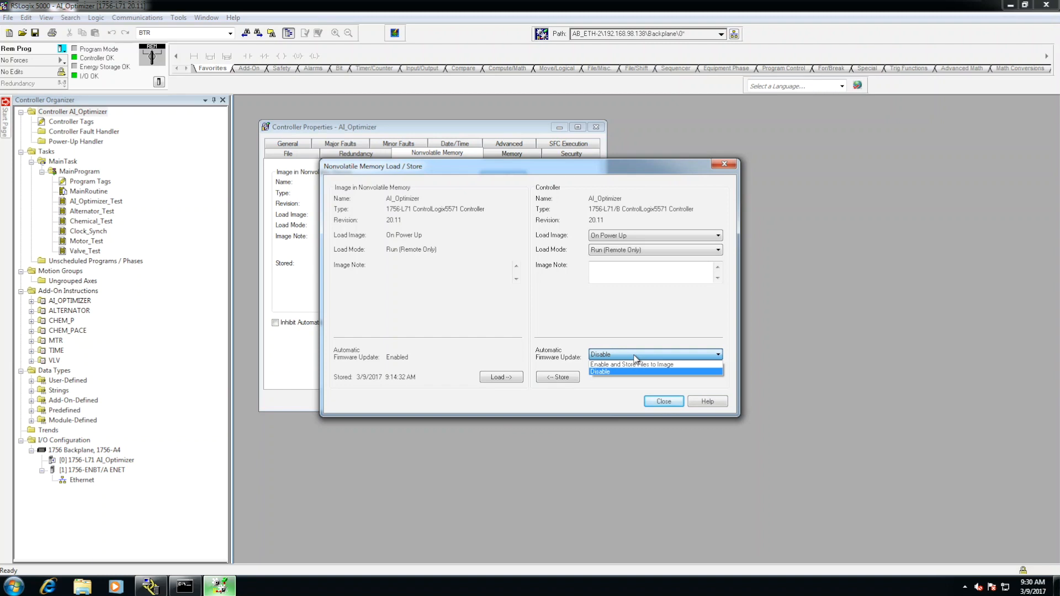
pyautogui.moveTo(636, 364)
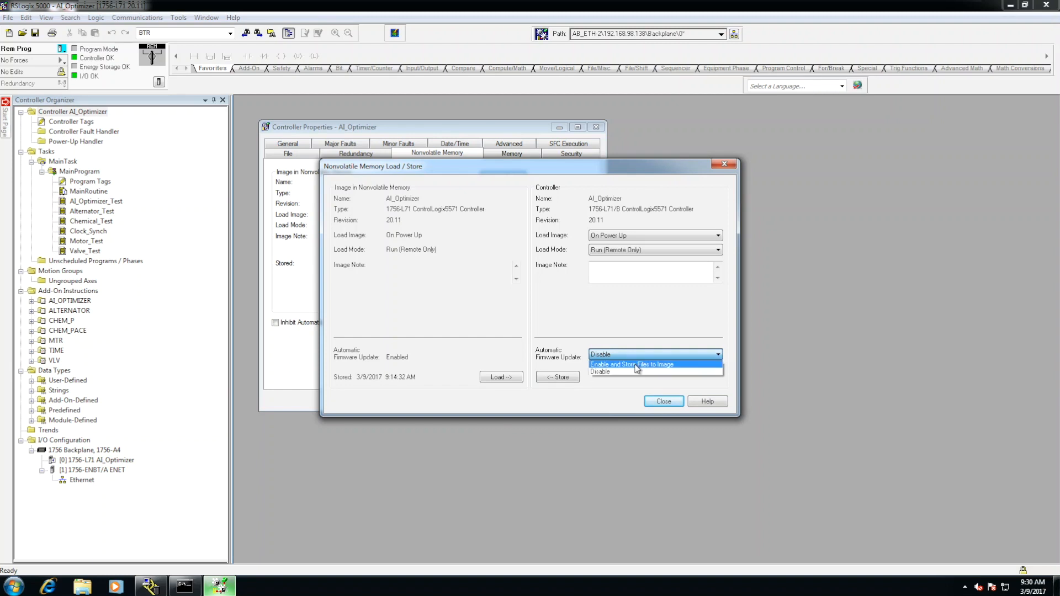
pyautogui.click(632, 364)
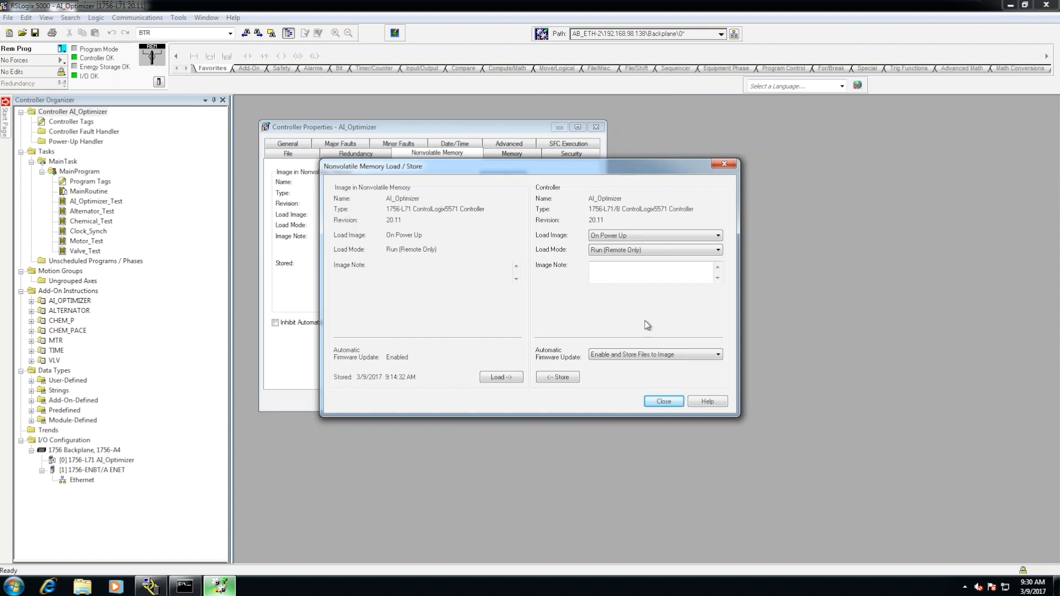
pyautogui.moveTo(601, 322)
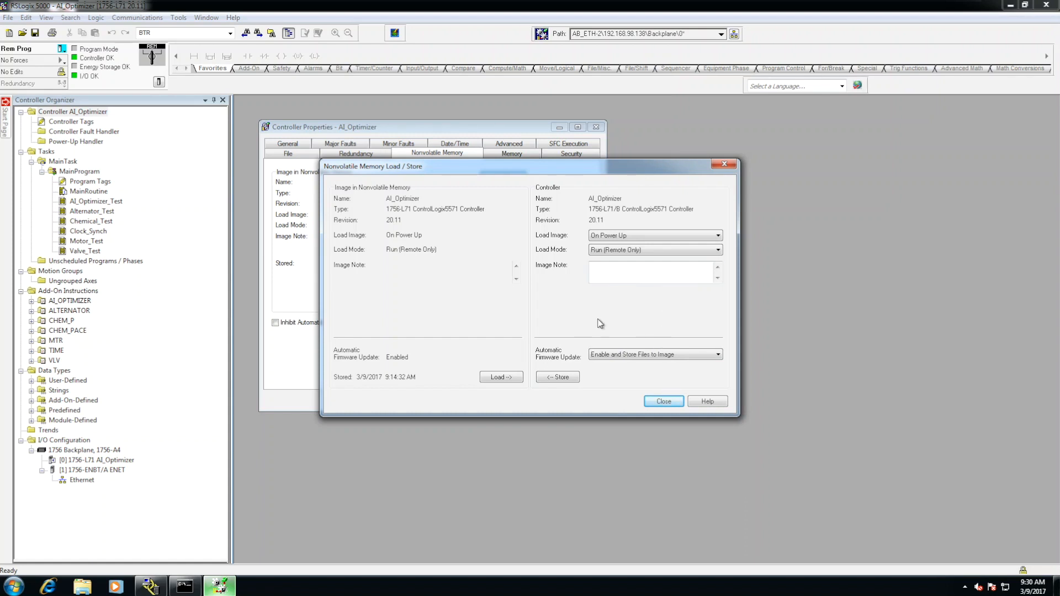
# Store the image to the memory card, accepting the communication-loss and excluded ENET module warnings.
pyautogui.click(557, 378)
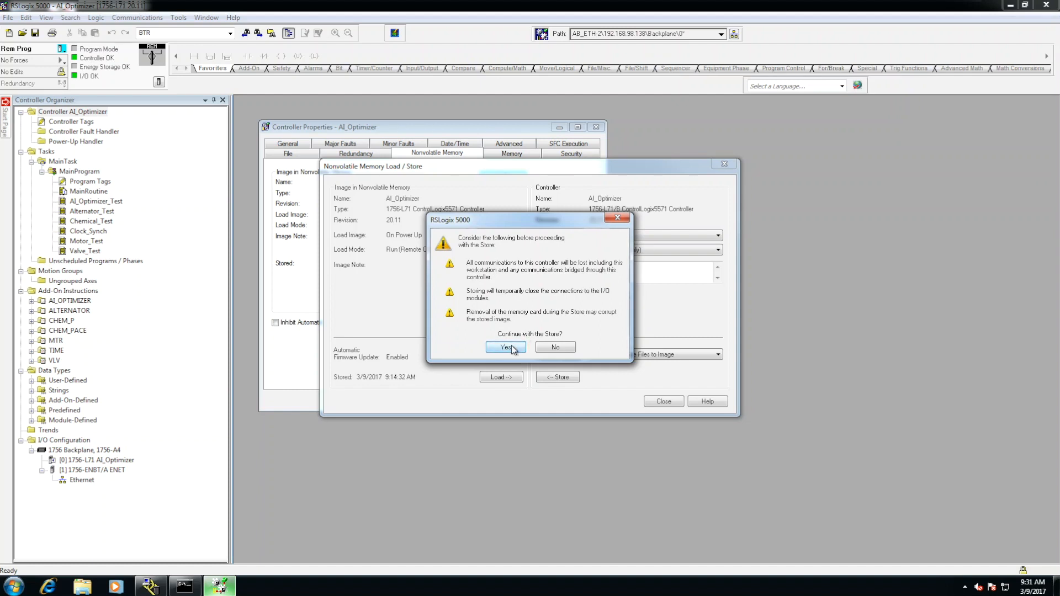
pyautogui.click(505, 347)
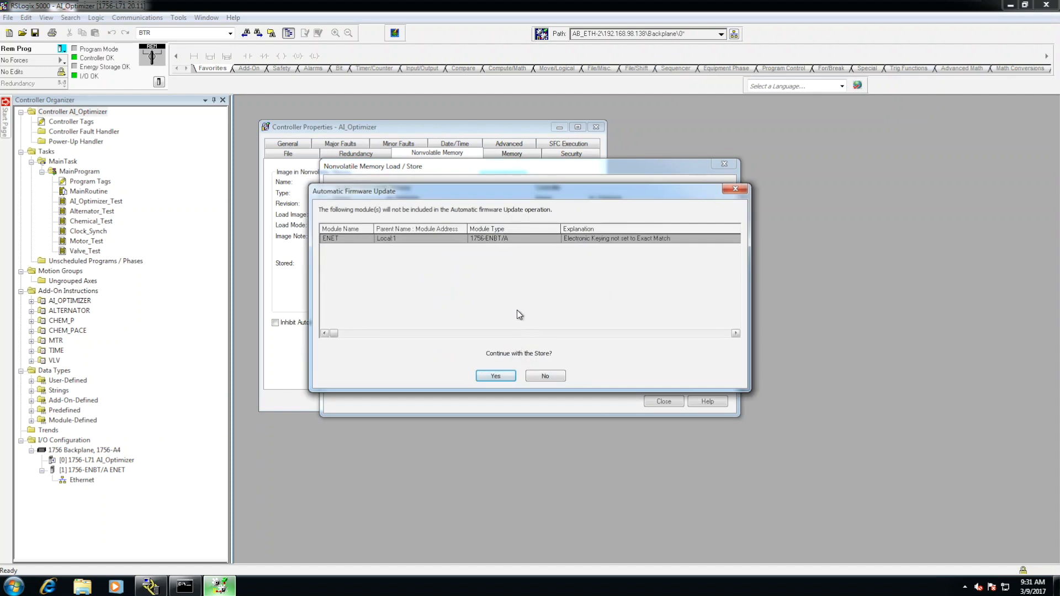
pyautogui.moveTo(476, 287)
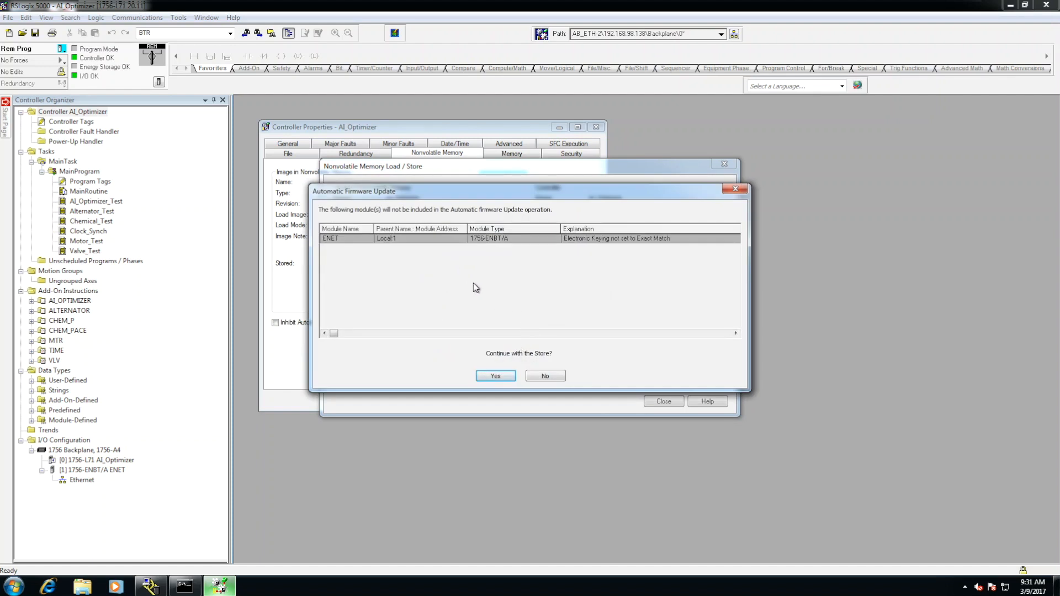
pyautogui.moveTo(473, 300)
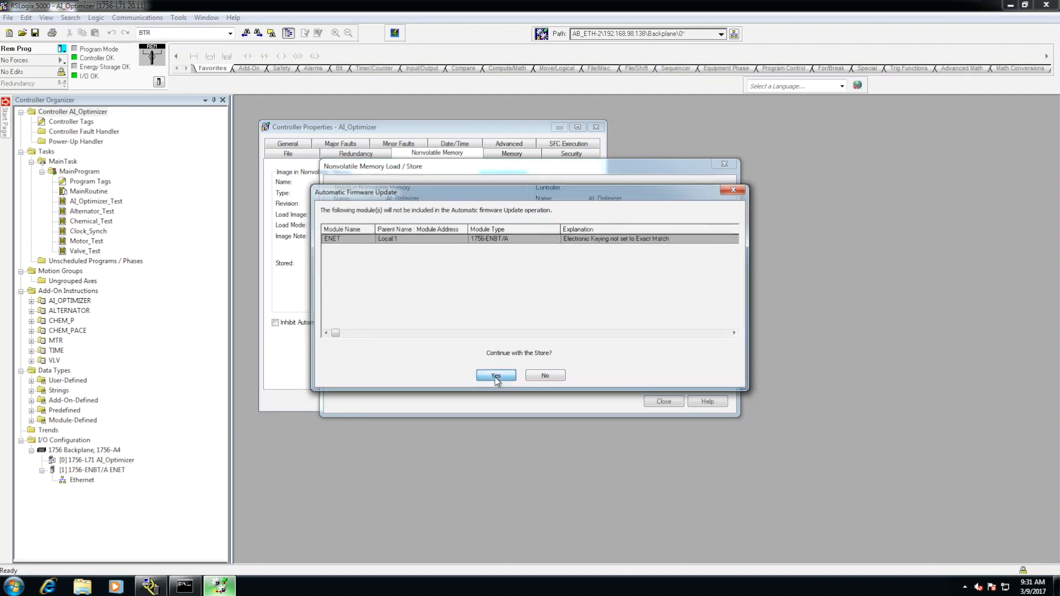
pyautogui.click(494, 376)
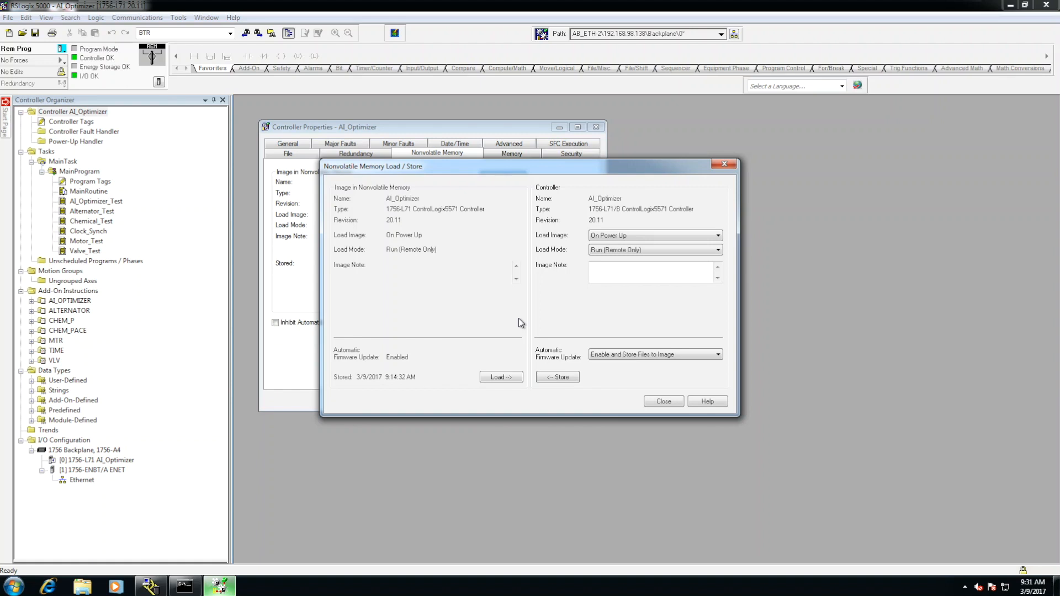
pyautogui.click(558, 377)
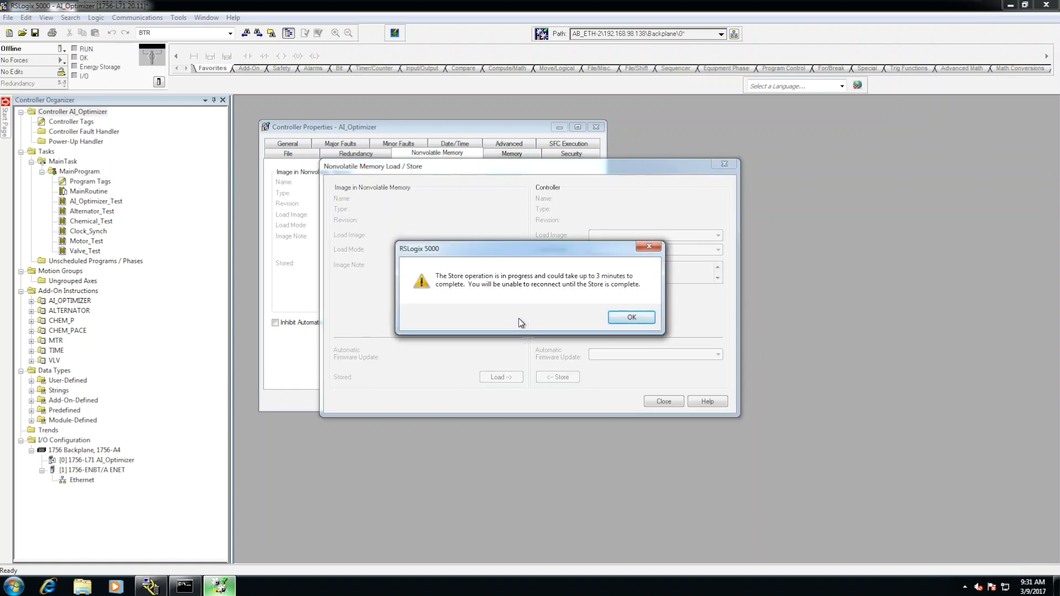
# Acknowledge the store-in-progress message, leaving the project offline.
pyautogui.click(632, 318)
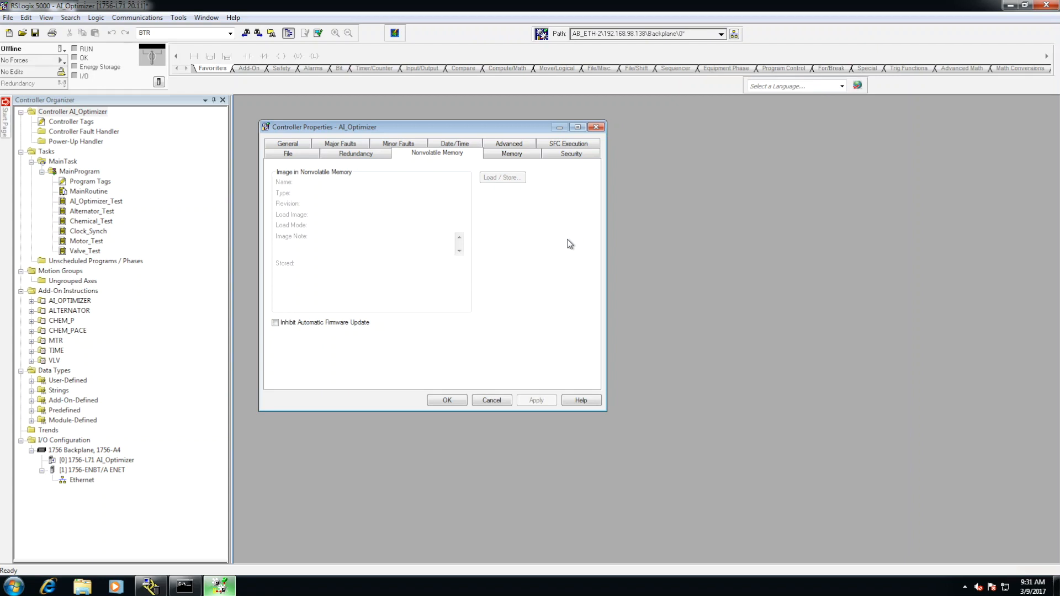
pyautogui.moveTo(369, 204)
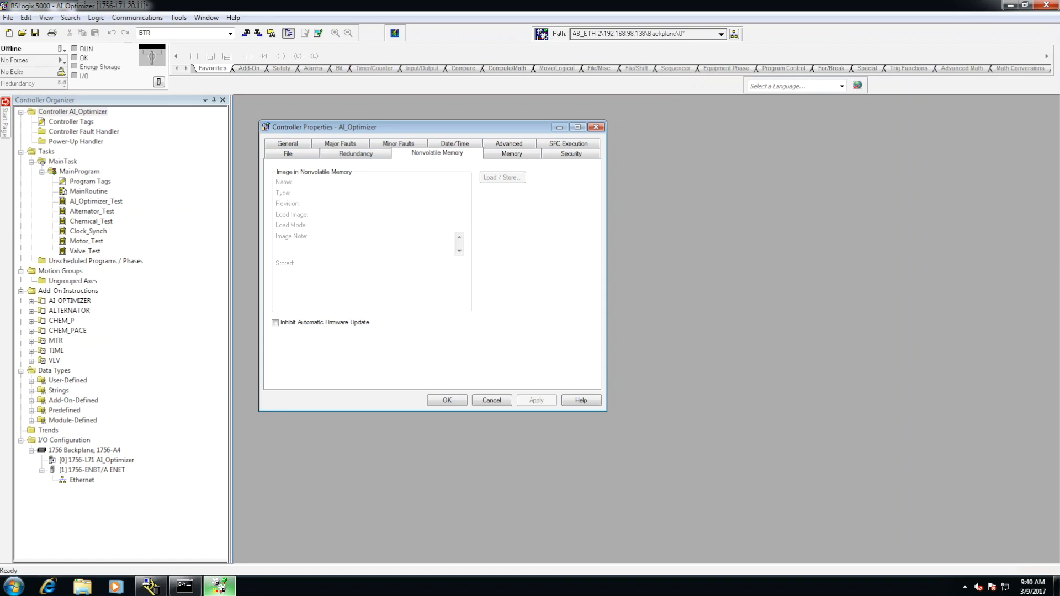
pyautogui.moveTo(227, 232)
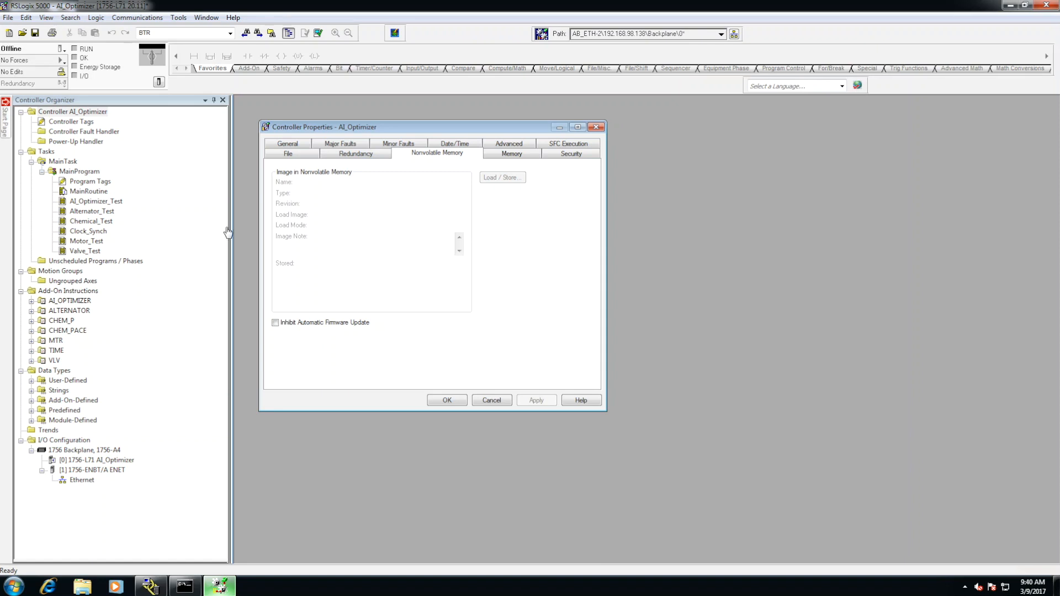
pyautogui.moveTo(610, 220)
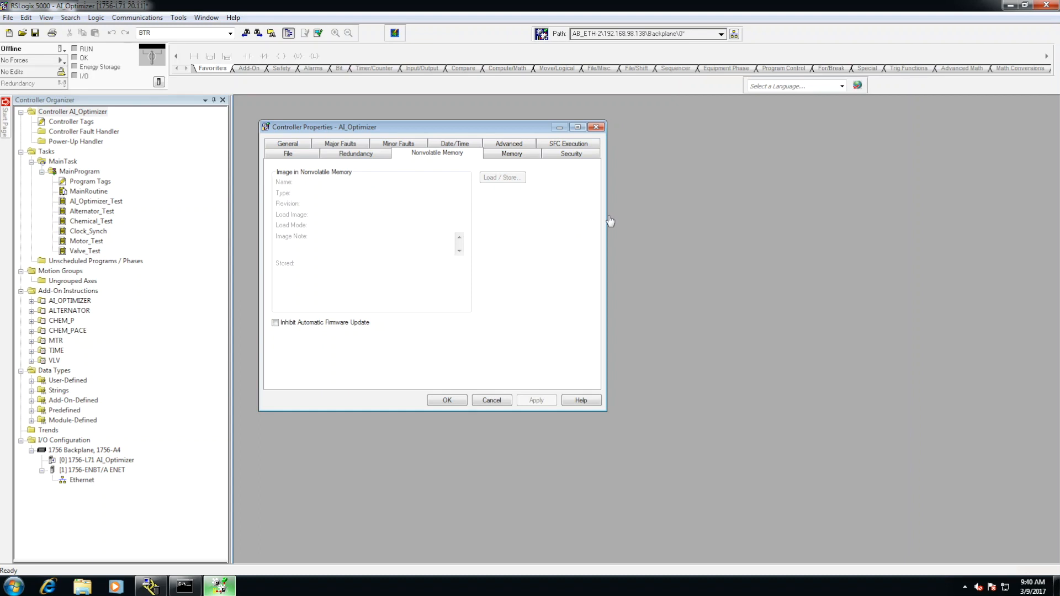
pyautogui.moveTo(614, 217)
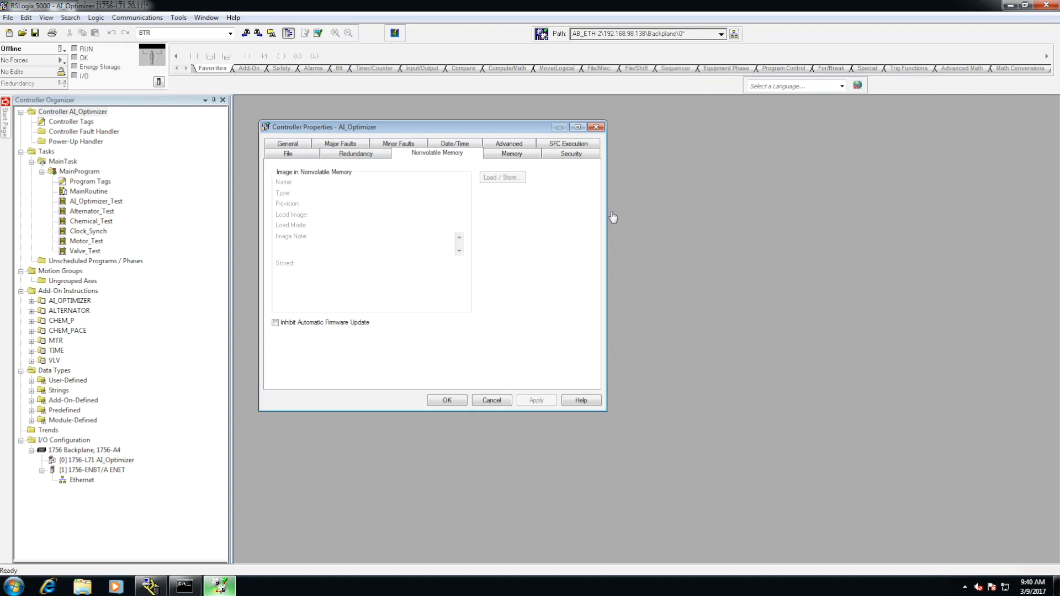
pyautogui.moveTo(146, 21)
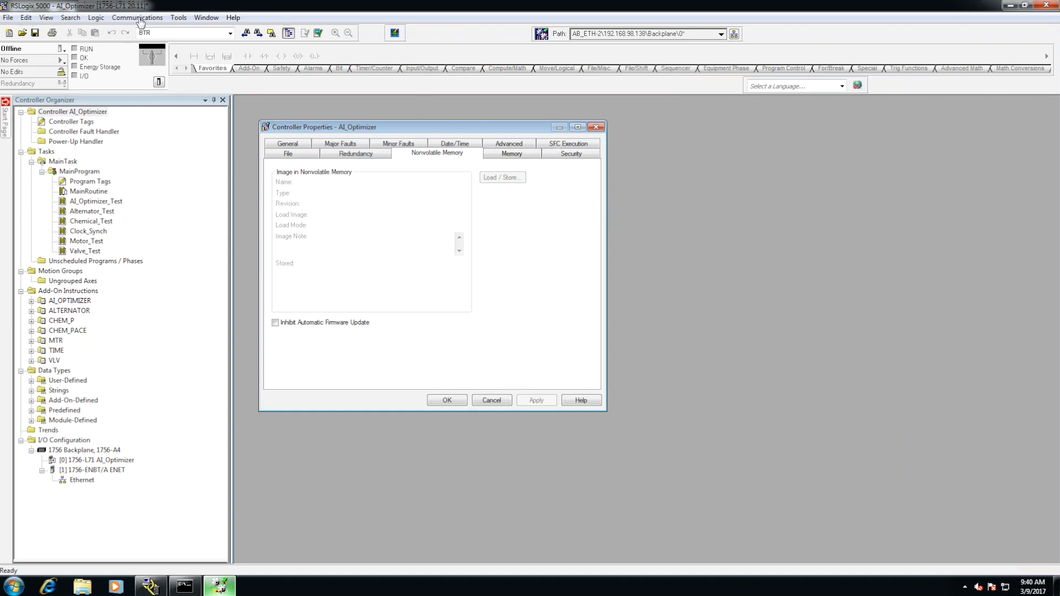
pyautogui.click(138, 17)
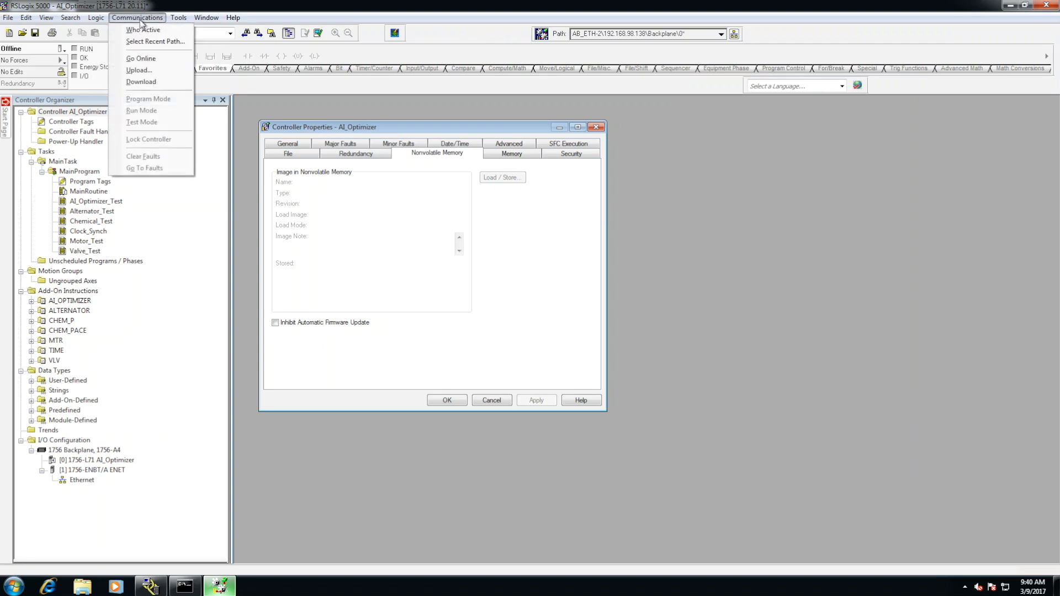
pyautogui.click(141, 57)
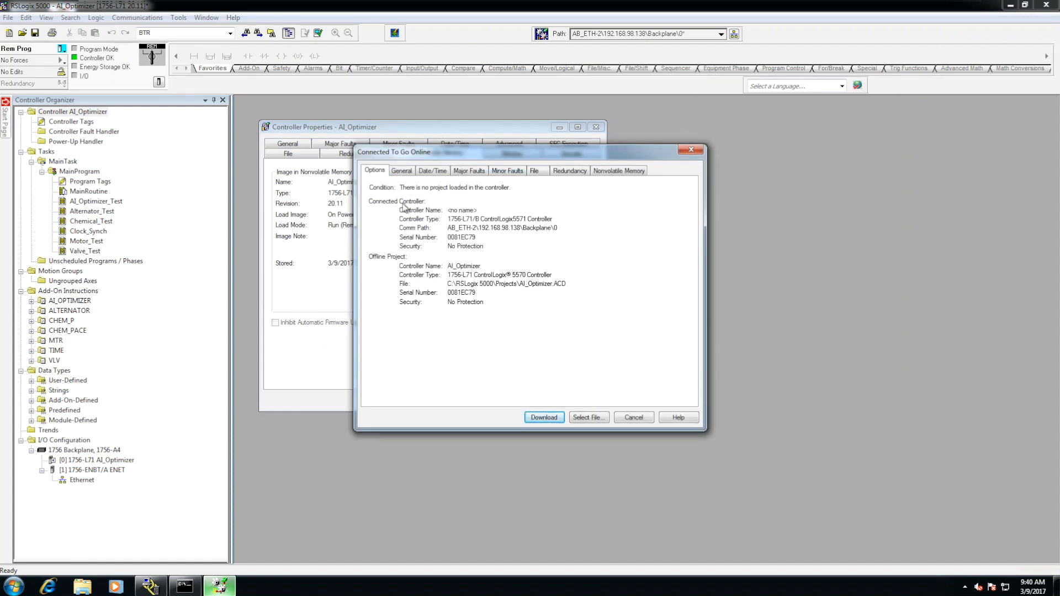
pyautogui.moveTo(455, 227)
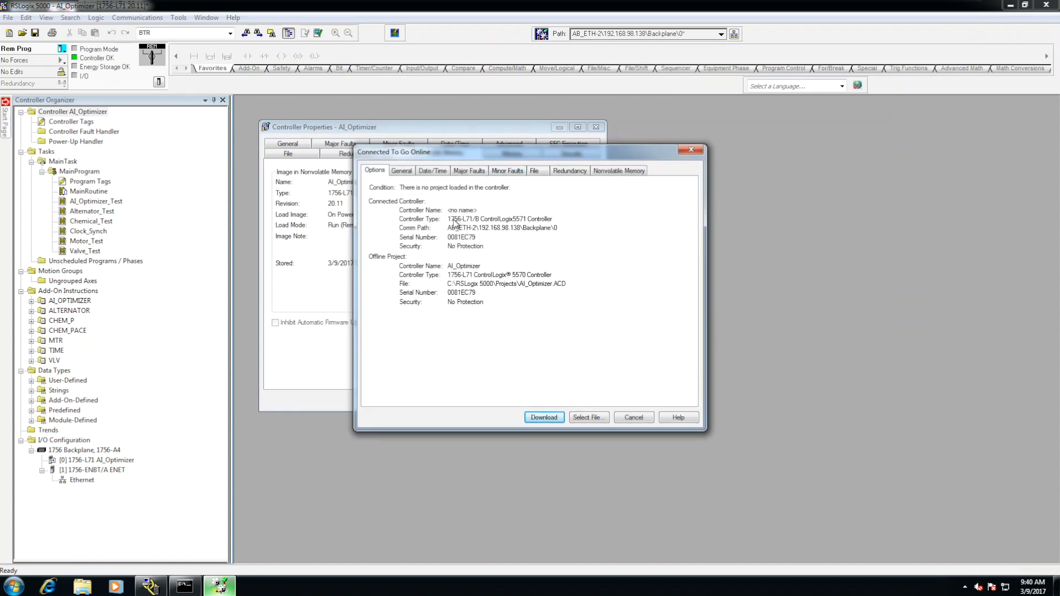
pyautogui.moveTo(636, 388)
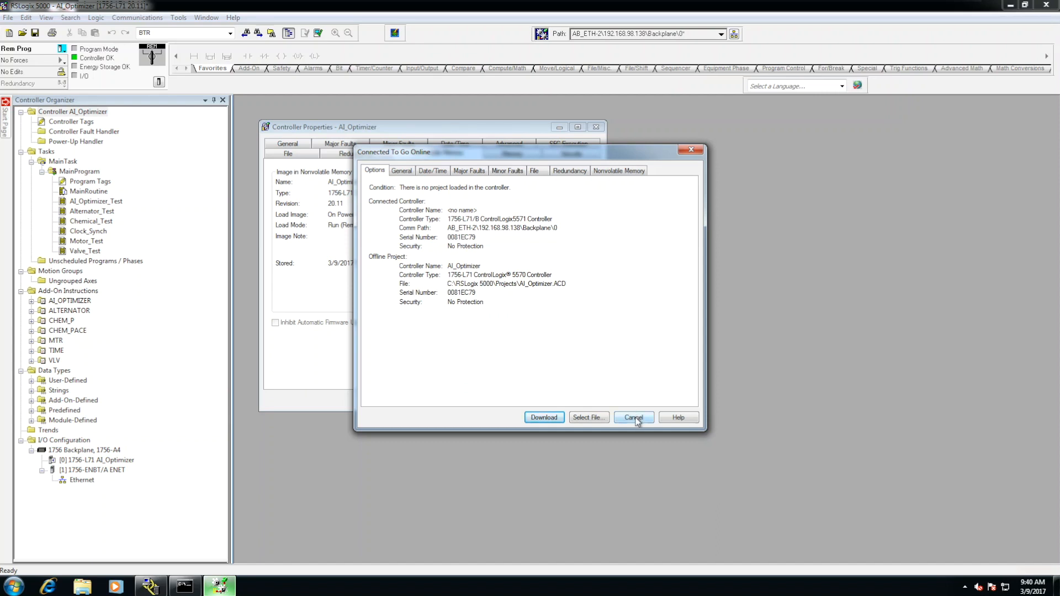
pyautogui.click(634, 418)
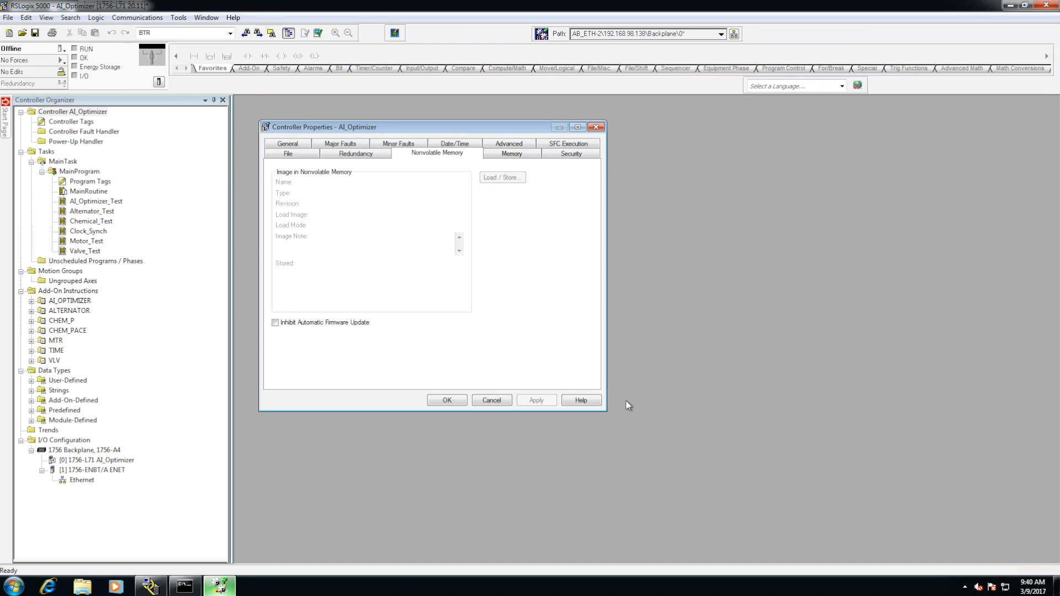
pyautogui.moveTo(496, 355)
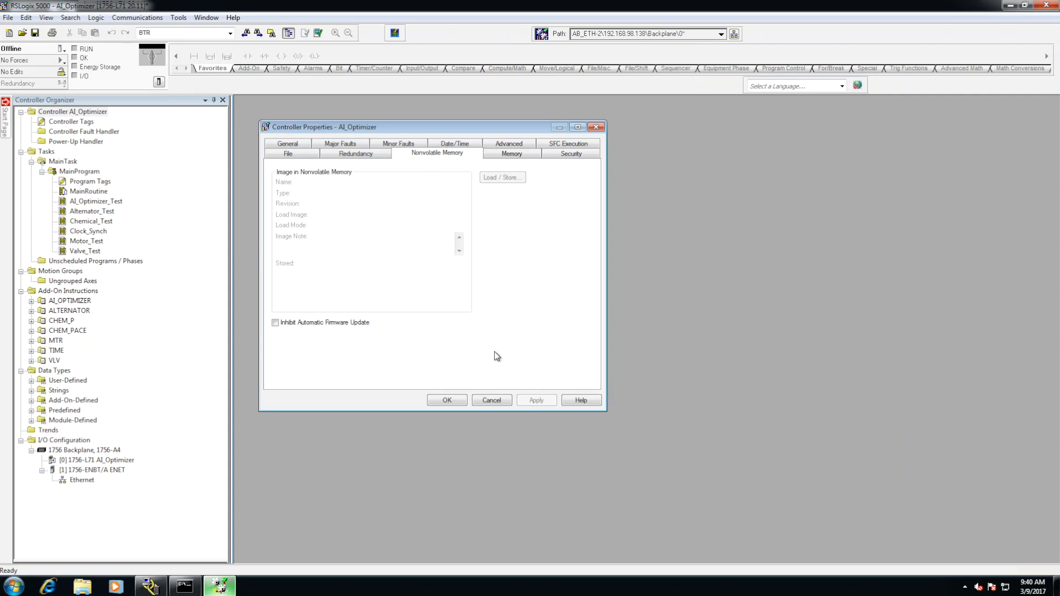
pyautogui.click(152, 17)
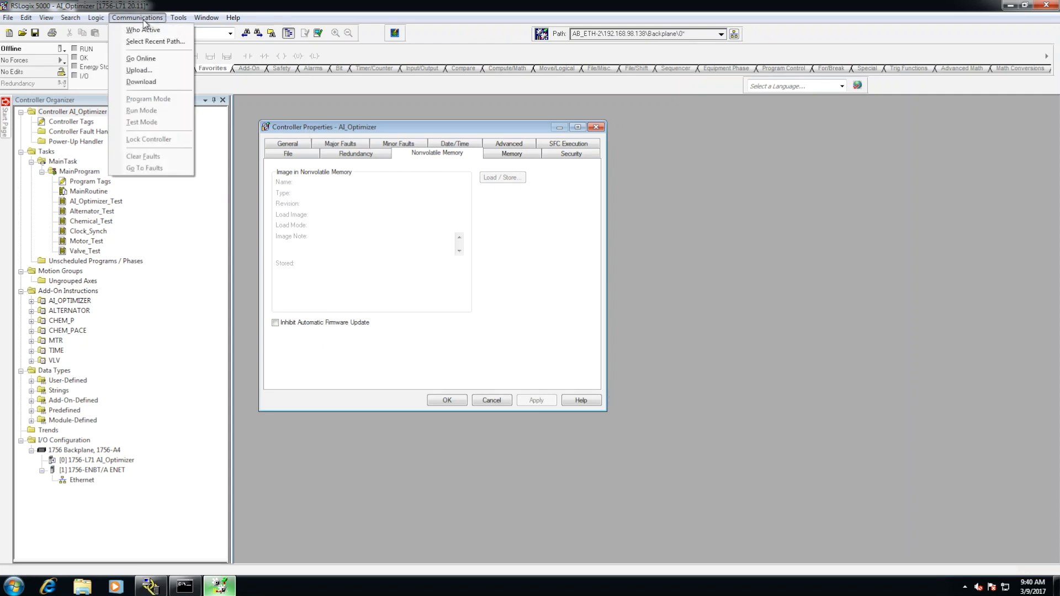
pyautogui.click(141, 58)
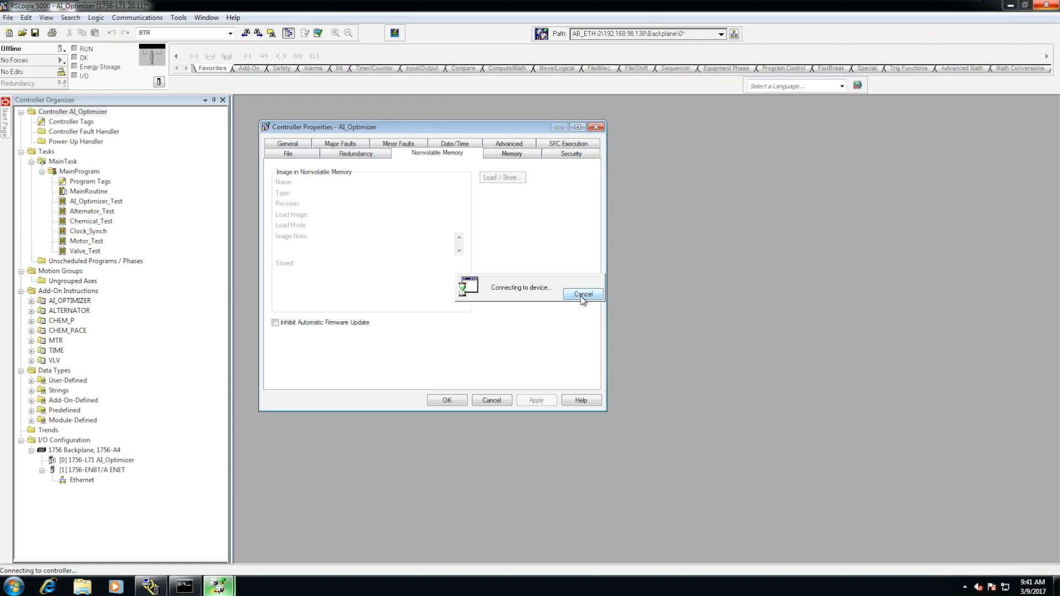
pyautogui.click(583, 294)
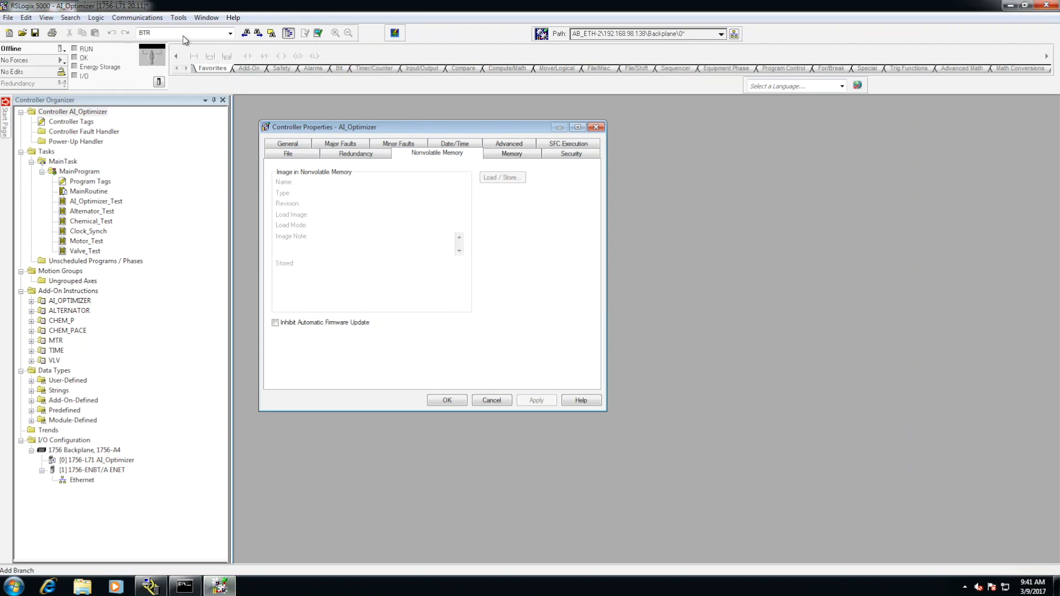
pyautogui.moveTo(146, 17)
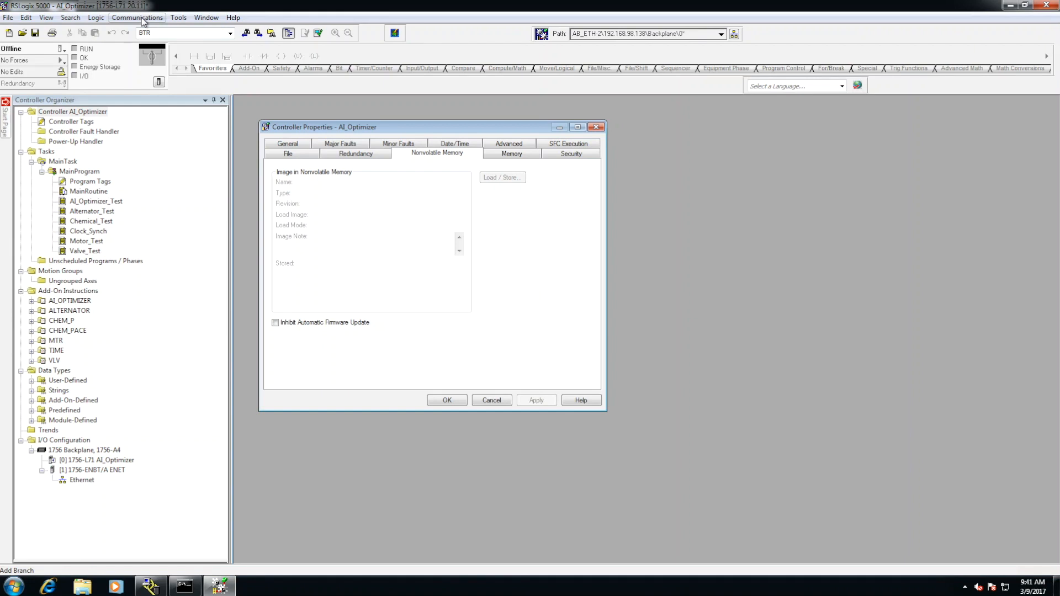
pyautogui.click(137, 17)
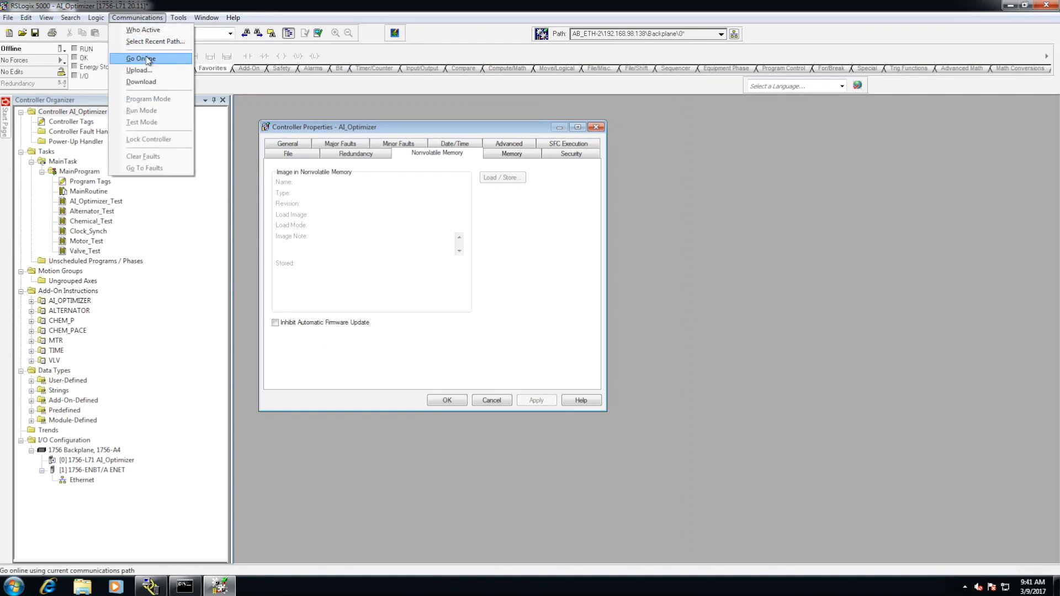
pyautogui.click(141, 58)
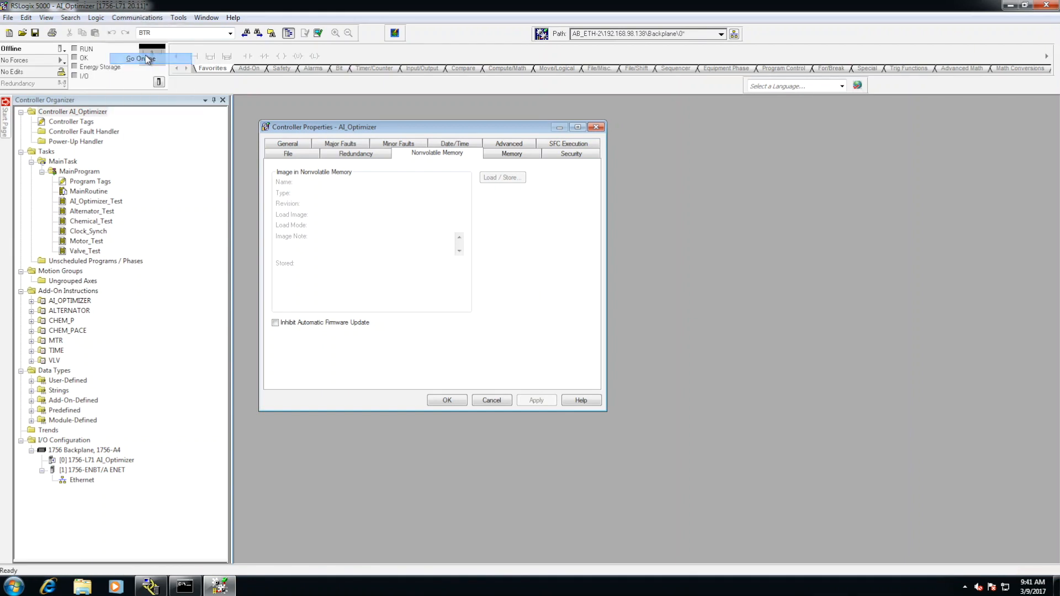
pyautogui.click(140, 59)
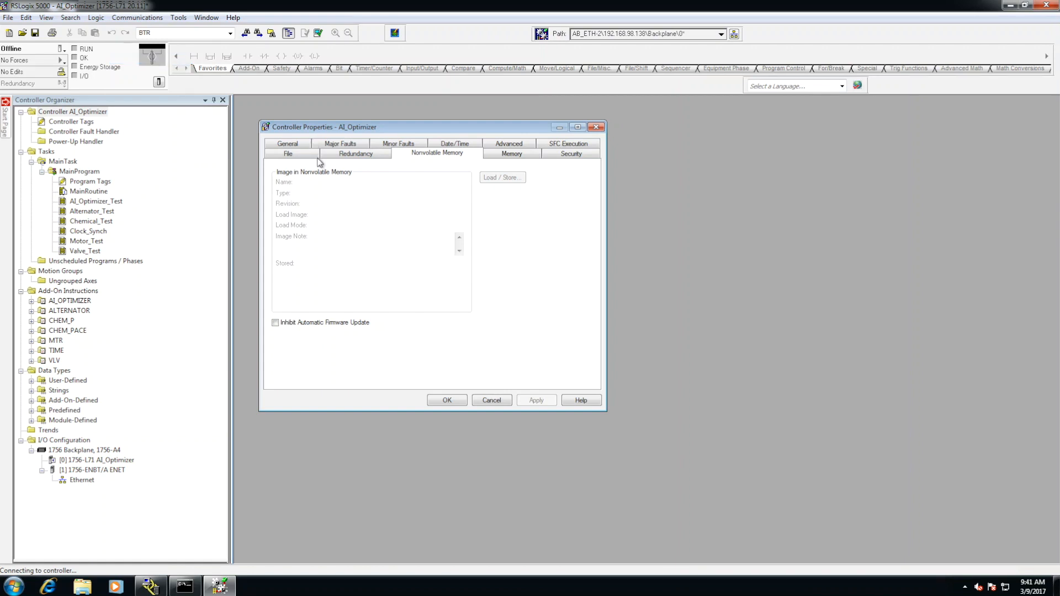
pyautogui.click(501, 177)
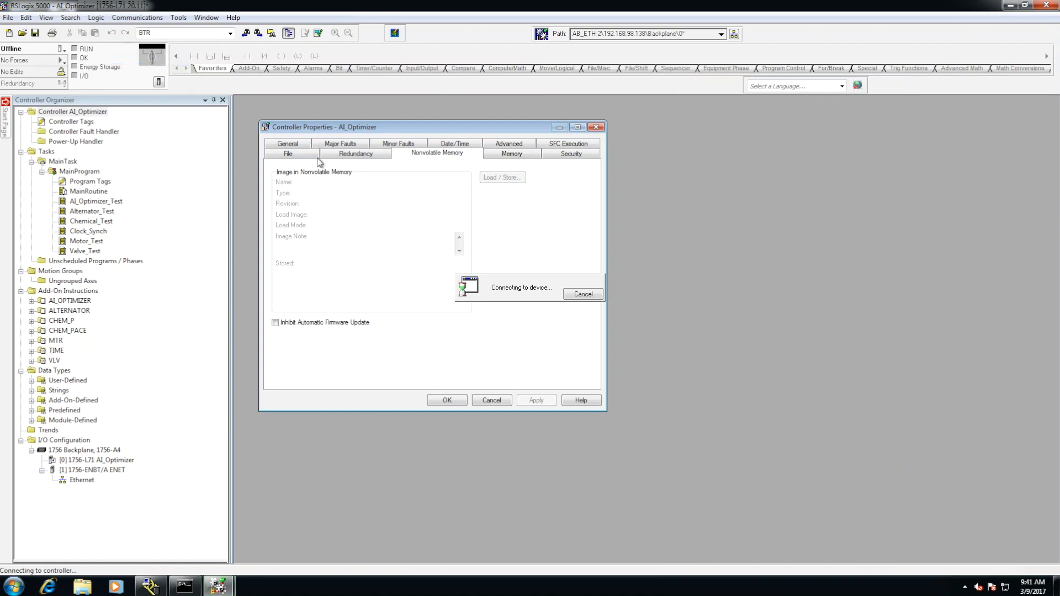
pyautogui.click(583, 293)
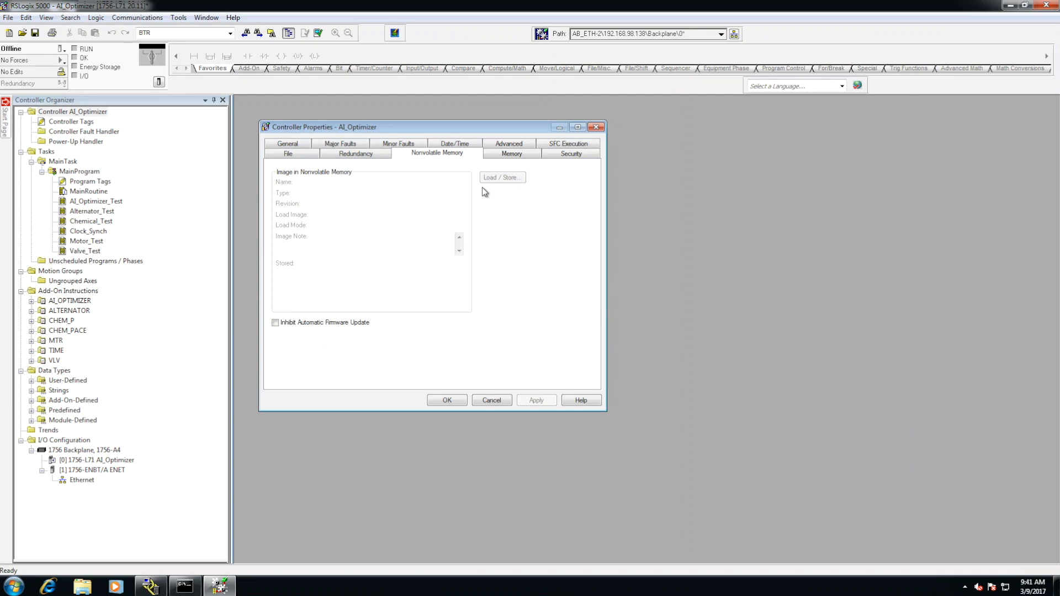
pyautogui.moveTo(335, 193)
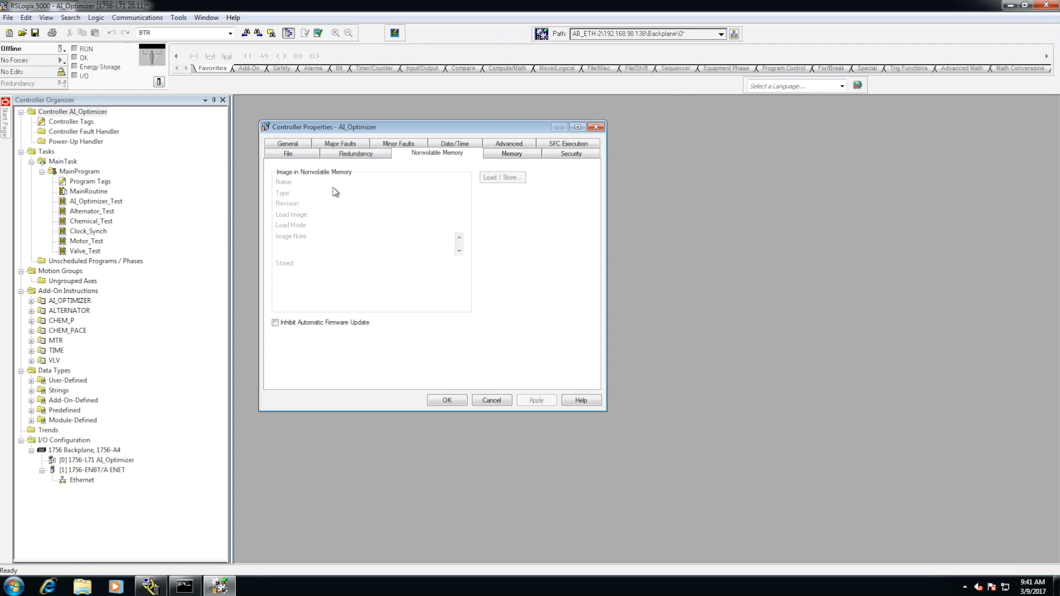
# Go online with the running controller, saving the project before correlating.
pyautogui.click(137, 18)
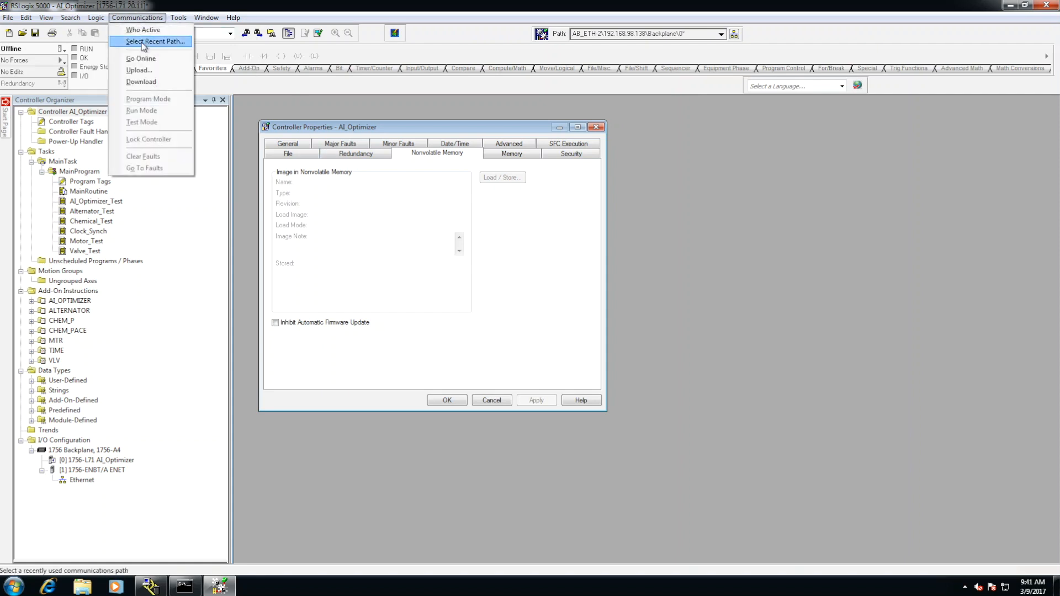
pyautogui.click(141, 57)
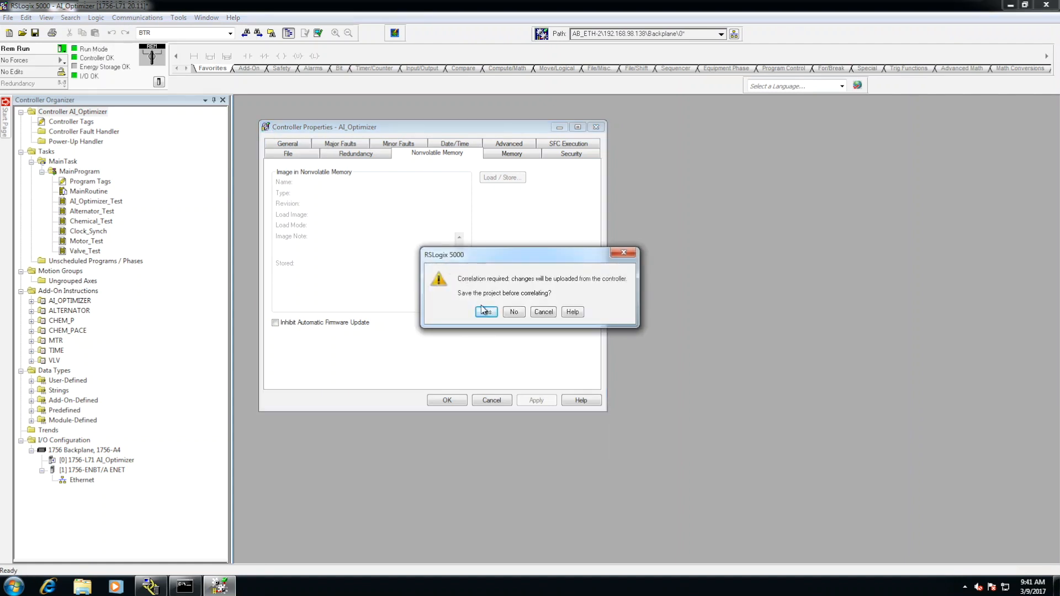
pyautogui.click(486, 312)
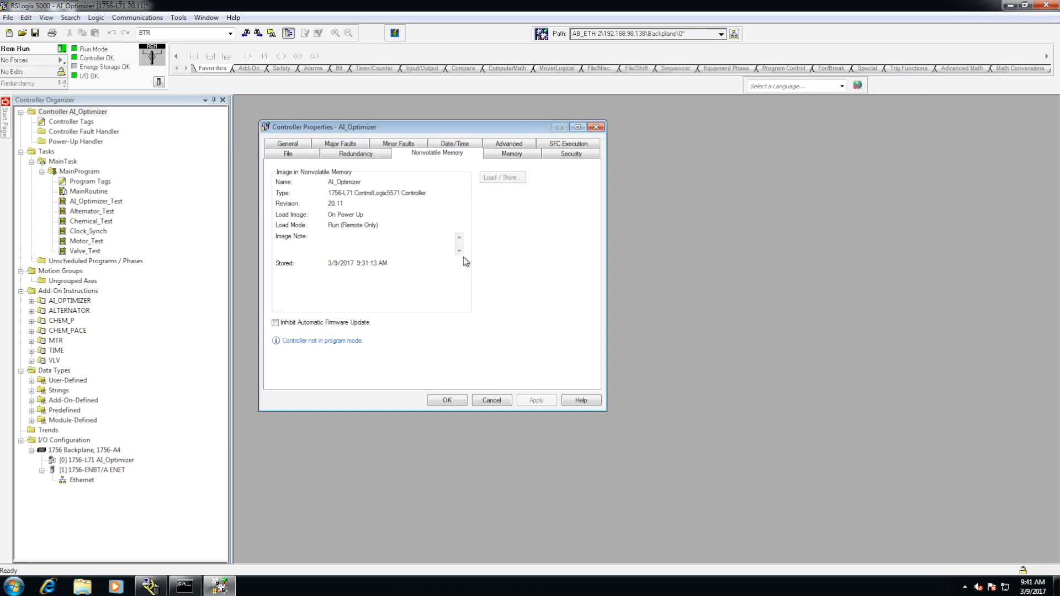
pyautogui.moveTo(500, 393)
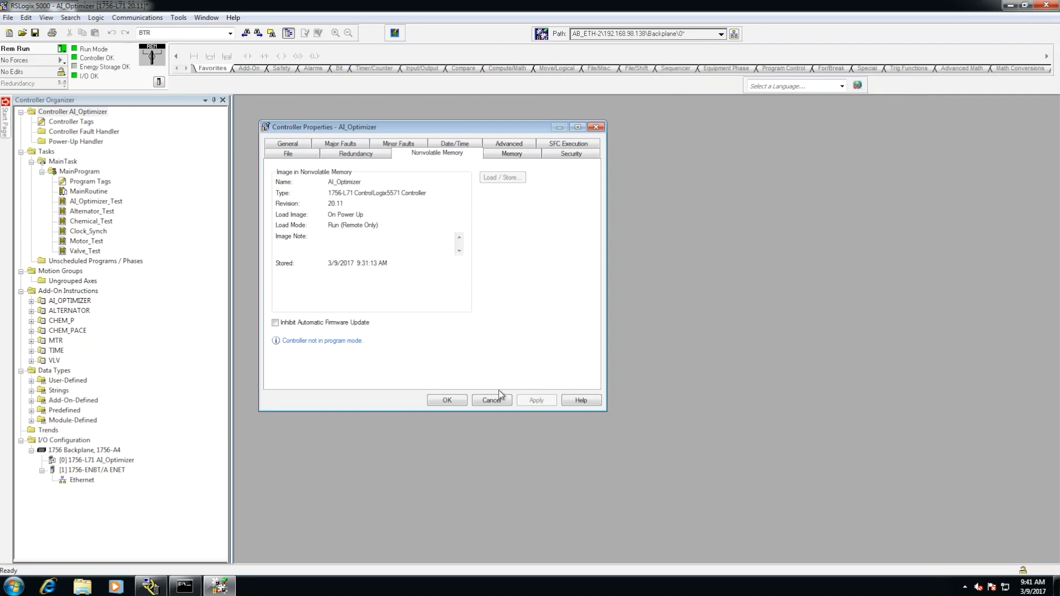
# Cancel the Controller Properties dialog, leaving the online AI_Optimizer organizer showing.
pyautogui.click(492, 400)
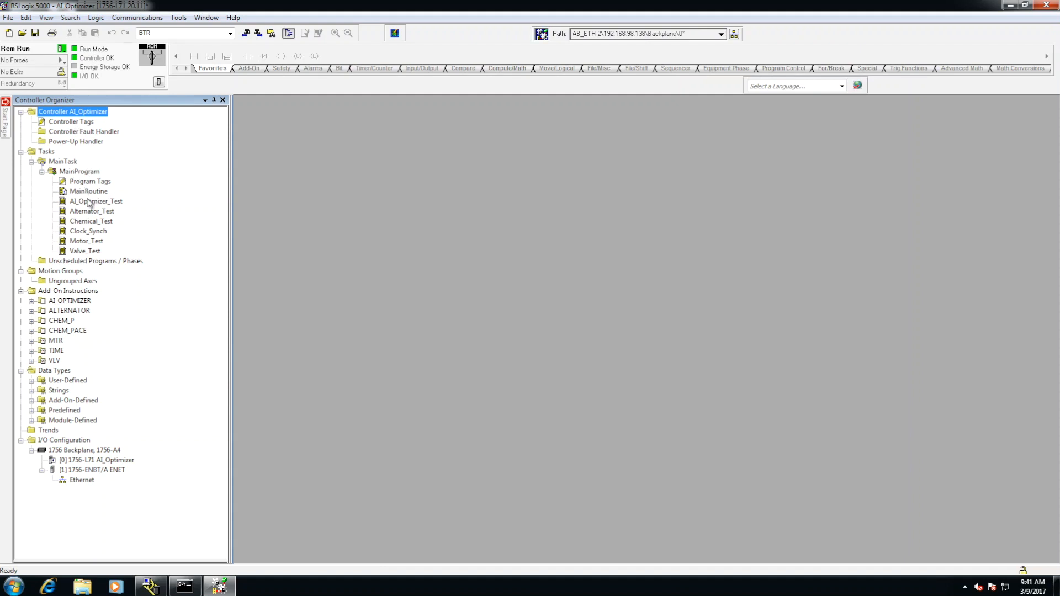
pyautogui.moveTo(80, 124)
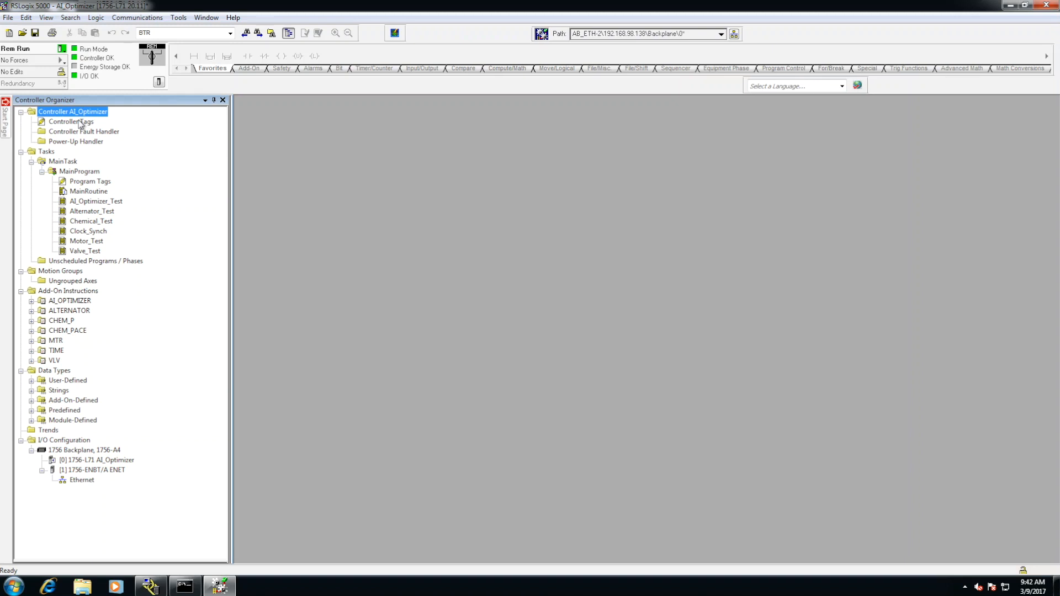
pyautogui.moveTo(344, 216)
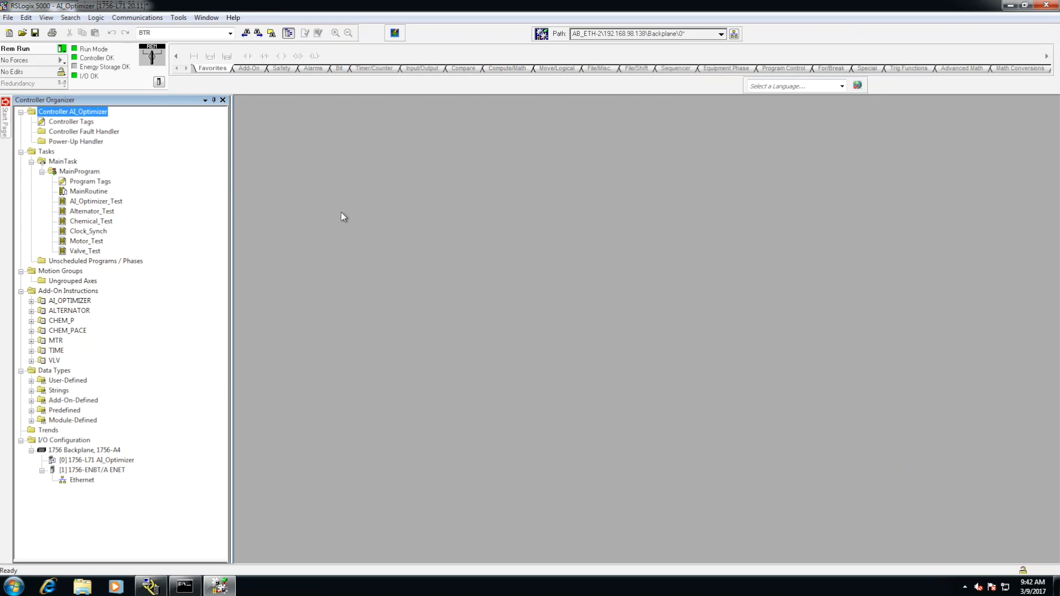
pyautogui.moveTo(351, 176)
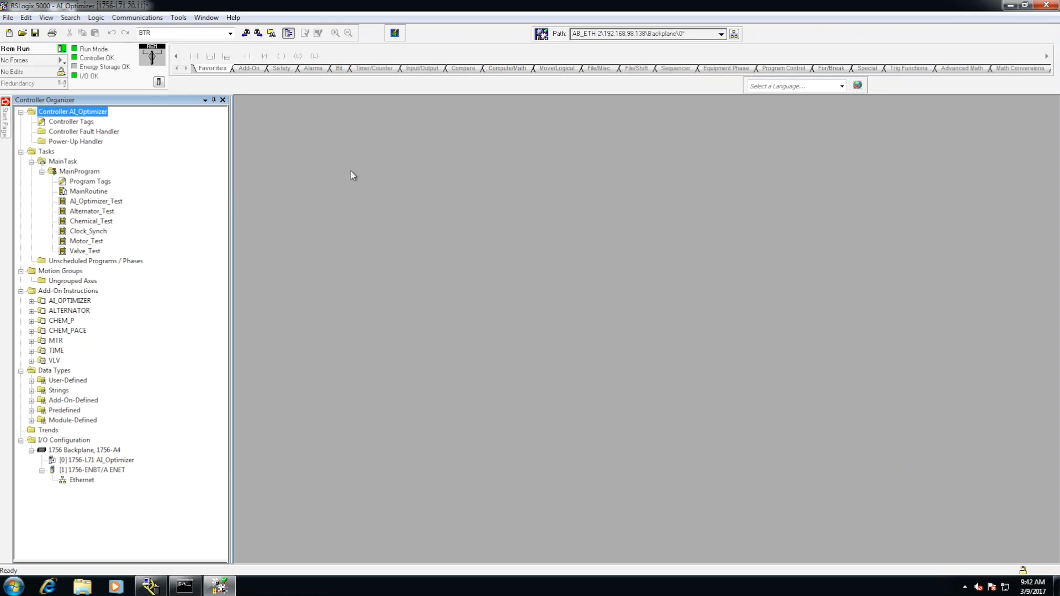
pyautogui.moveTo(345, 172)
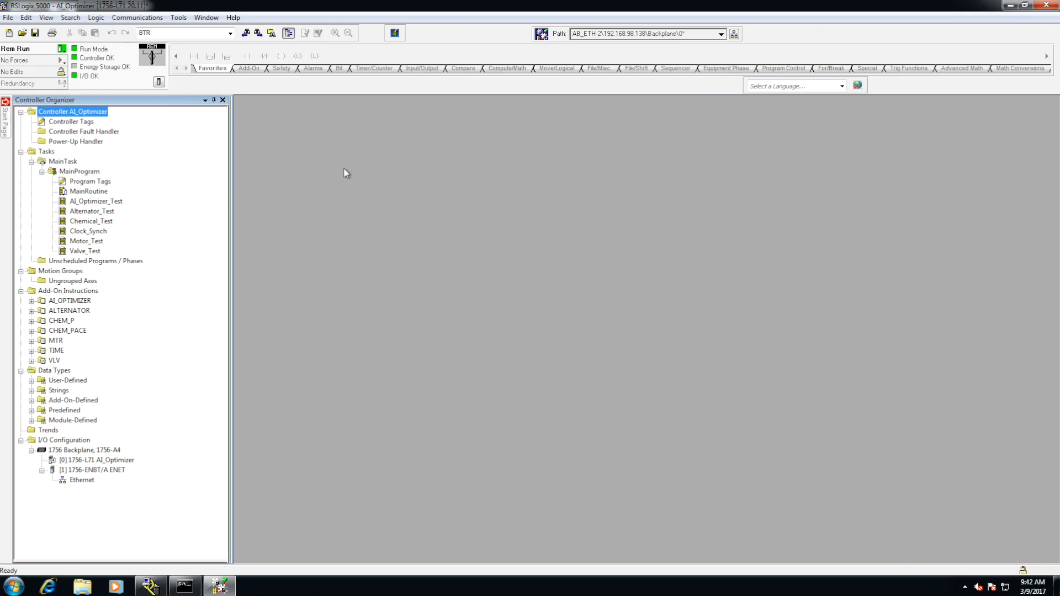